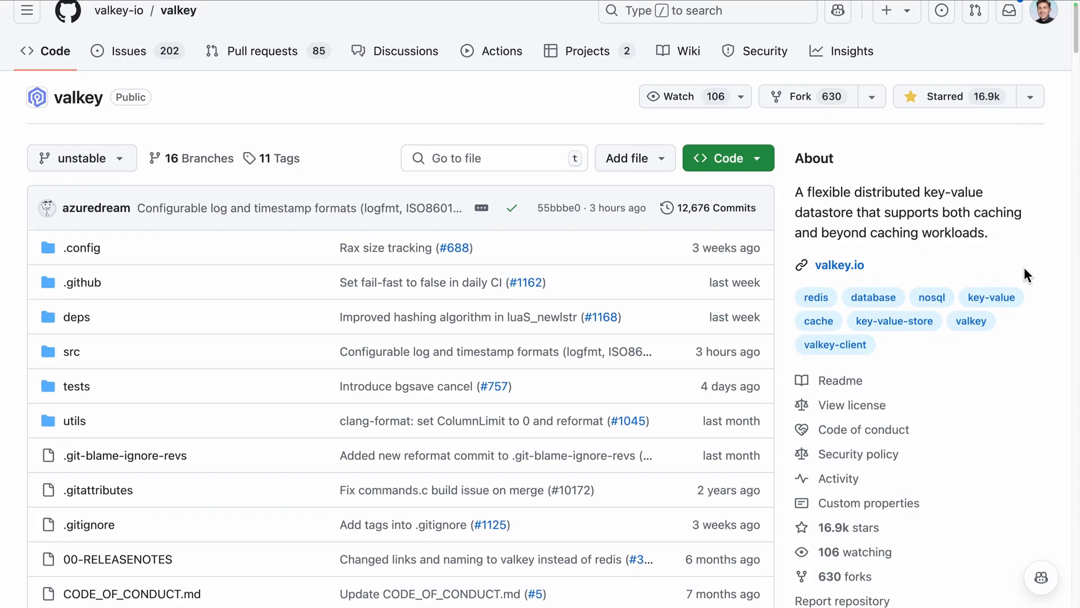
Review the valkey README, then reach the Valkey 8.0.1 Download Latest page via Get Valkey
scroll(down, 3)
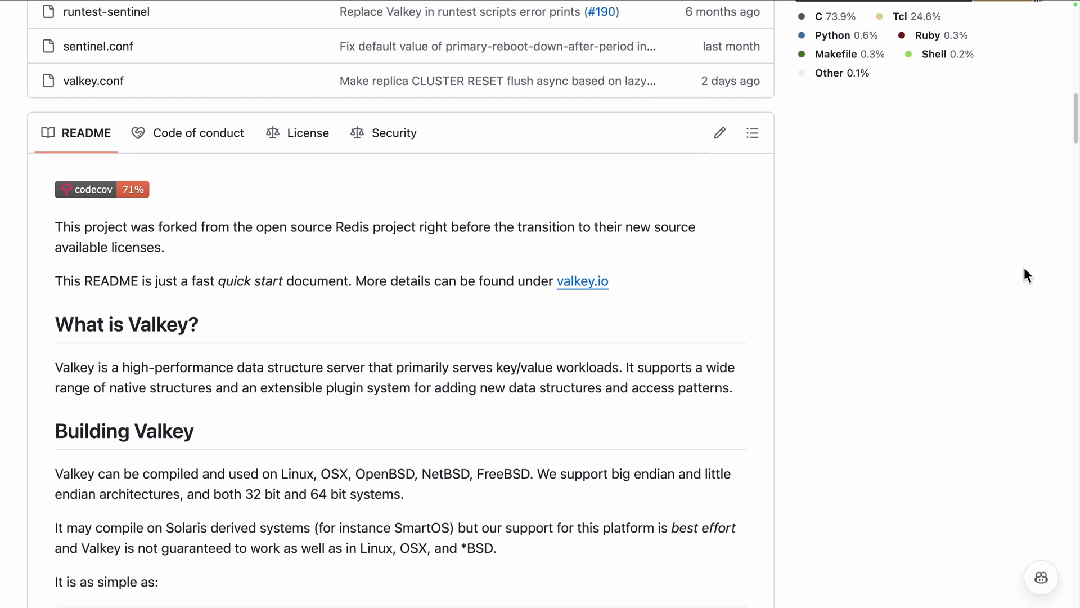
scroll(down, 3)
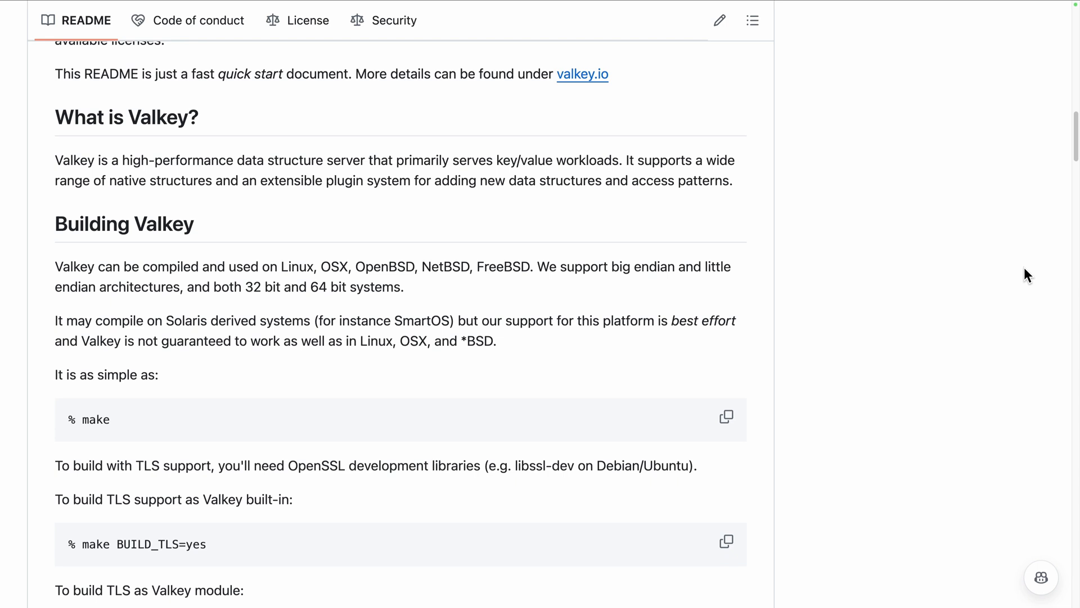
scroll(down, 3)
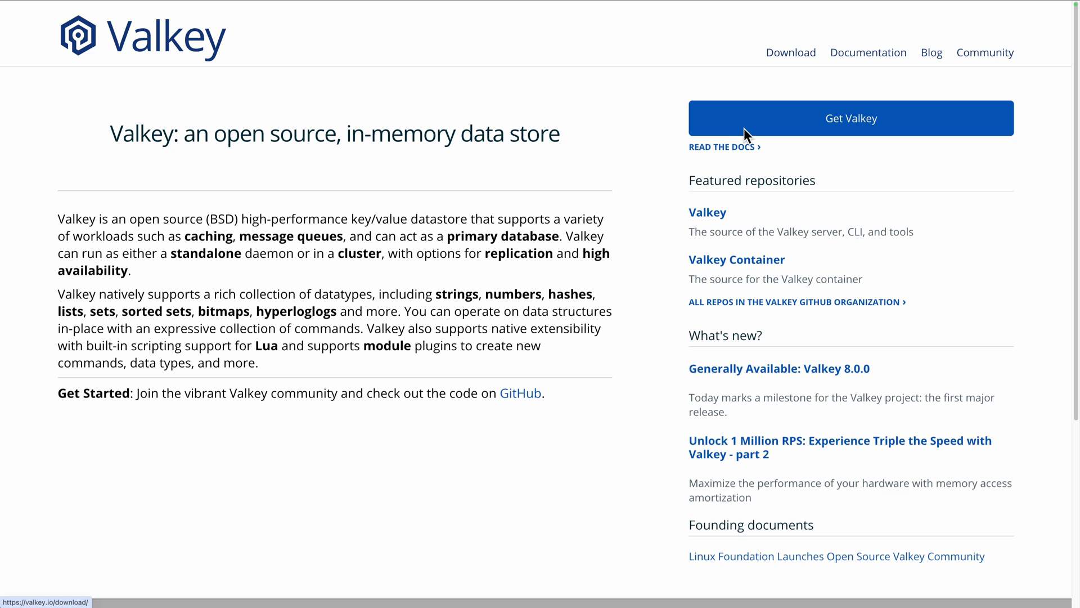
click(851, 118)
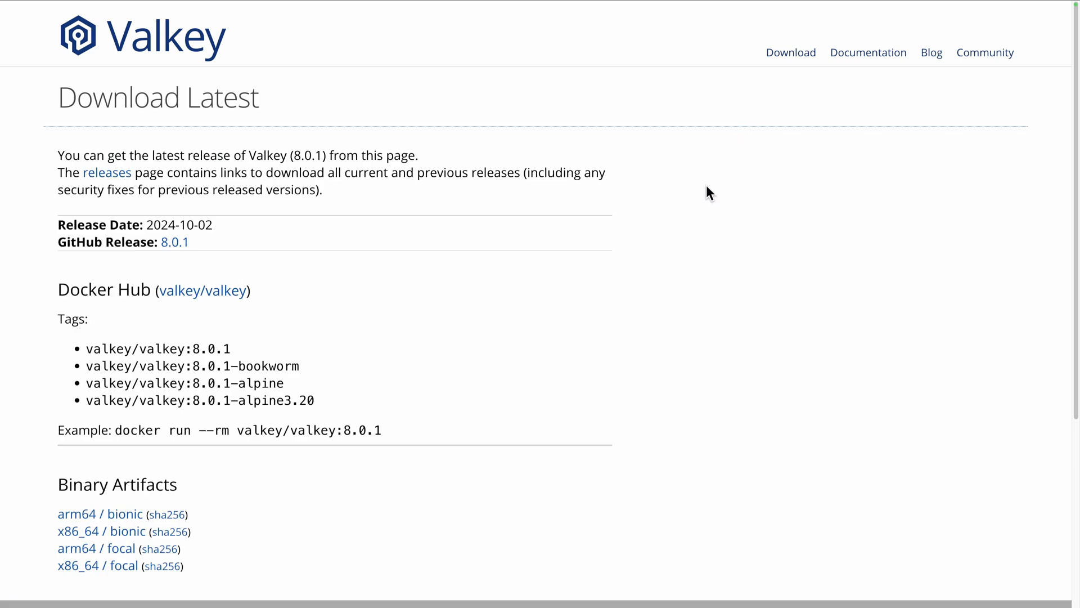
scroll(down, 3)
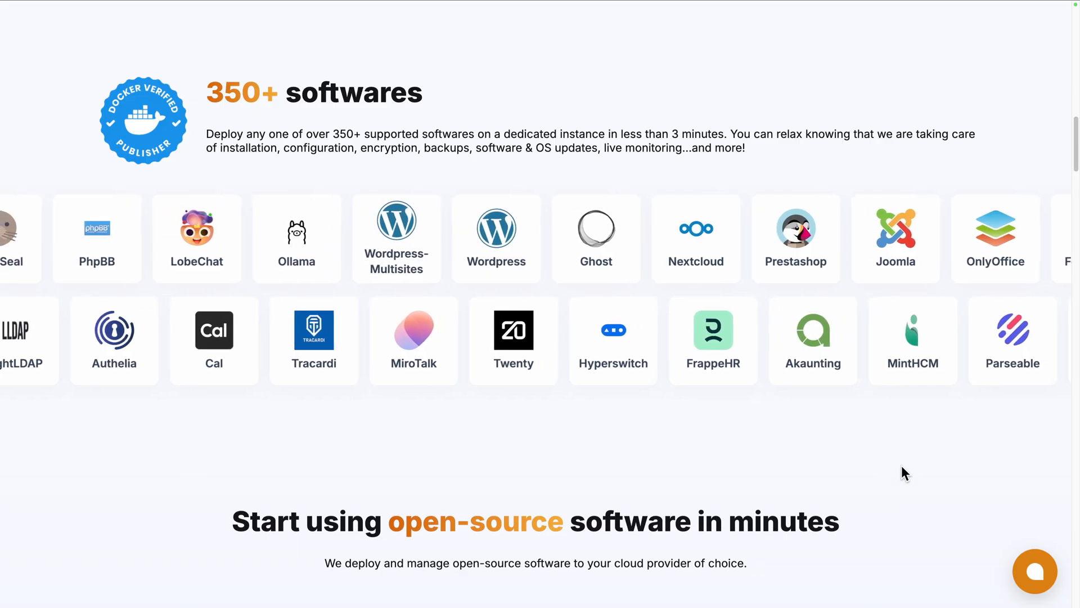
Log in to Elestio and choose Valkey as the first service to deploy
scroll(down, 3)
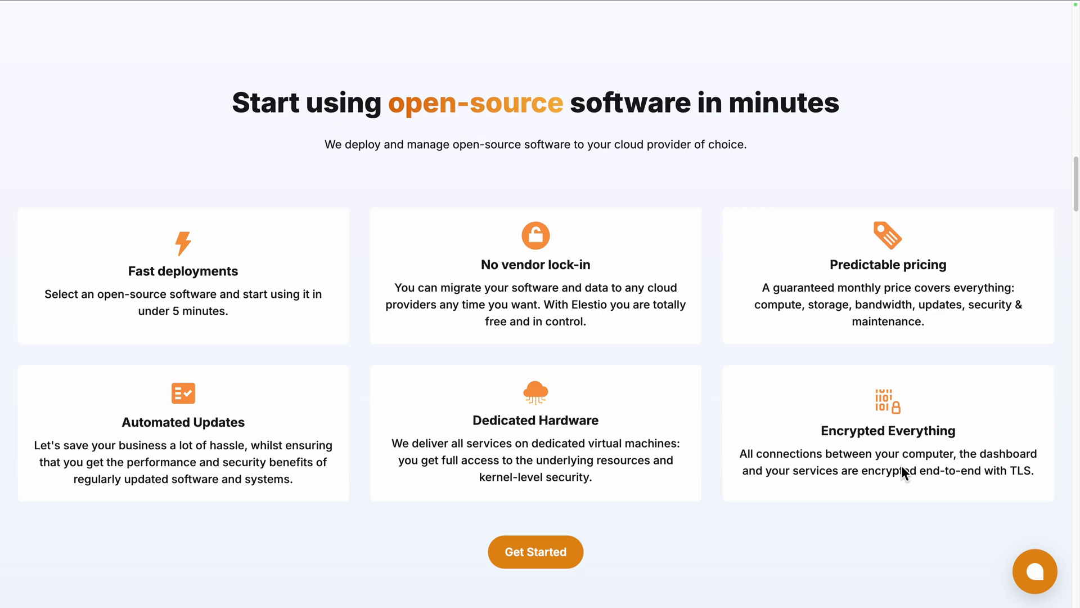
scroll(up, 3)
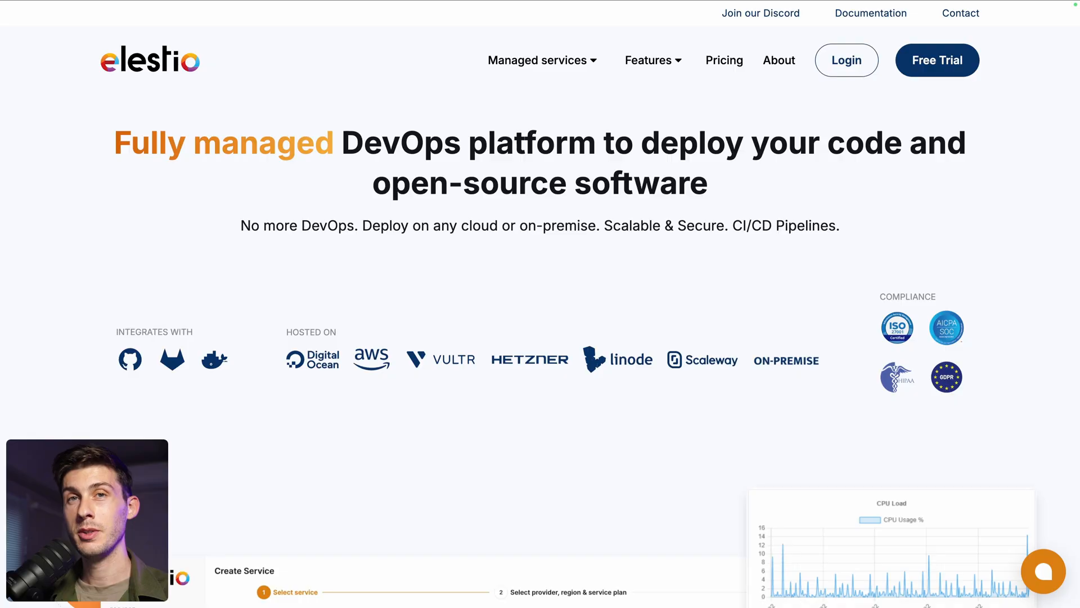
mouse_move(637, 195)
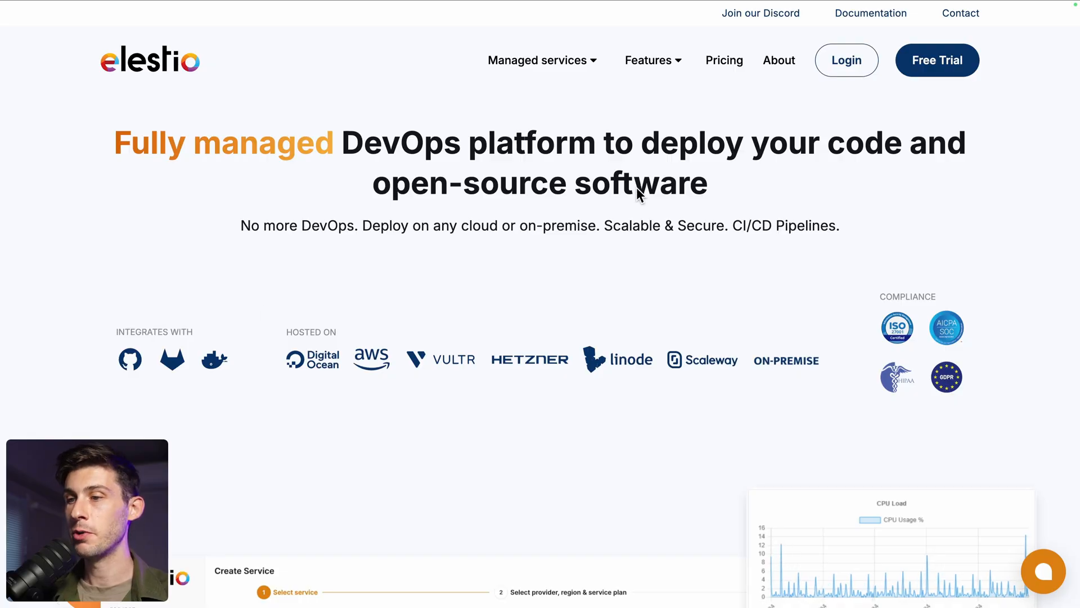
mouse_move(845, 78)
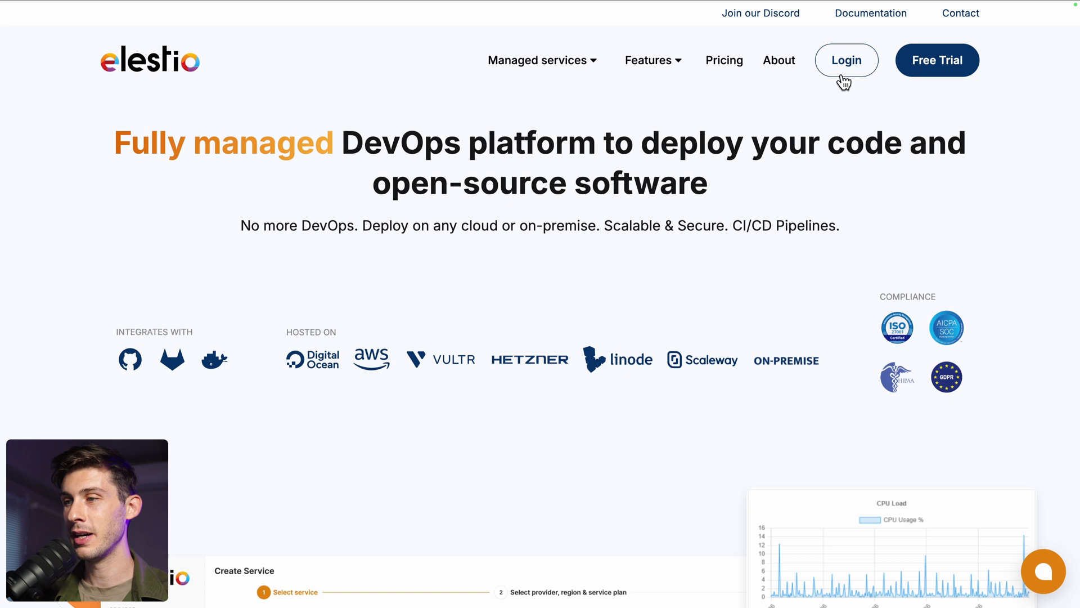
click(846, 59)
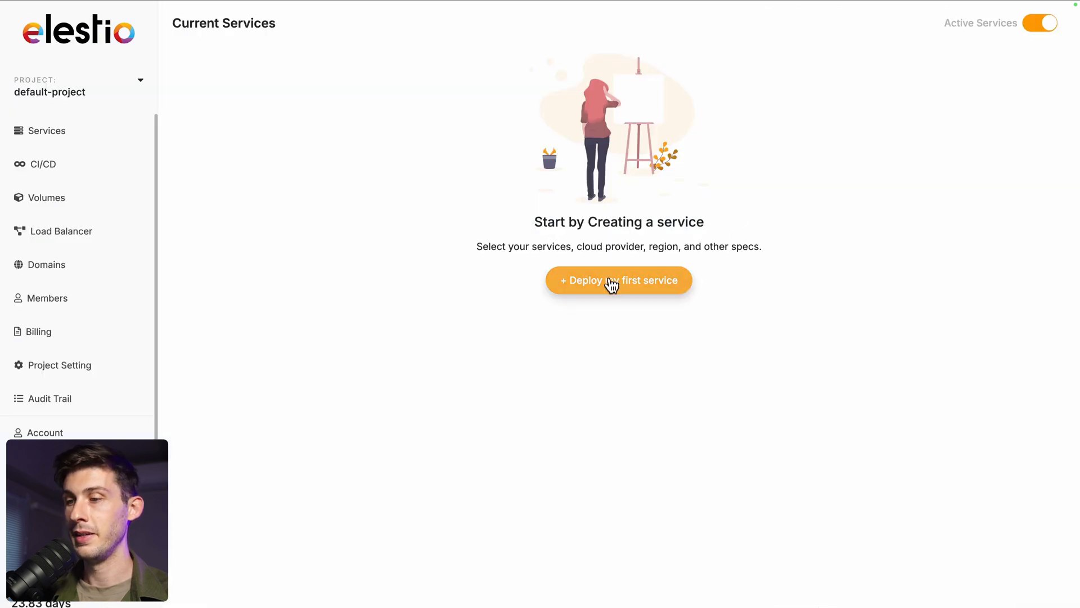
click(617, 280)
text(valk)
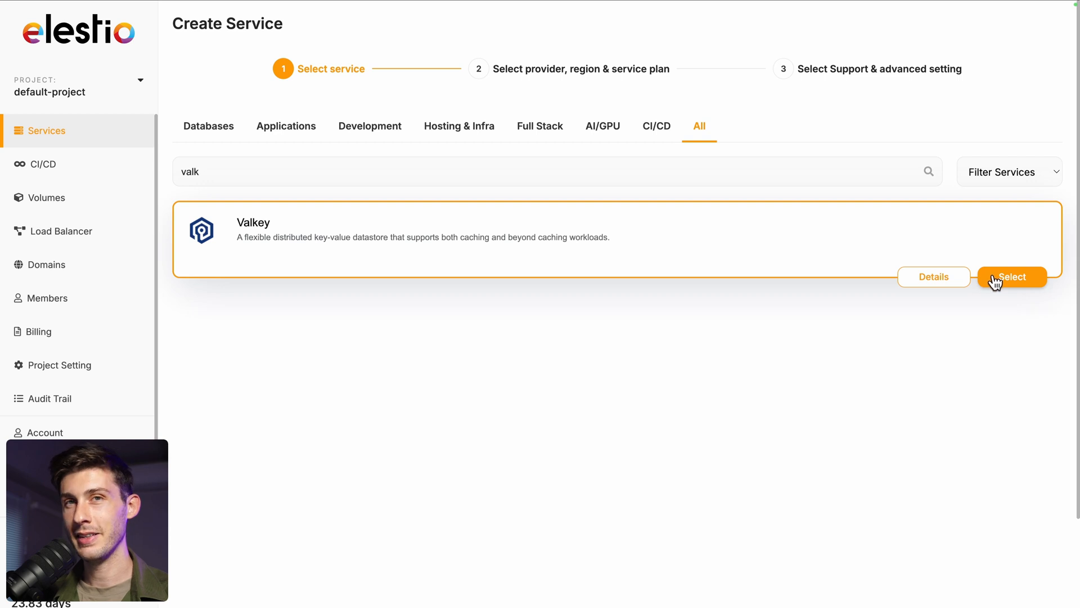
click(1012, 276)
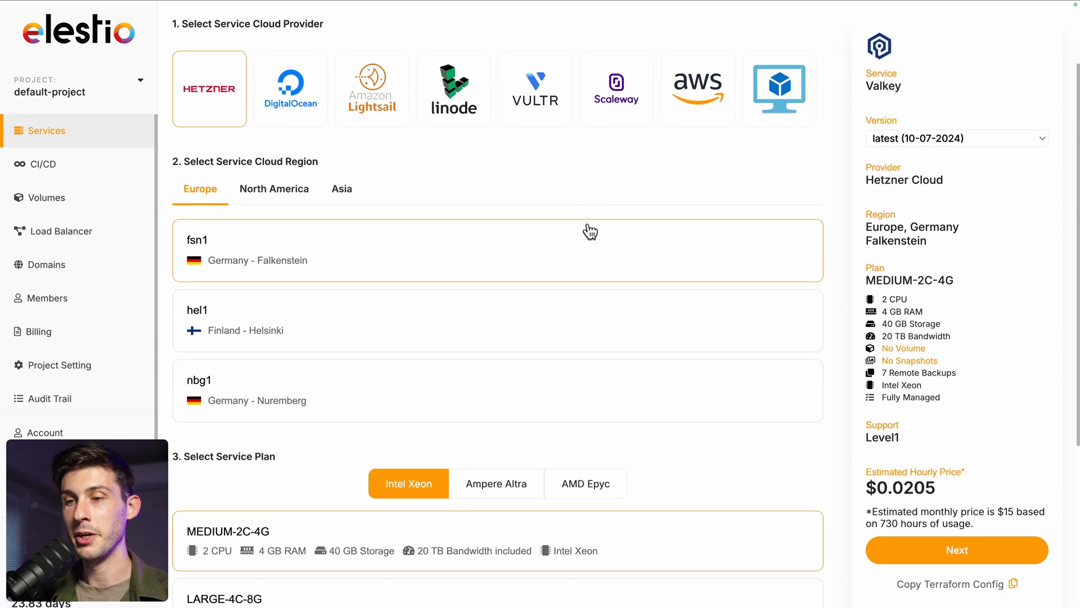
Create the Valkey service on Hetzner fsn1 with the MEDIUM-2C-4G plan and Level 1 support
scroll(down, 3)
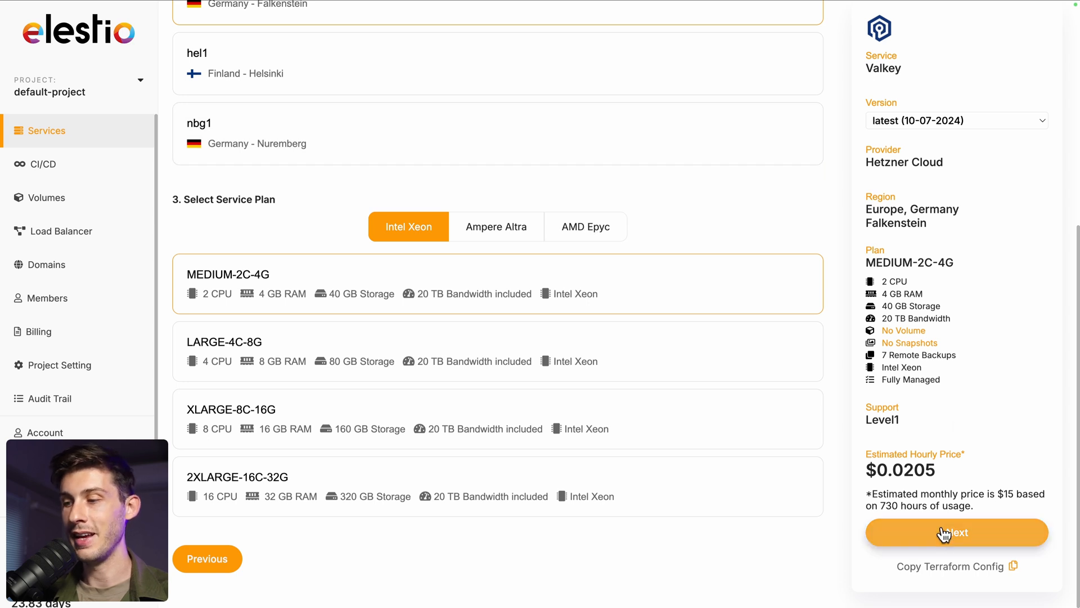
click(955, 532)
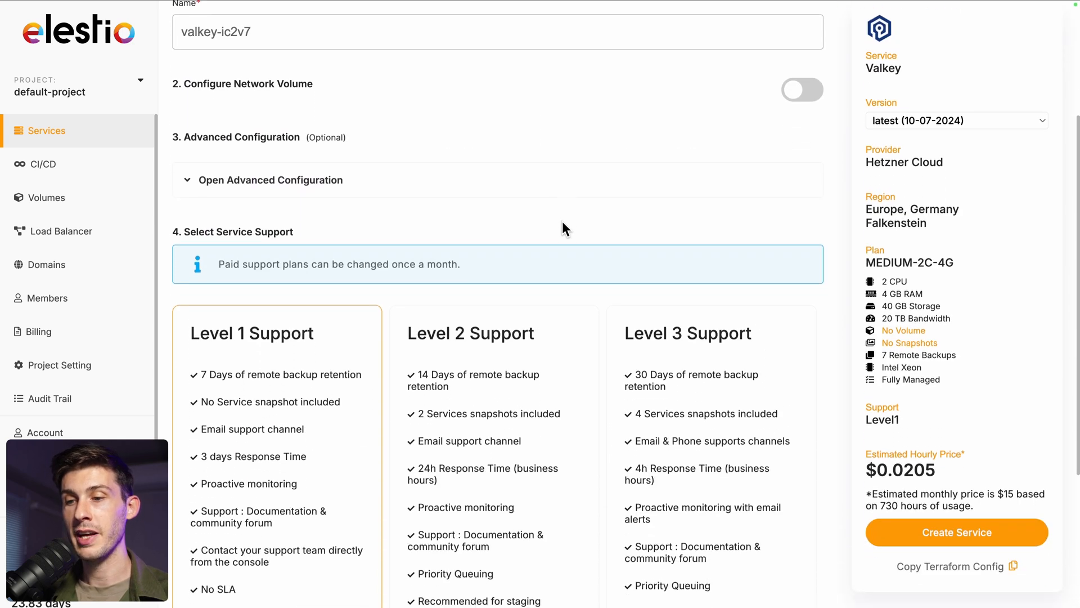
scroll(down, 3)
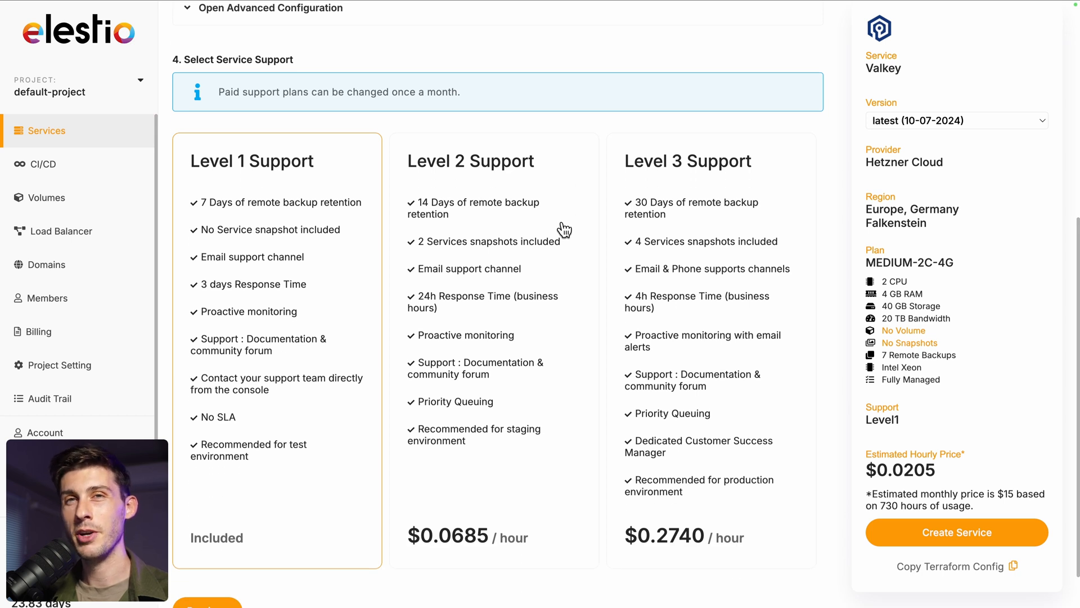
mouse_move(927, 542)
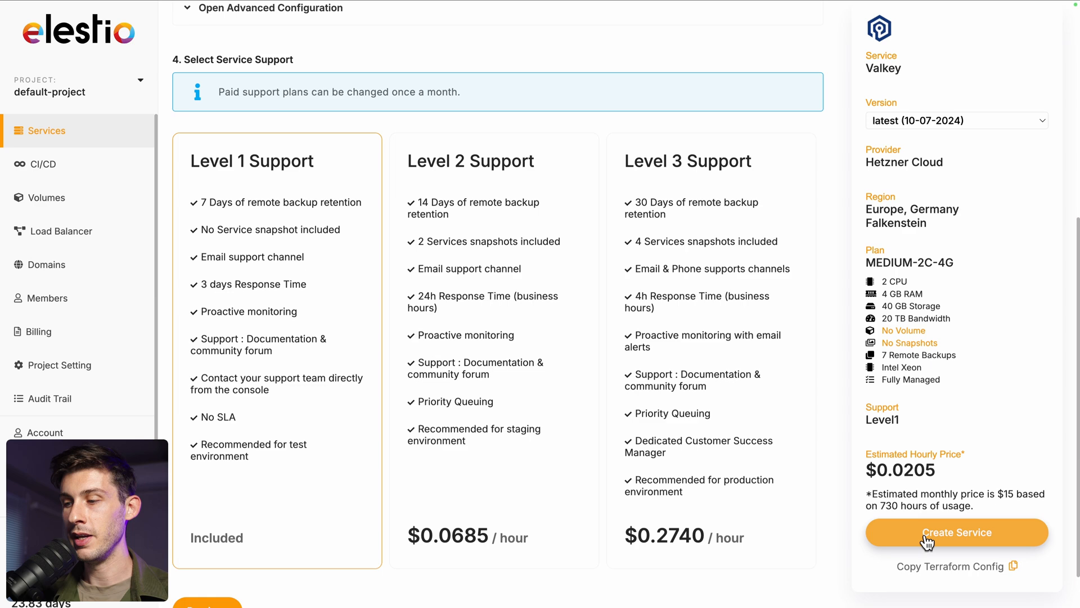
click(956, 532)
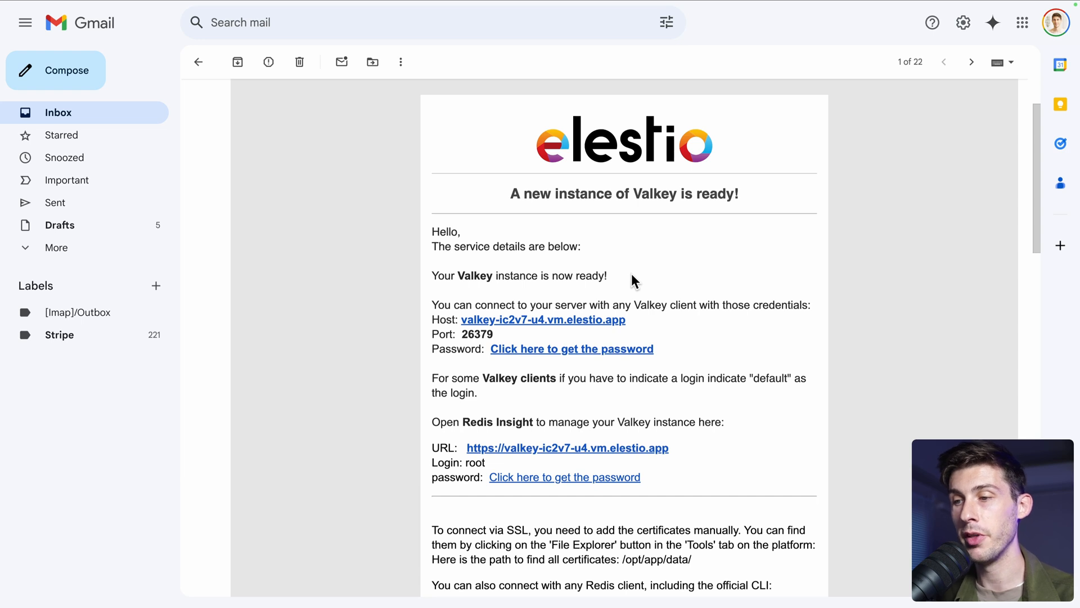
Read the Elestio 'A new instance of Valkey is ready!' email with its host and port
scroll(down, 3)
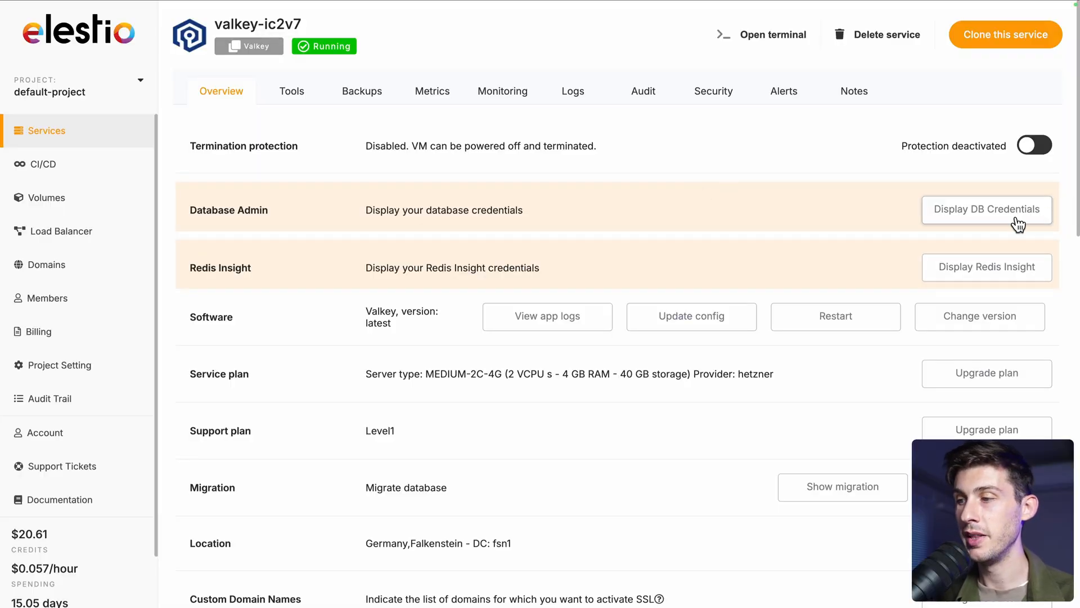
Reveal the valkey-ic2v7 service's DB credentials and its Redis Insight URL and login
click(987, 209)
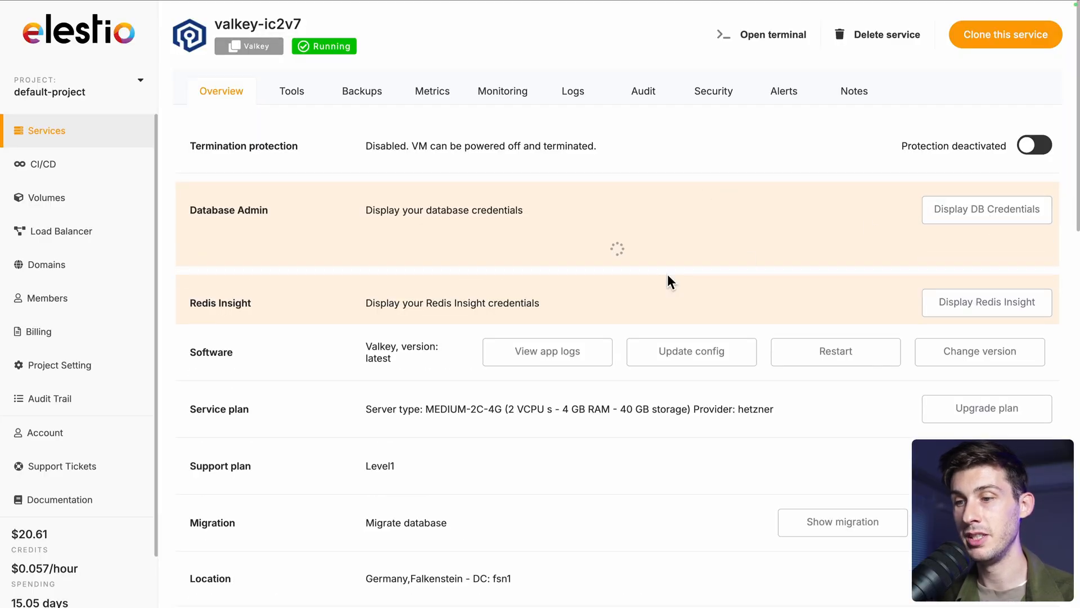
click(985, 209)
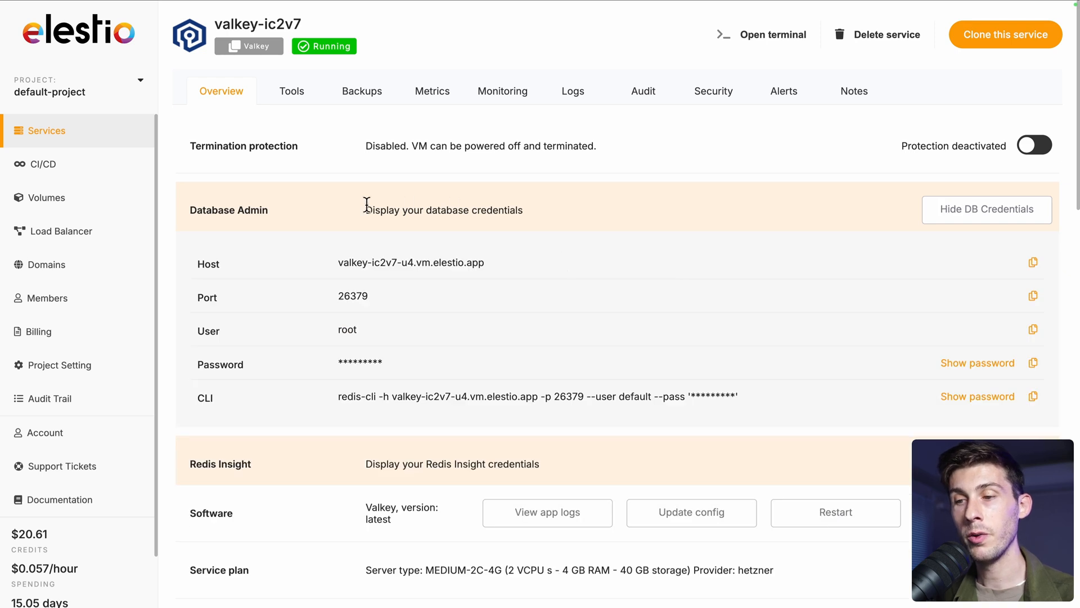
mouse_move(410, 393)
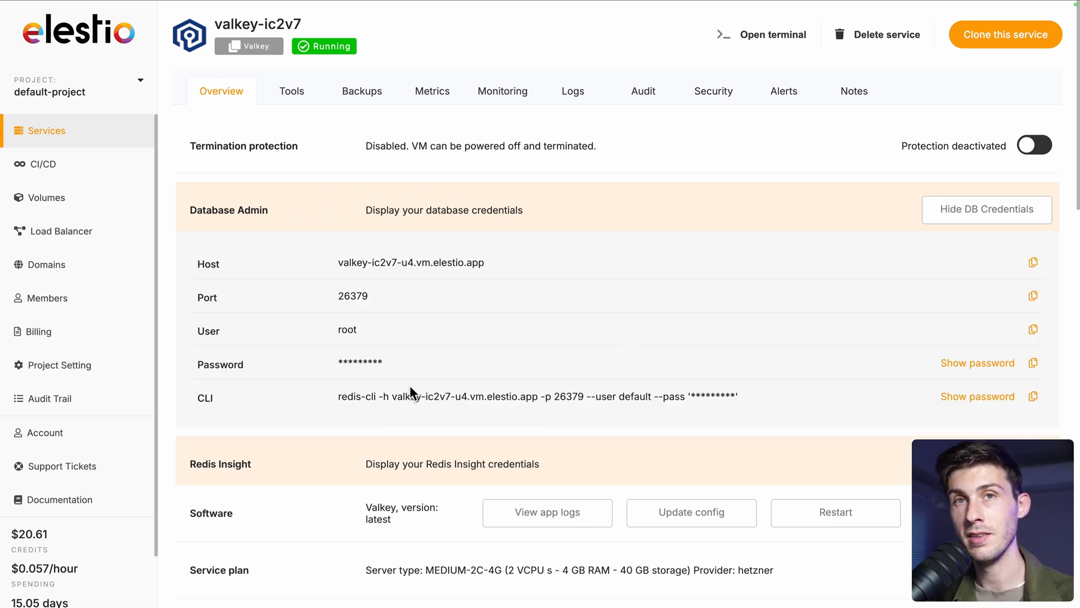
scroll(down, 3)
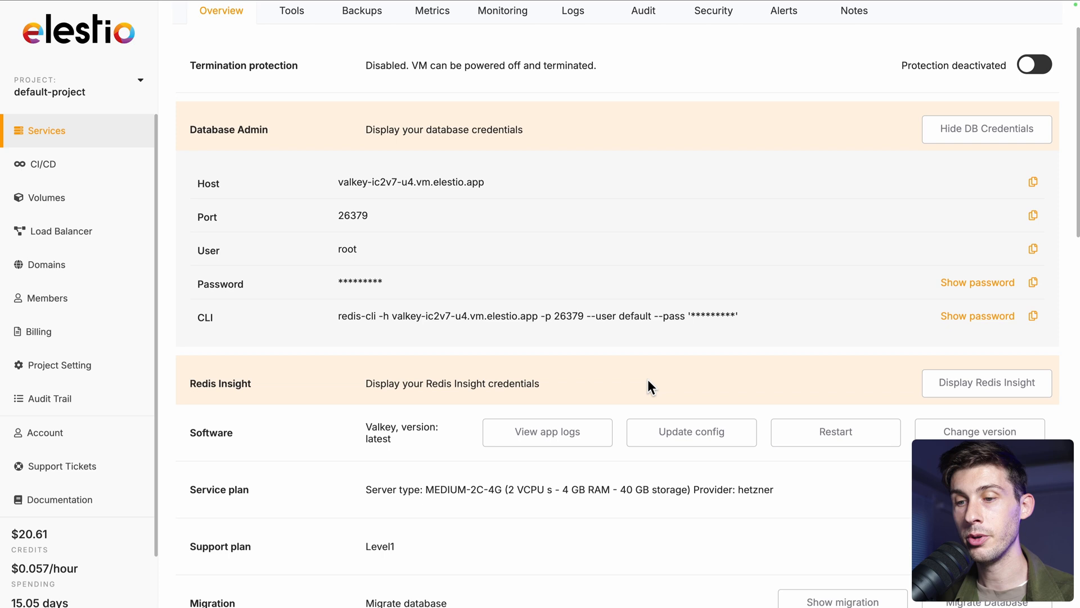
click(985, 383)
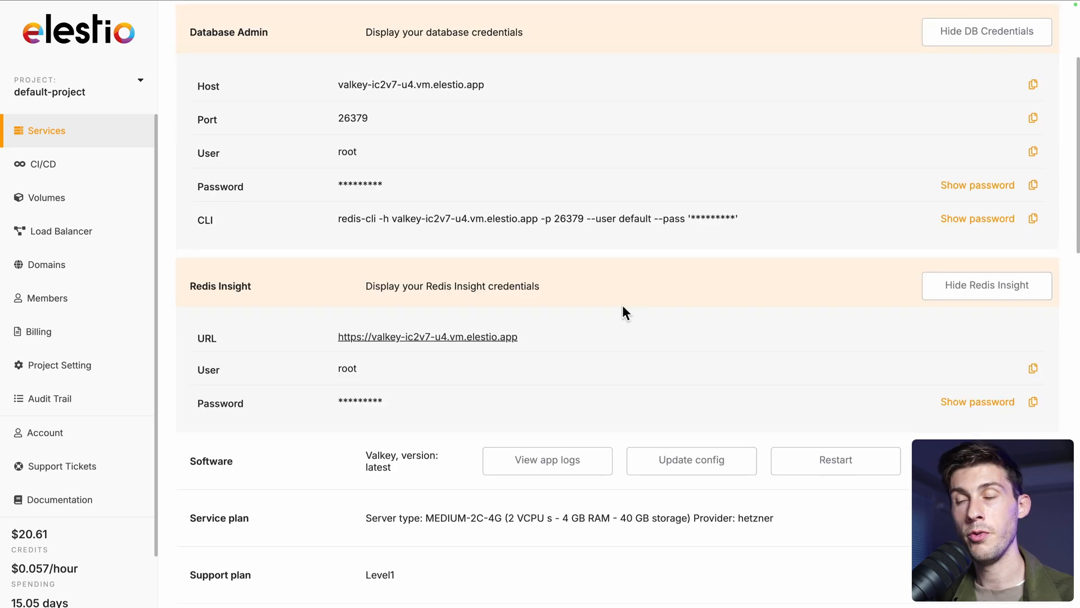
mouse_move(668, 360)
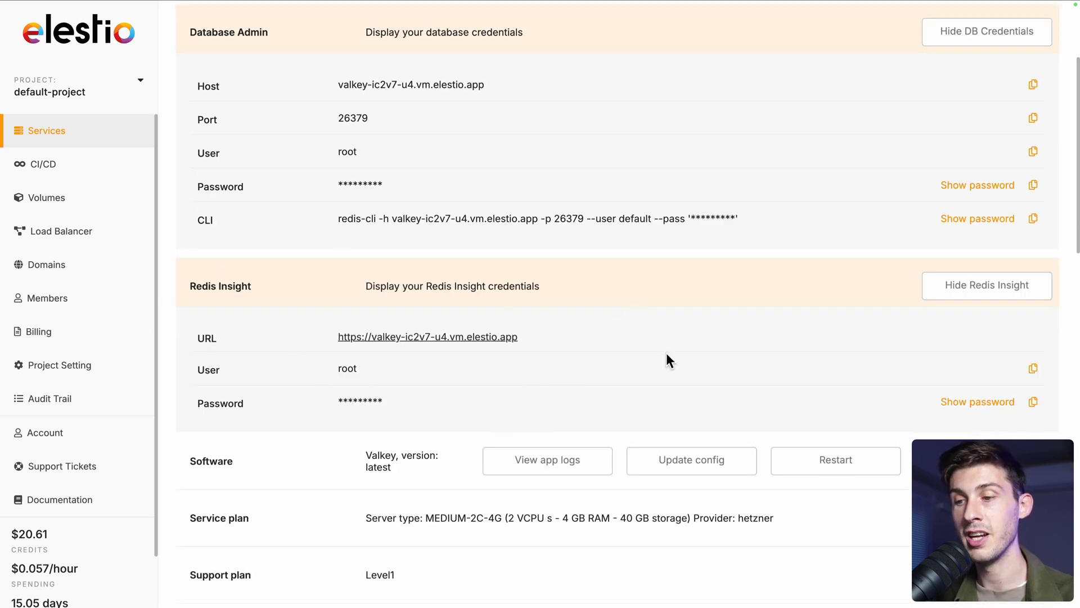
mouse_move(608, 423)
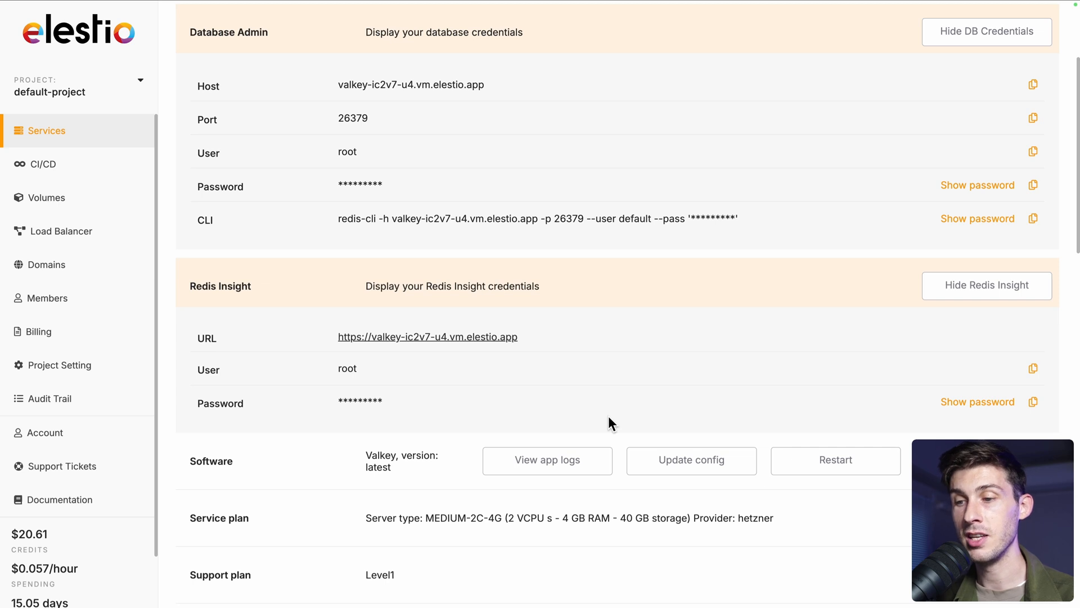
mouse_move(266, 289)
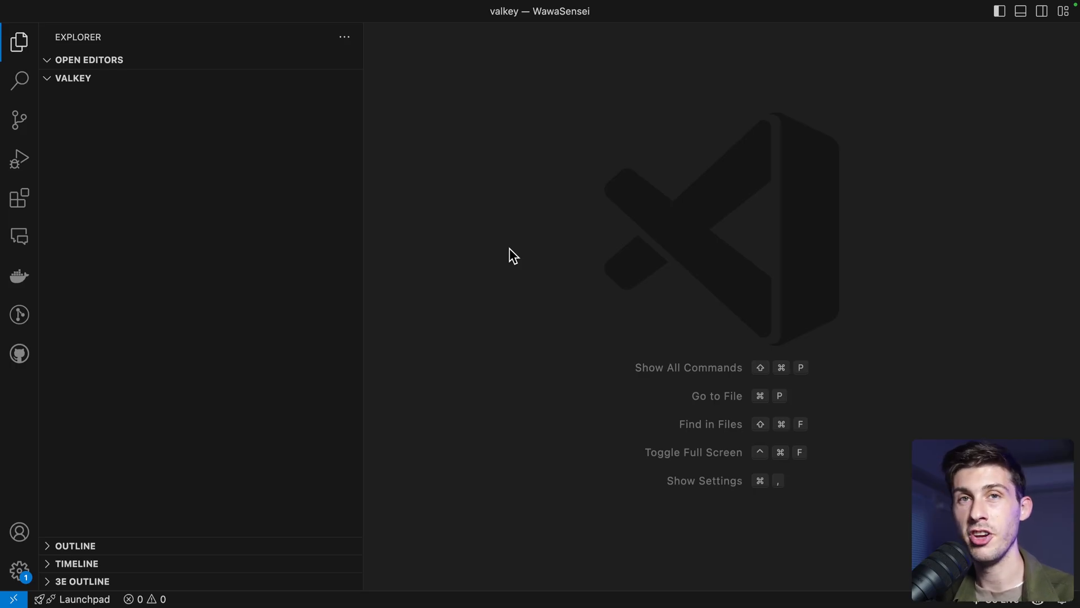
mouse_move(114, 88)
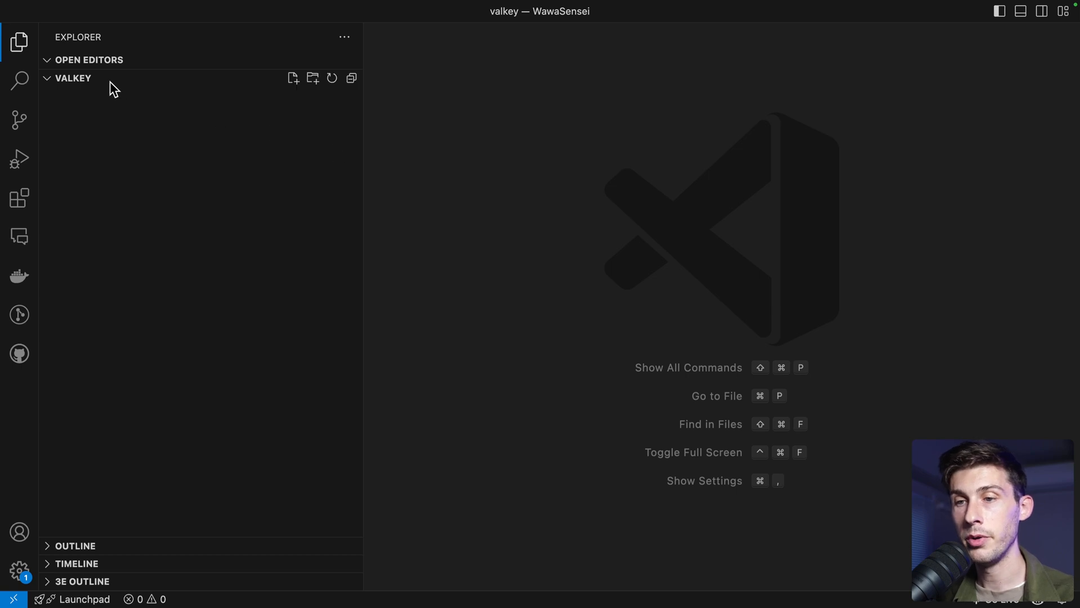
Create main.js holding the Express Hello World server on port 3000
text(main.)
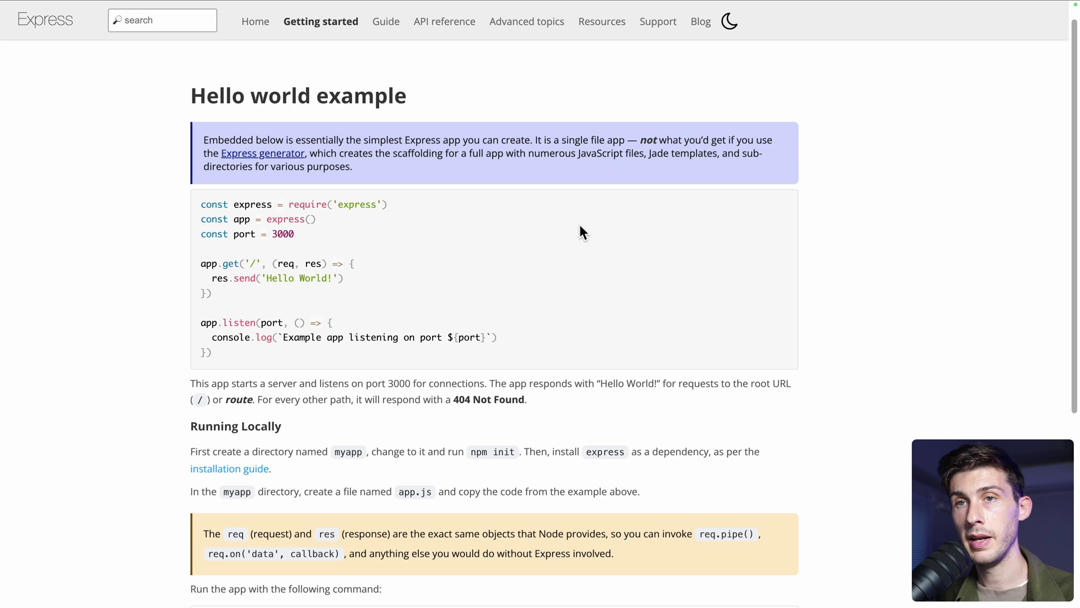
mouse_move(200, 205)
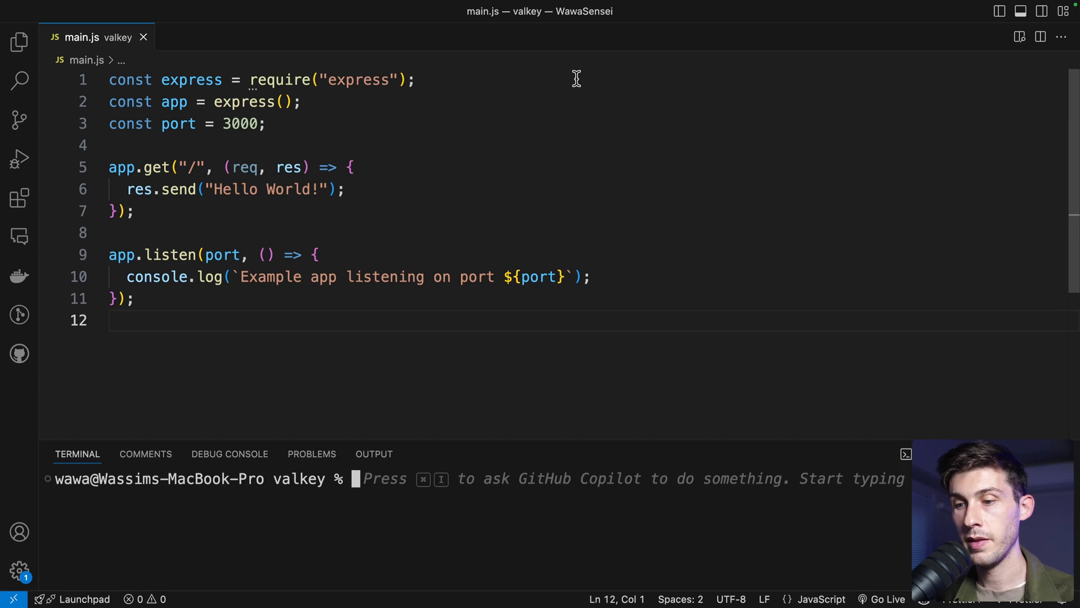
mouse_move(571, 120)
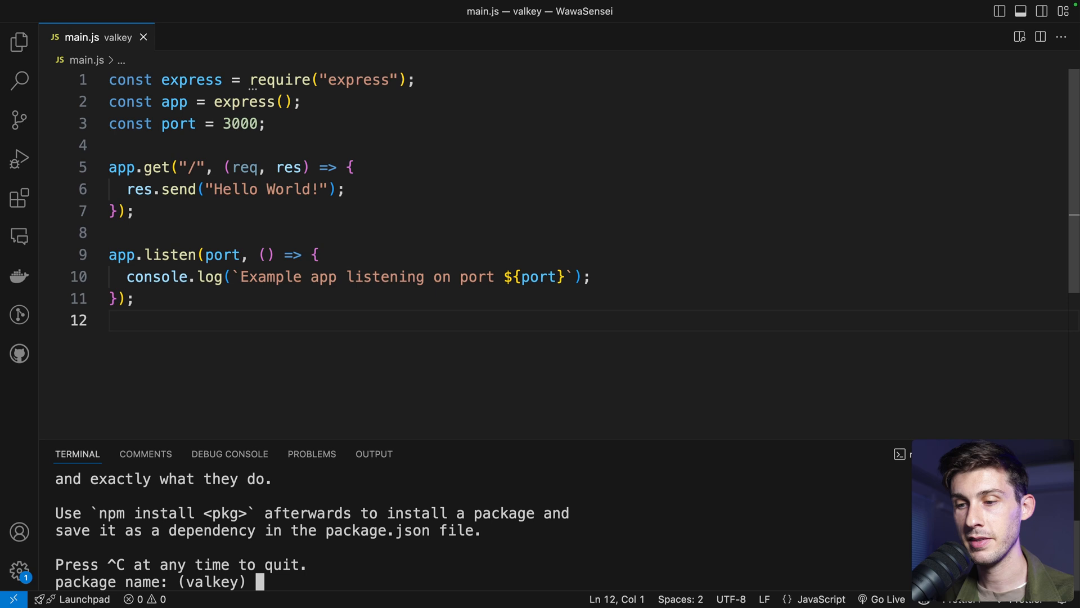
Accept npm init defaults for package name, version and main.js entry point
key(Return)
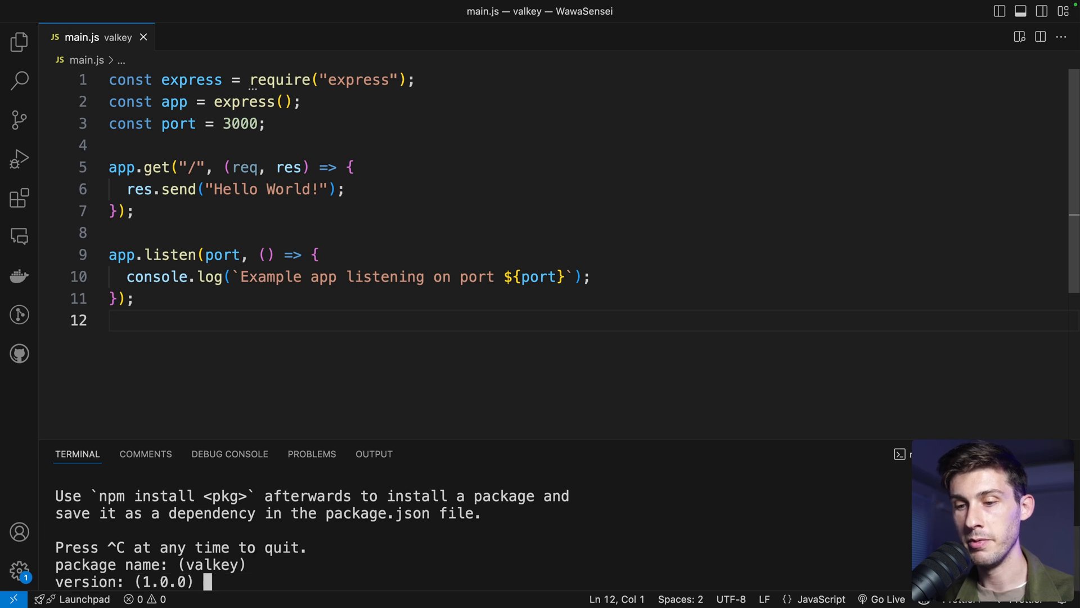
key(Return)
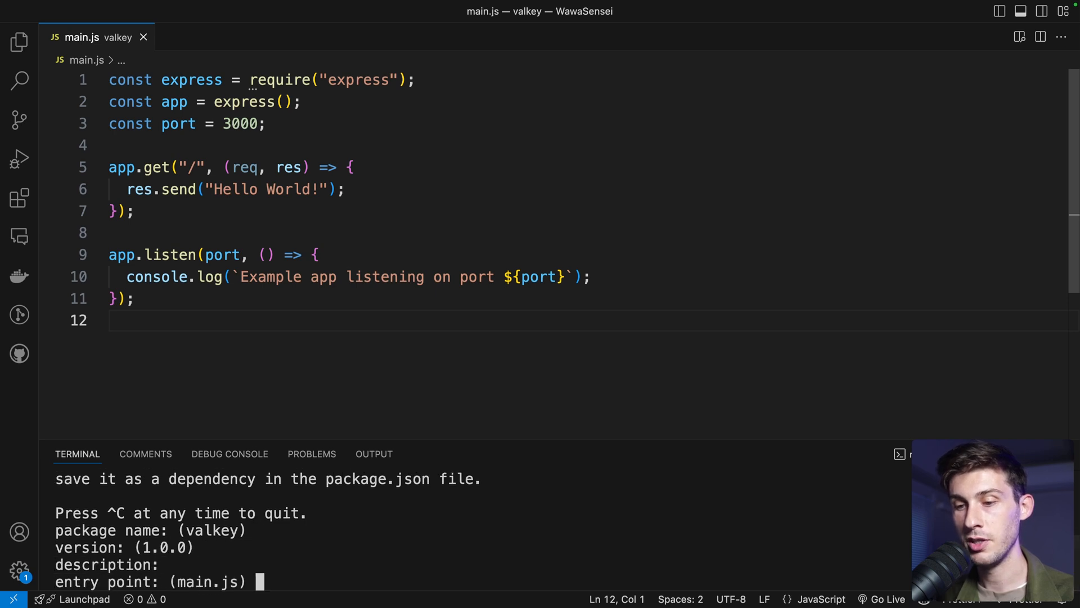
key(Return)
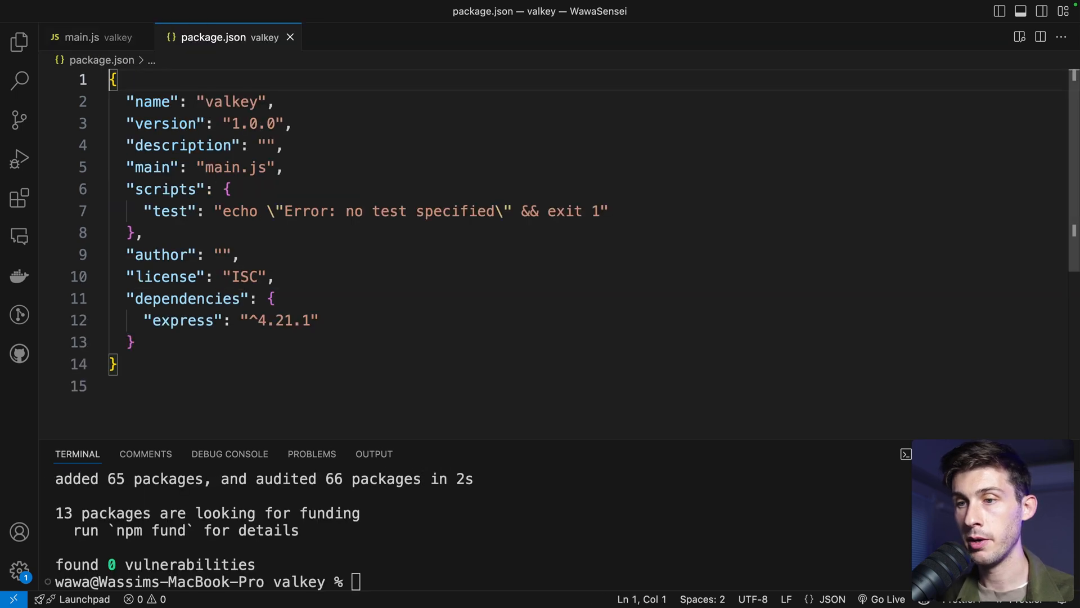
Add a "dev": "node main.js" script and start the server with npm run dev
click(20, 41)
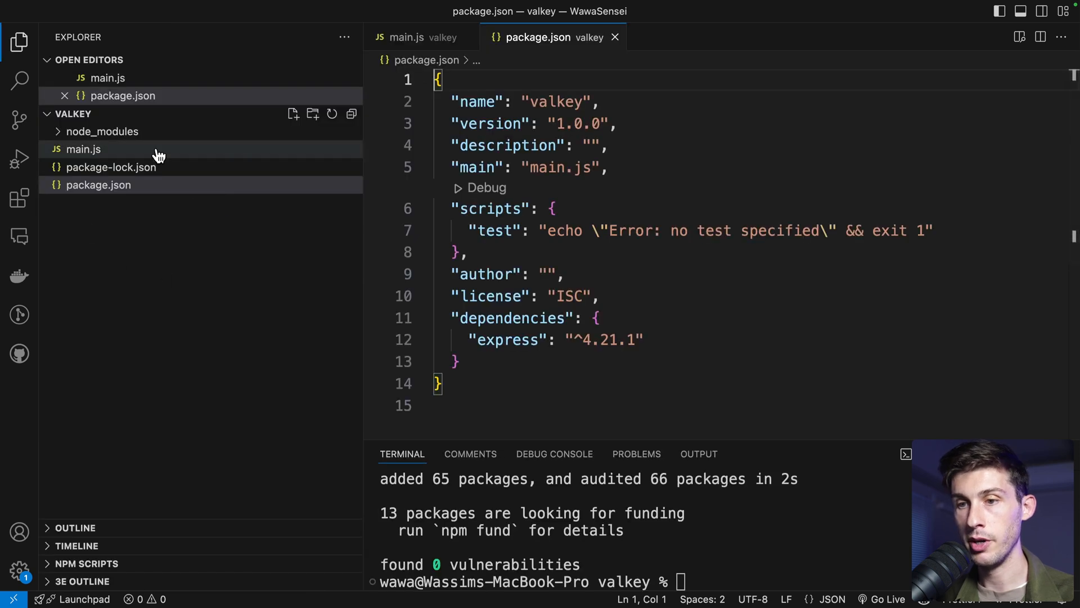
click(19, 41)
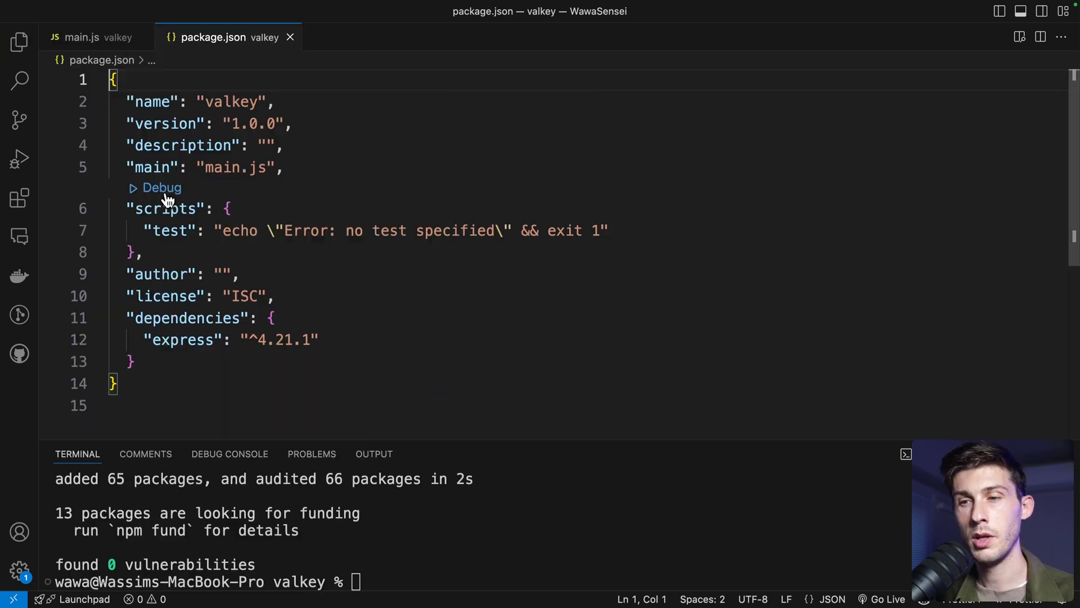
mouse_move(259, 195)
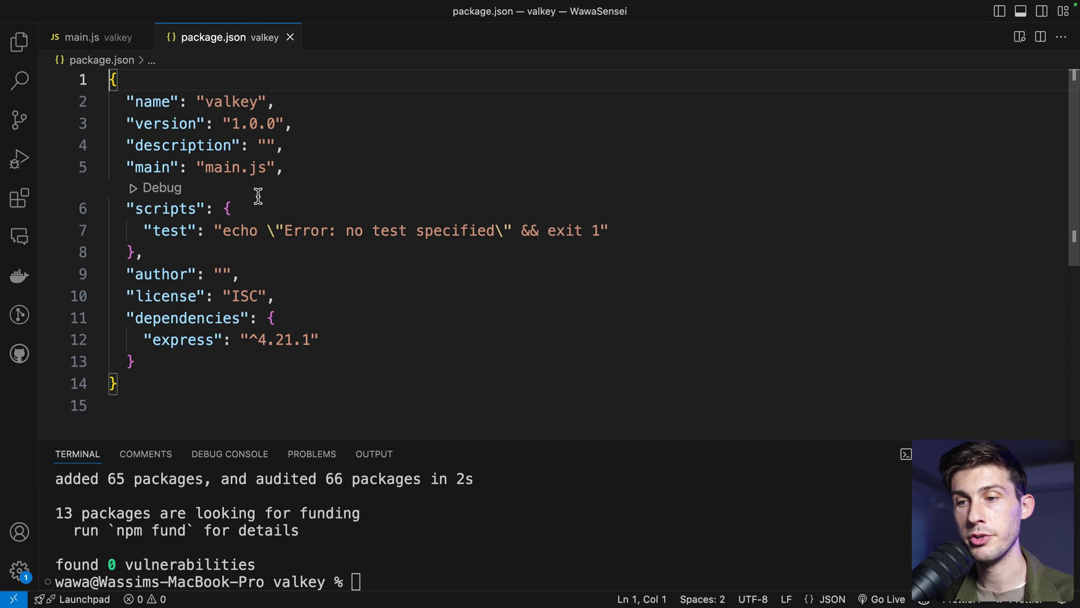
text("dev": "node main.js",)
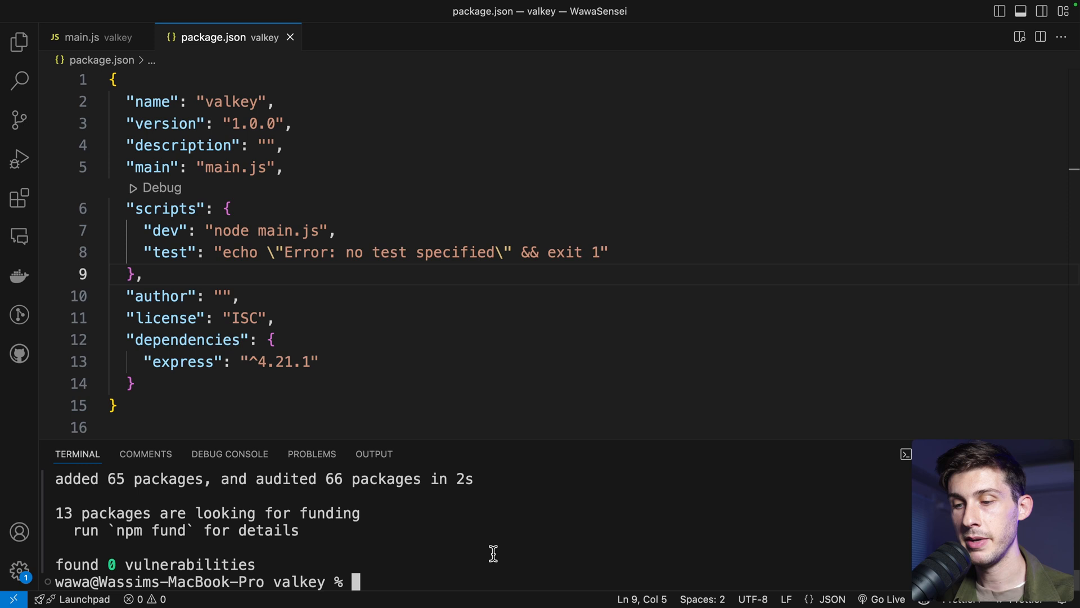
text(npm run dev)
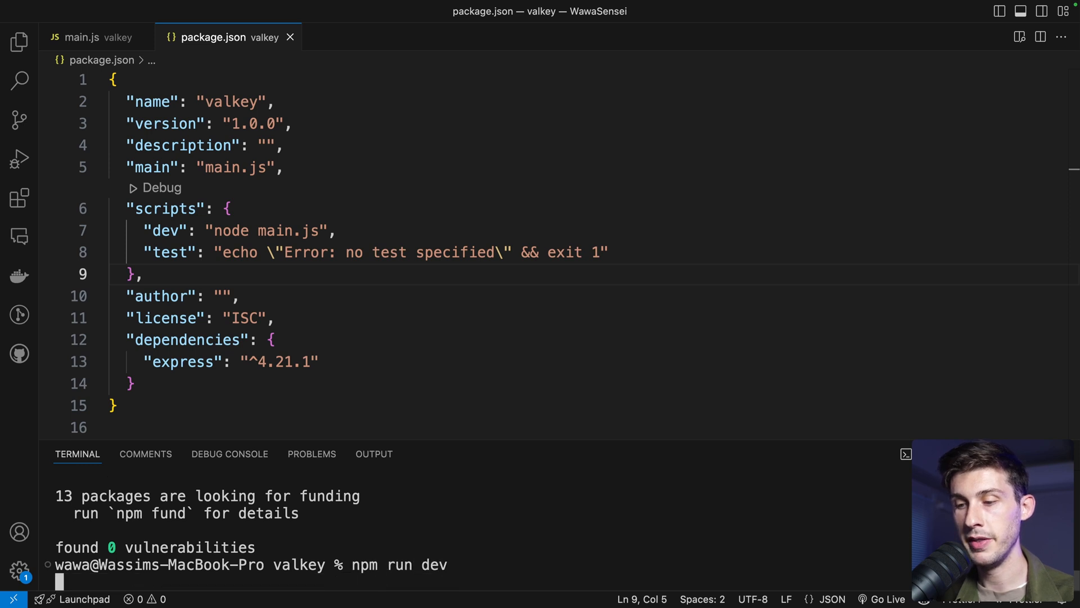
key(Return)
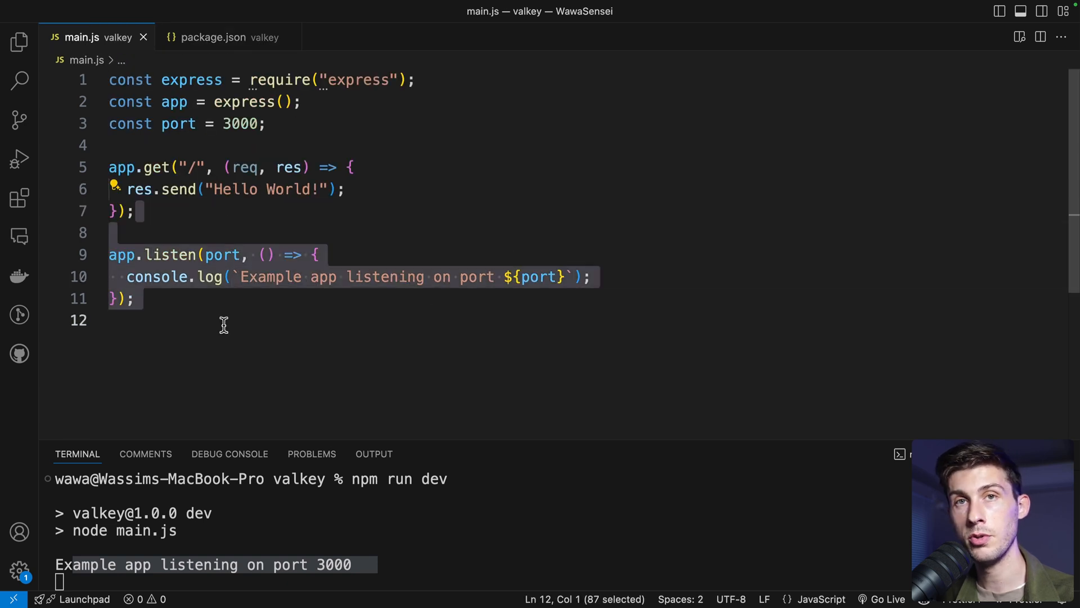
Request the running server with curl localhost:3000 from a second terminal
click(416, 192)
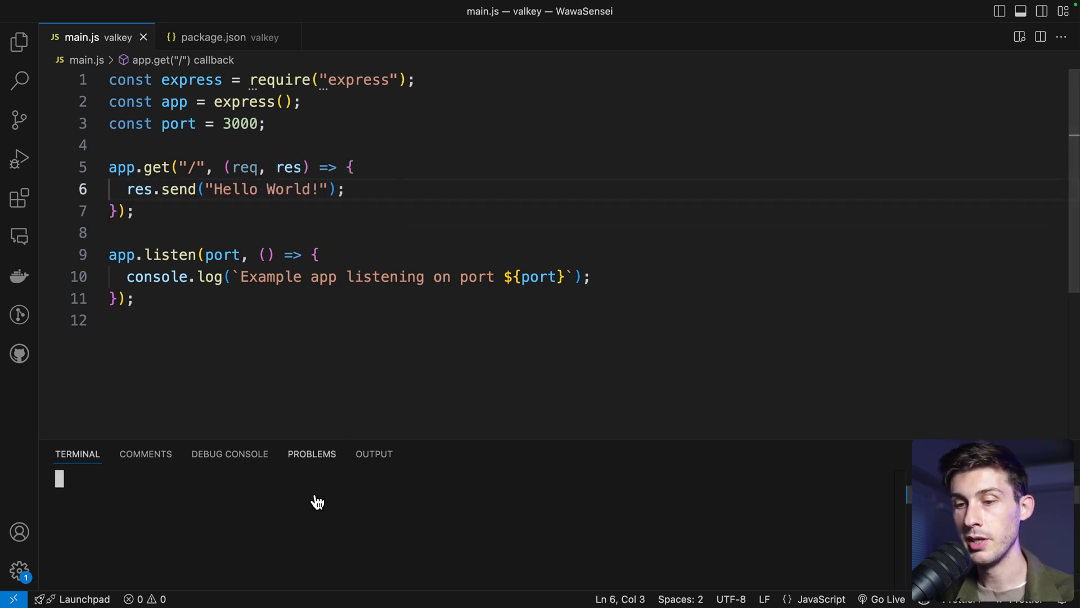
text(cu)
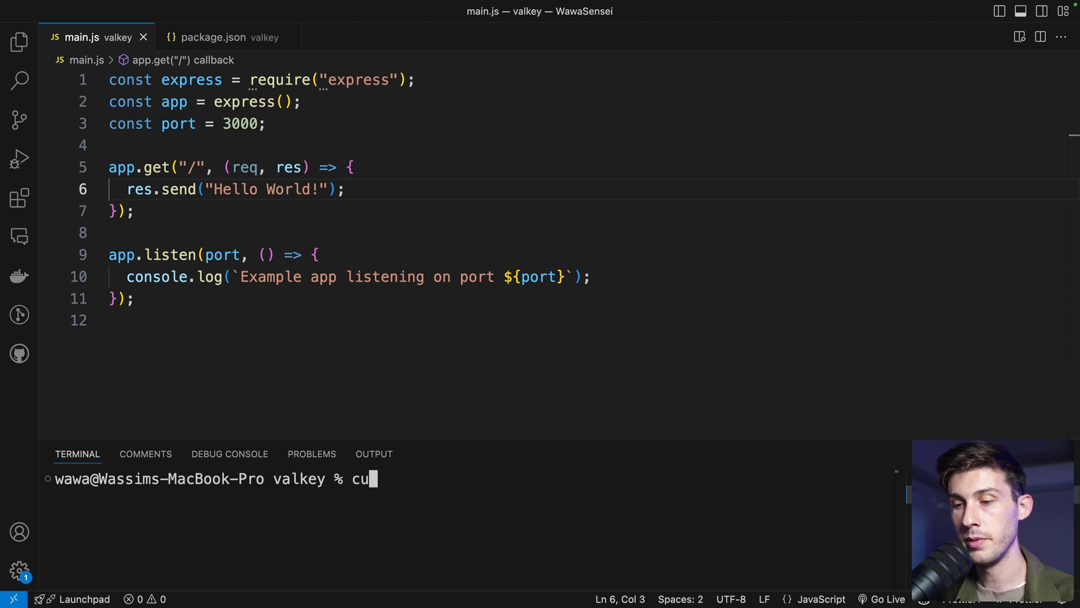
text(rl localhost:3000)
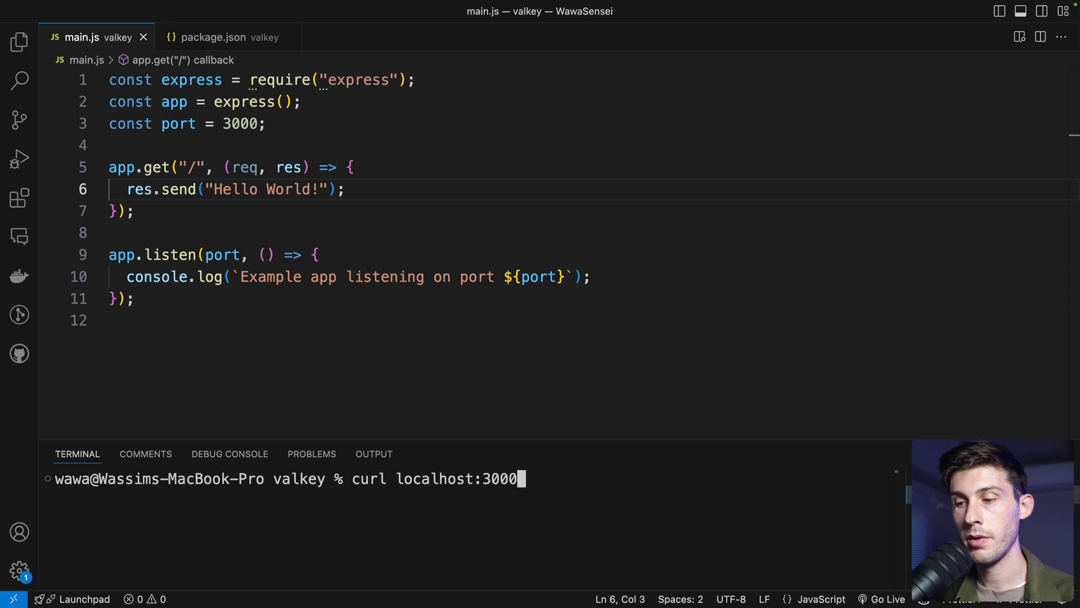
key(Return)
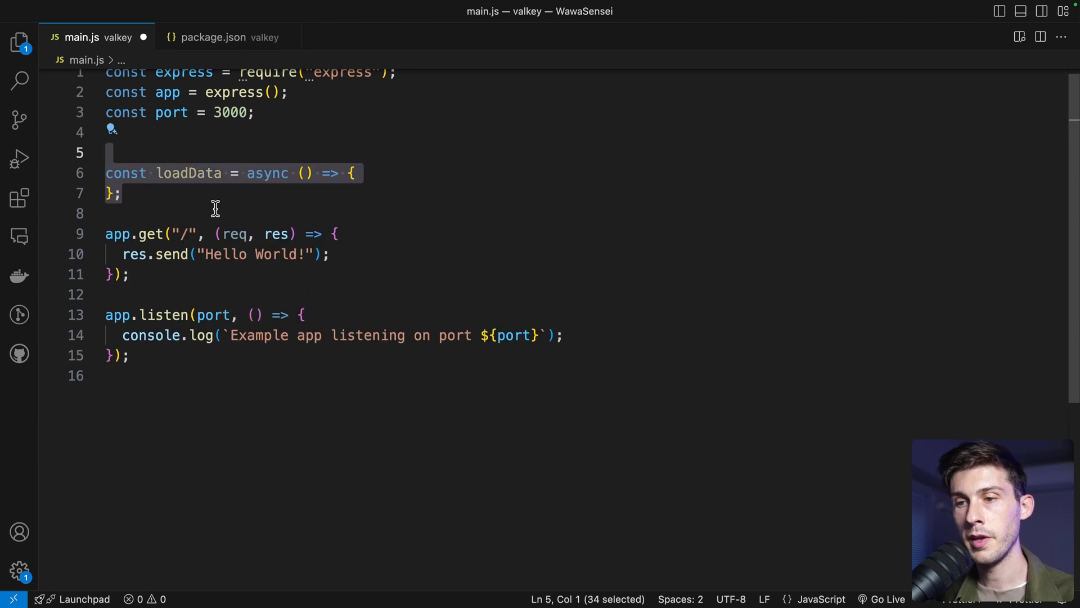
mouse_move(232, 214)
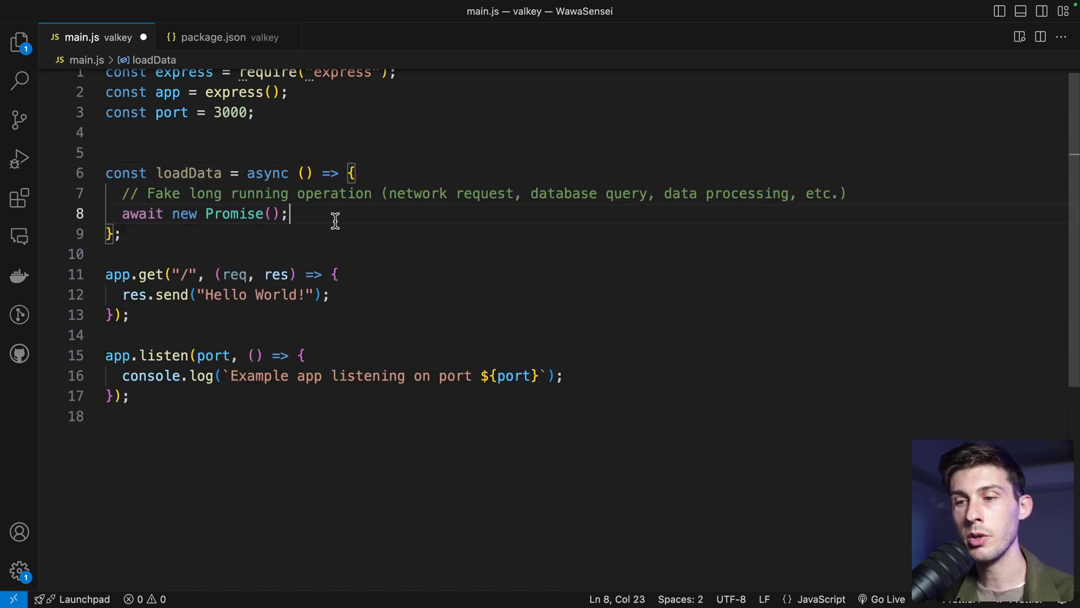
mouse_move(394, 192)
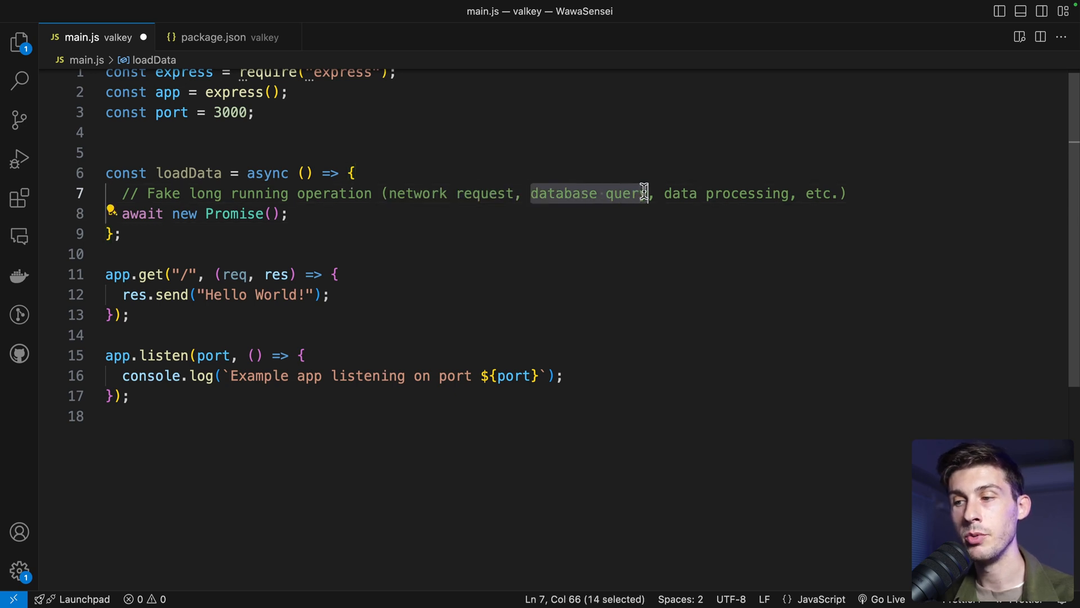
Write loadData awaiting a Promise with setTimeout(resolve, 2000) before returning four title/content items
click(661, 192)
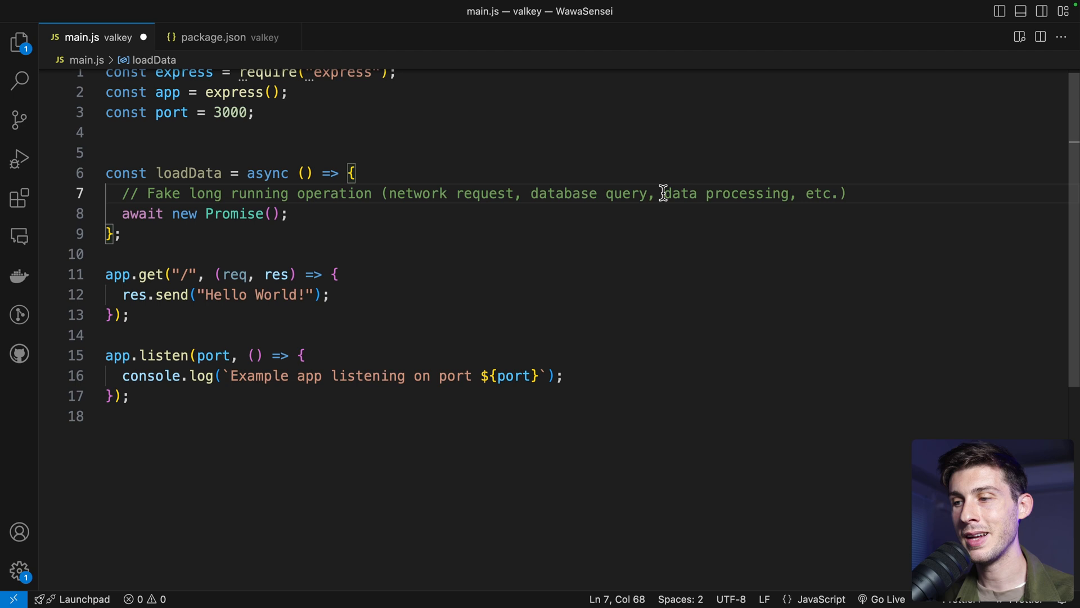
mouse_move(791, 196)
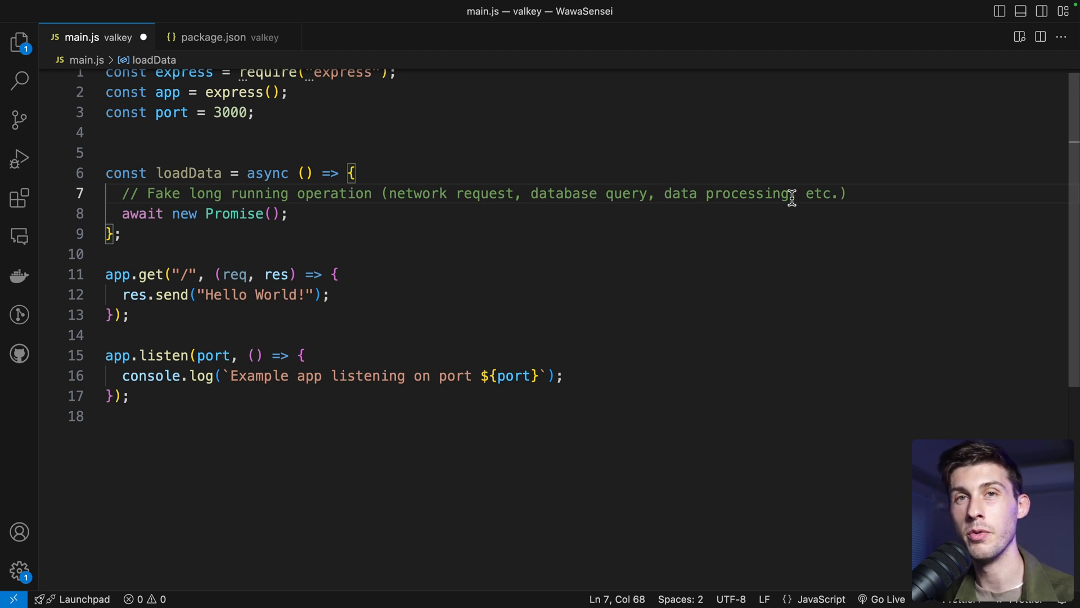
mouse_move(335, 213)
text((resolve) => )
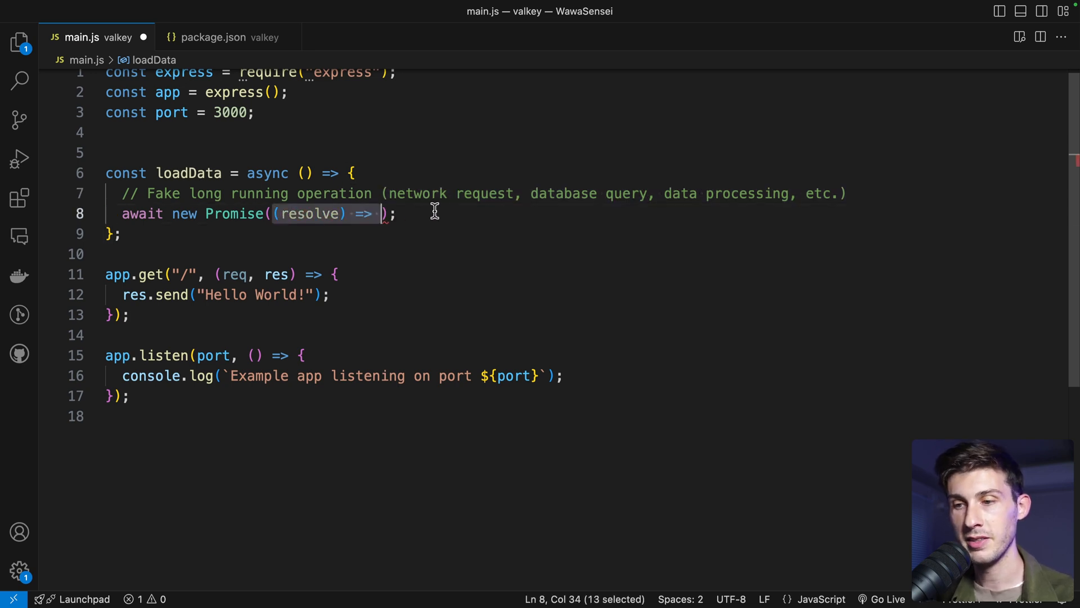
text(setTimeout(resolve, 2000)
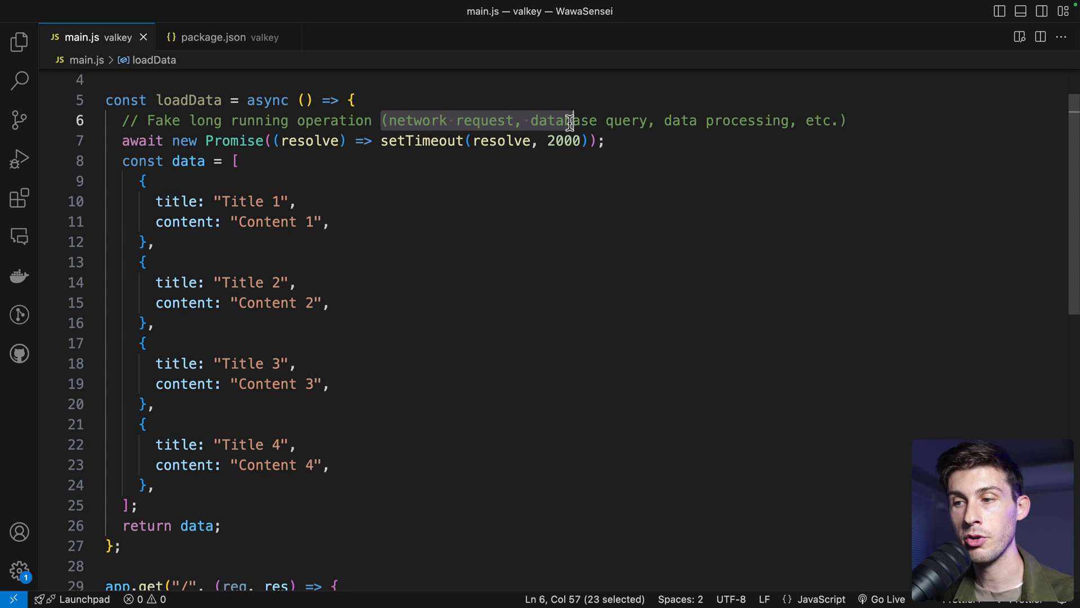
click(324, 302)
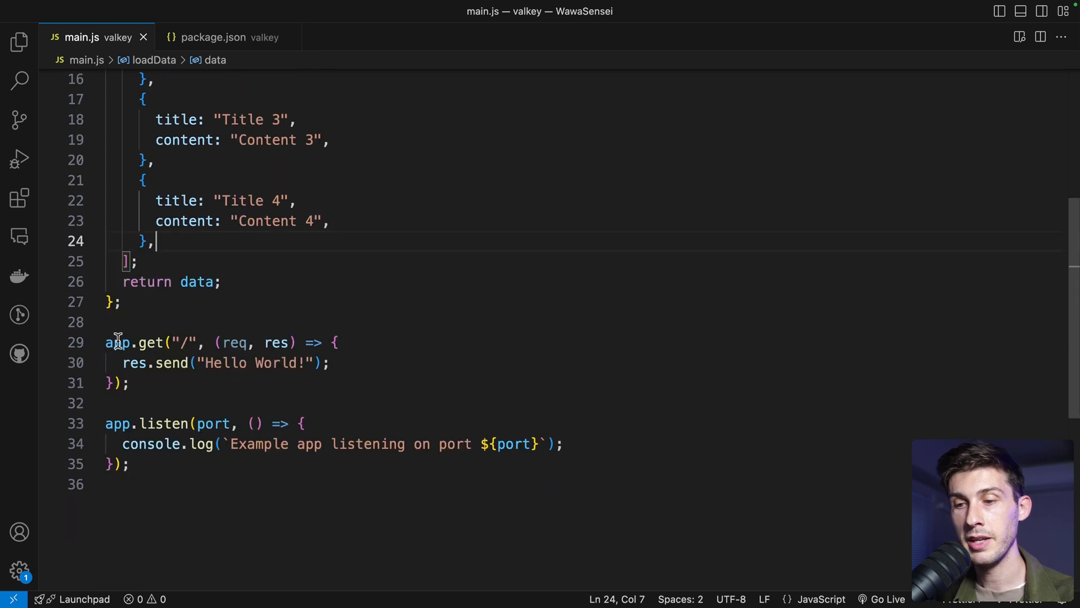
Make the root handler async and compute processingTime from Date.now() around await loadData()
click(253, 342)
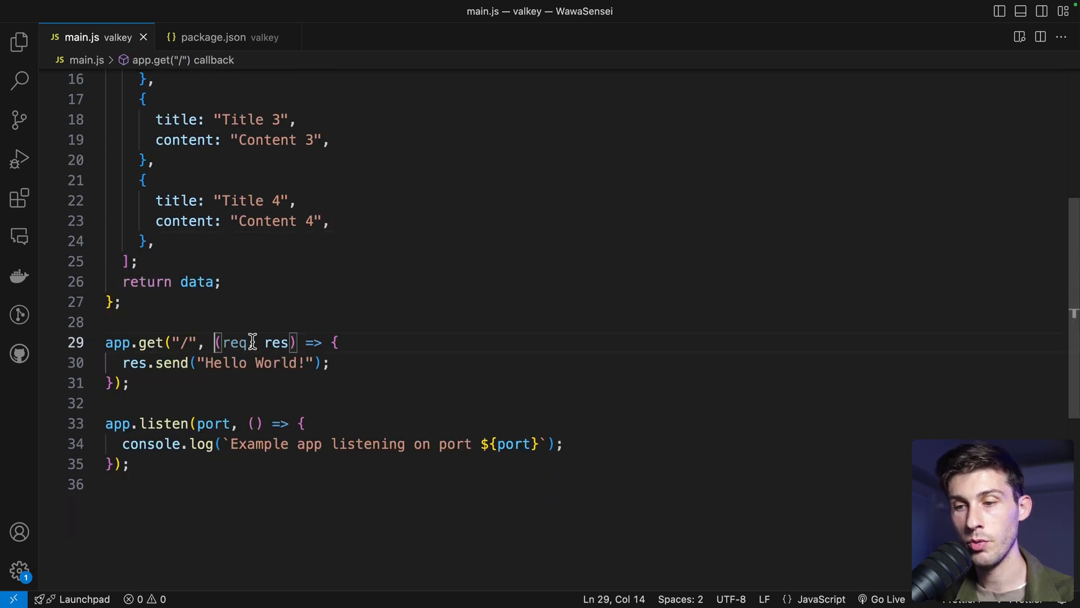
text(asyn)
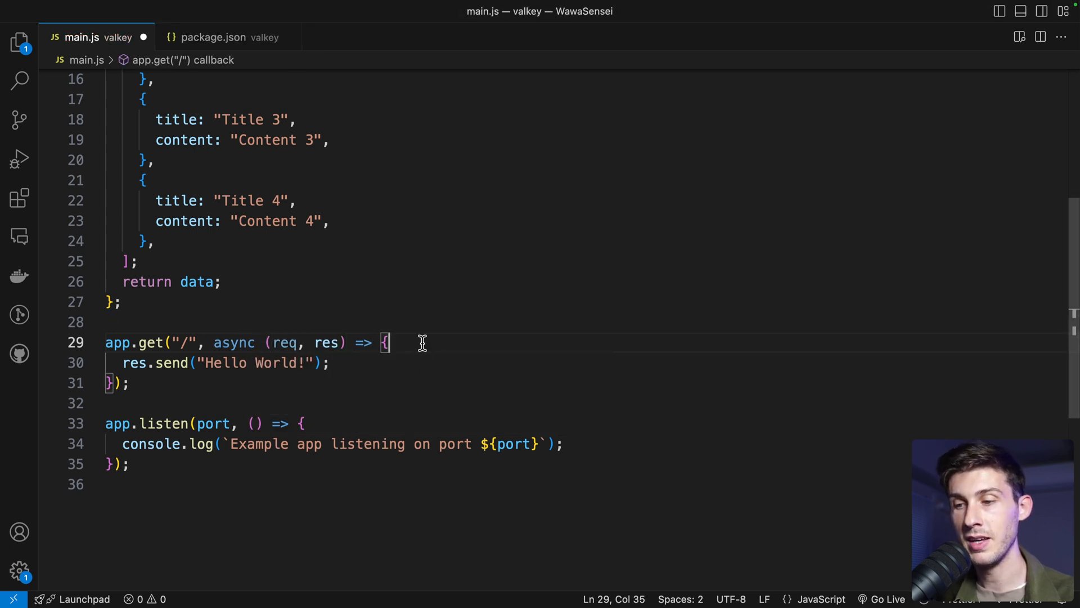
text(const startTime = Date.now();)
text(const endTime = Date.now();)
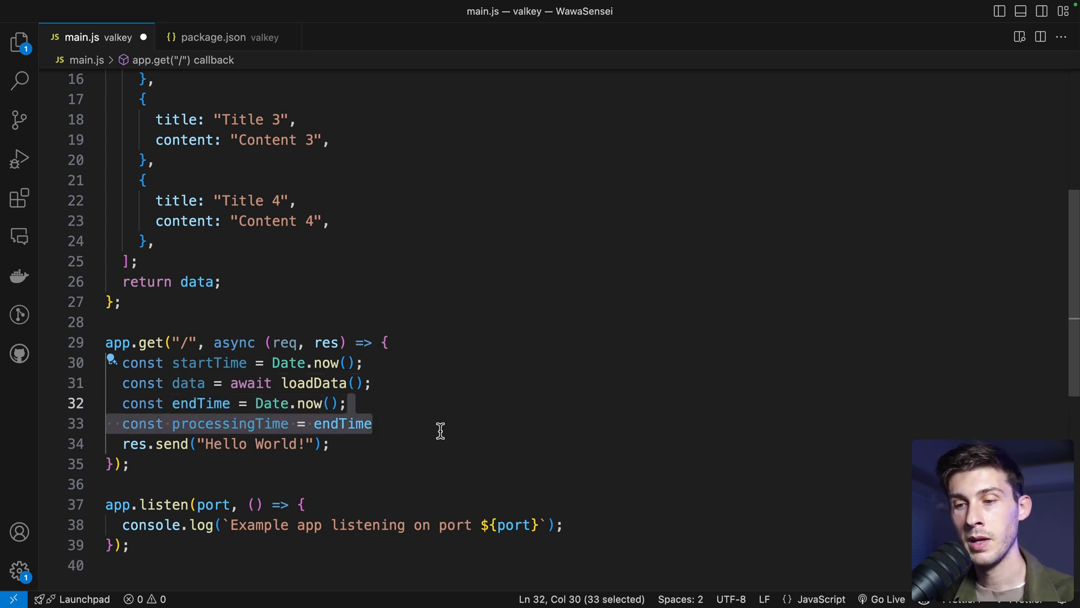
click(213, 423)
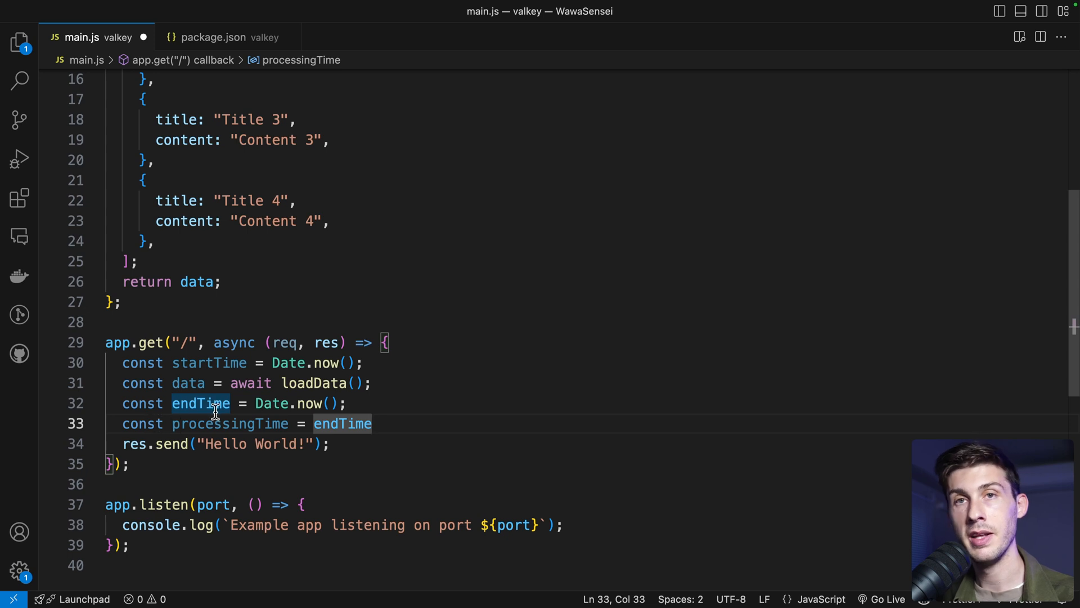
text(- startTime;)
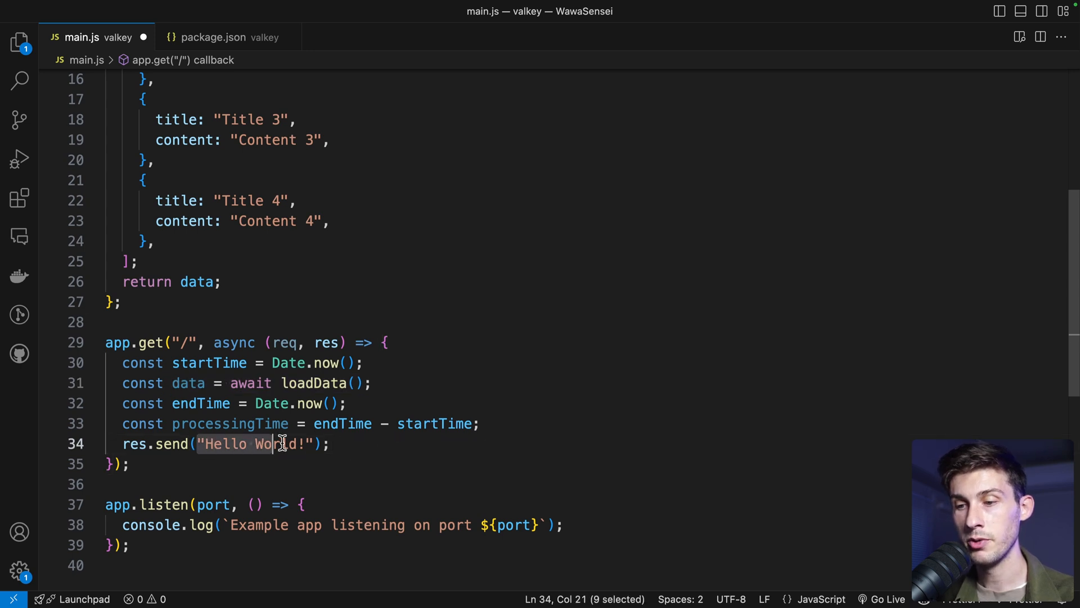
Send JSON.stringify({ data, processingTime }) as the route's response
text(JSON.stringify({ data, processingTime }))
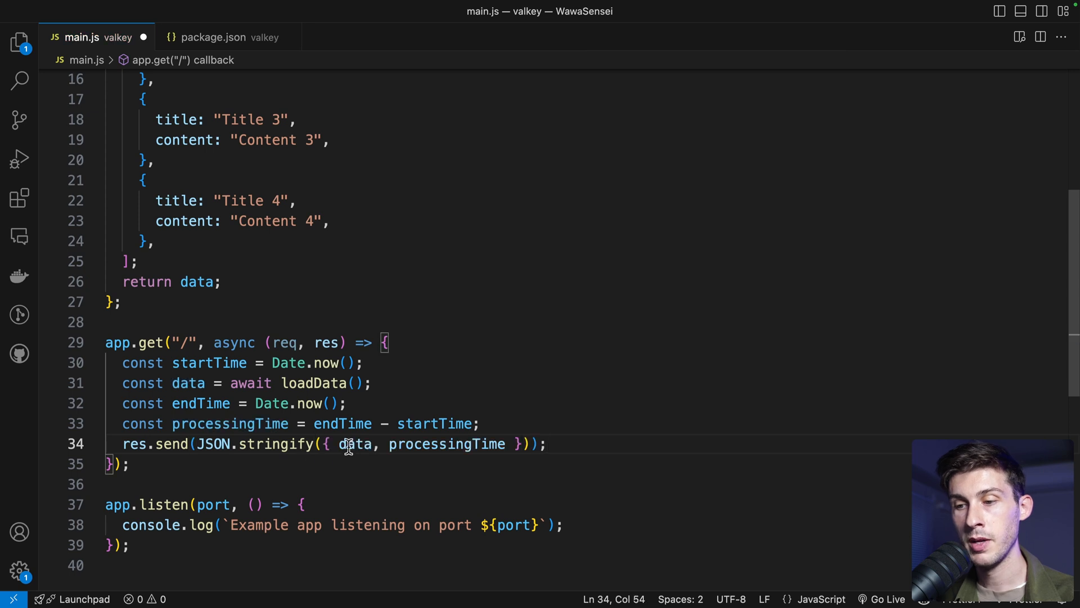
double_click(447, 443)
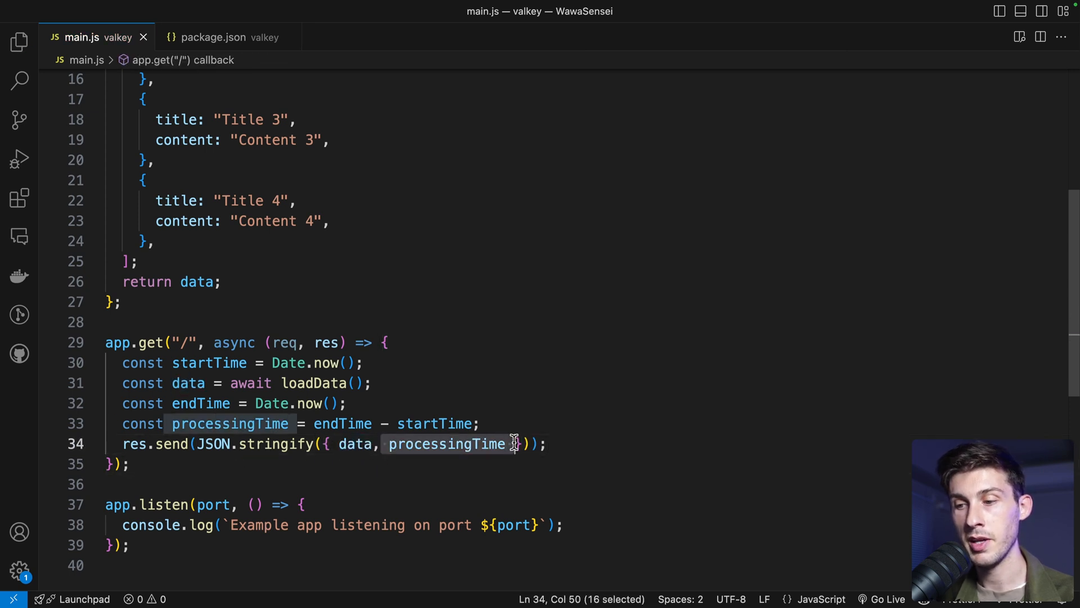
text(,)
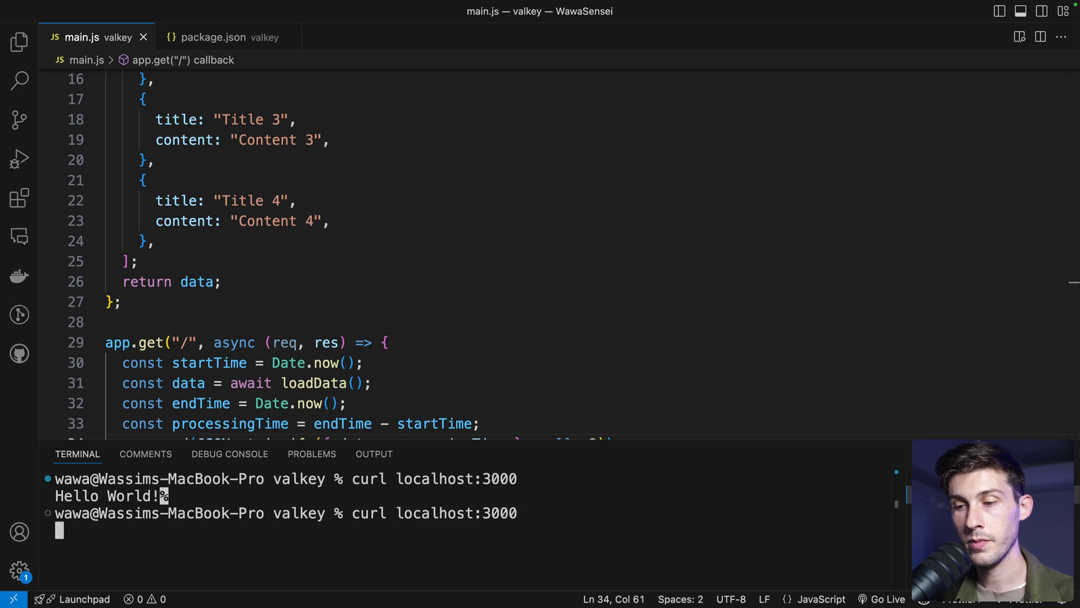
Run curl localhost:3000 to get the four items with processingTime, then hide the terminal
key(Return)
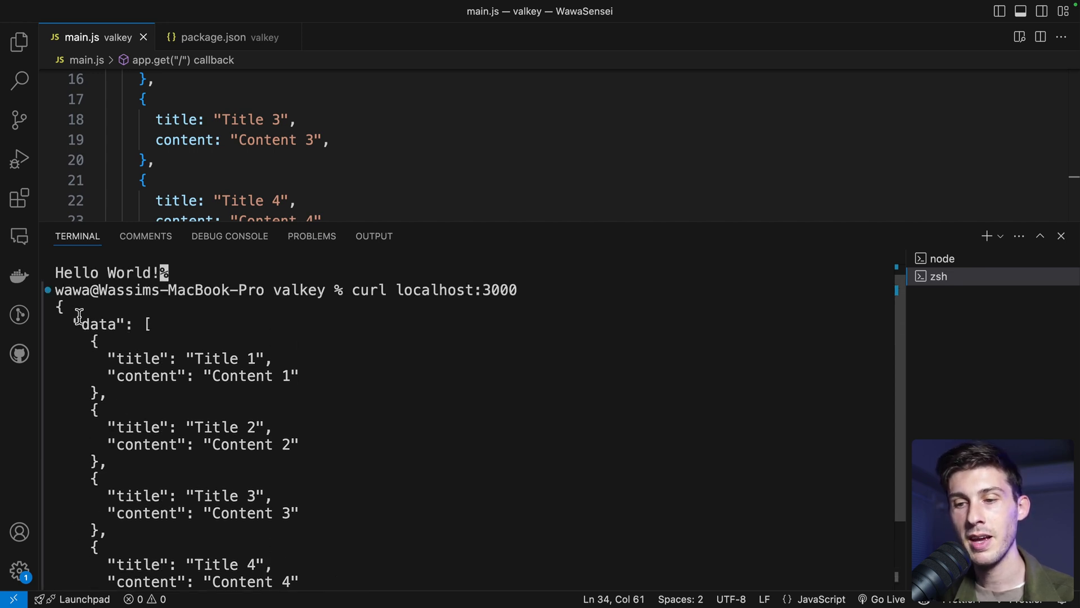
mouse_move(385, 426)
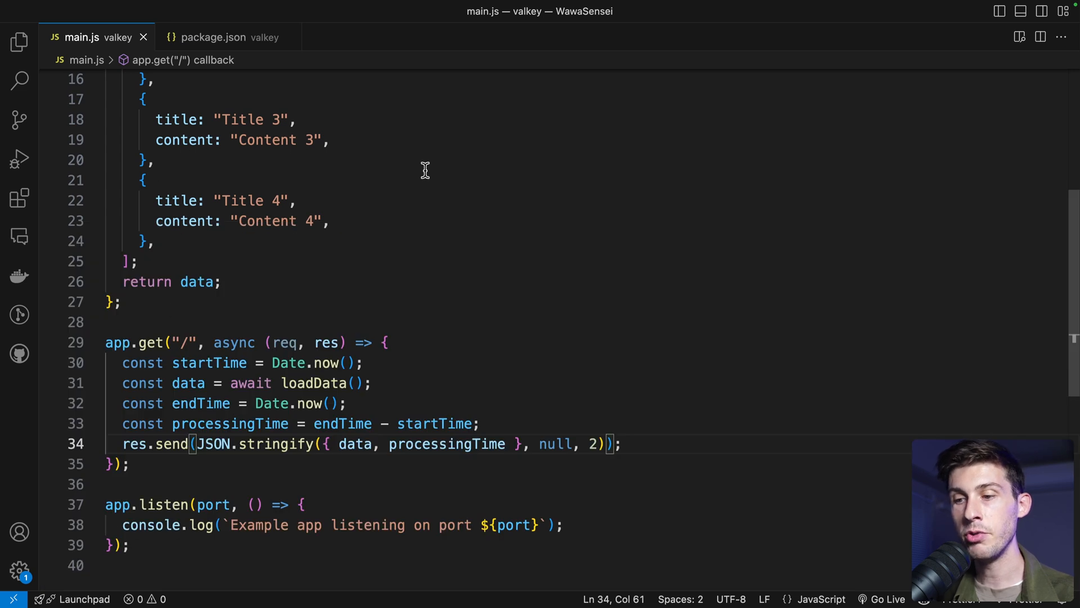
mouse_move(351, 348)
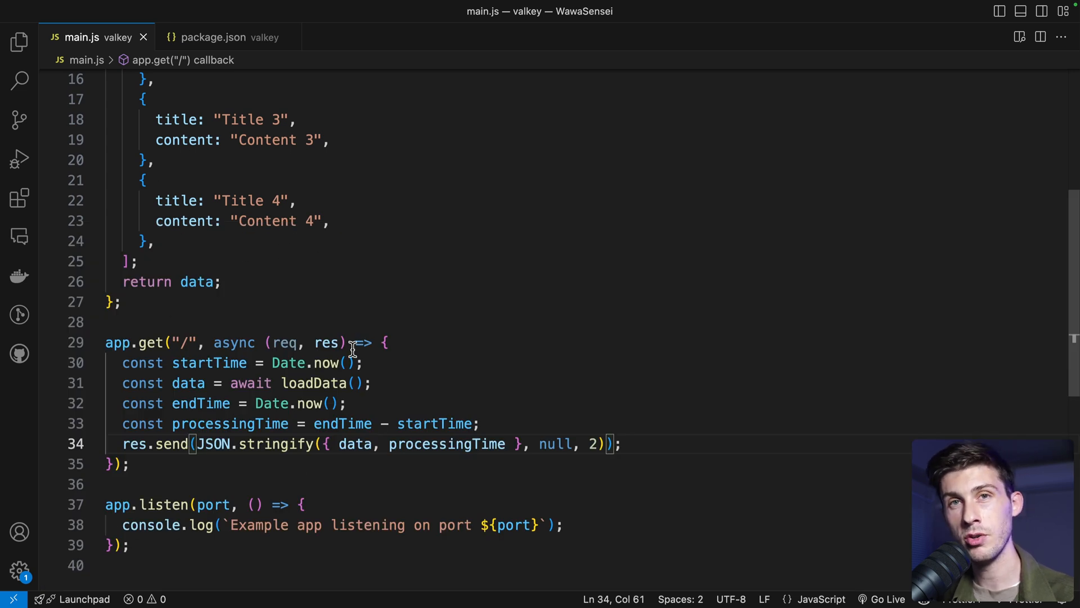
scroll(up, 3)
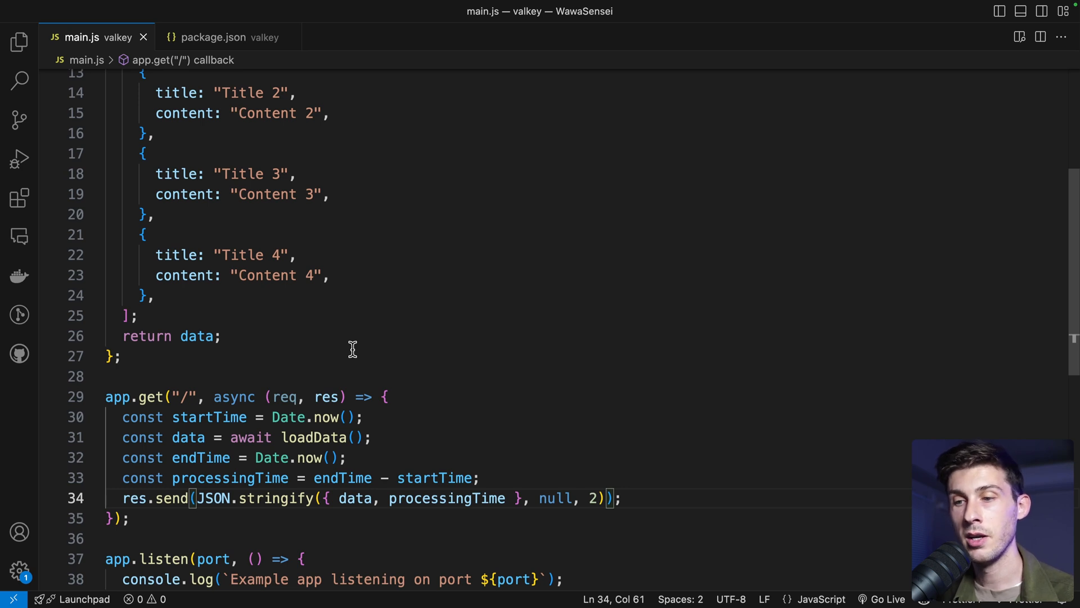
mouse_move(353, 372)
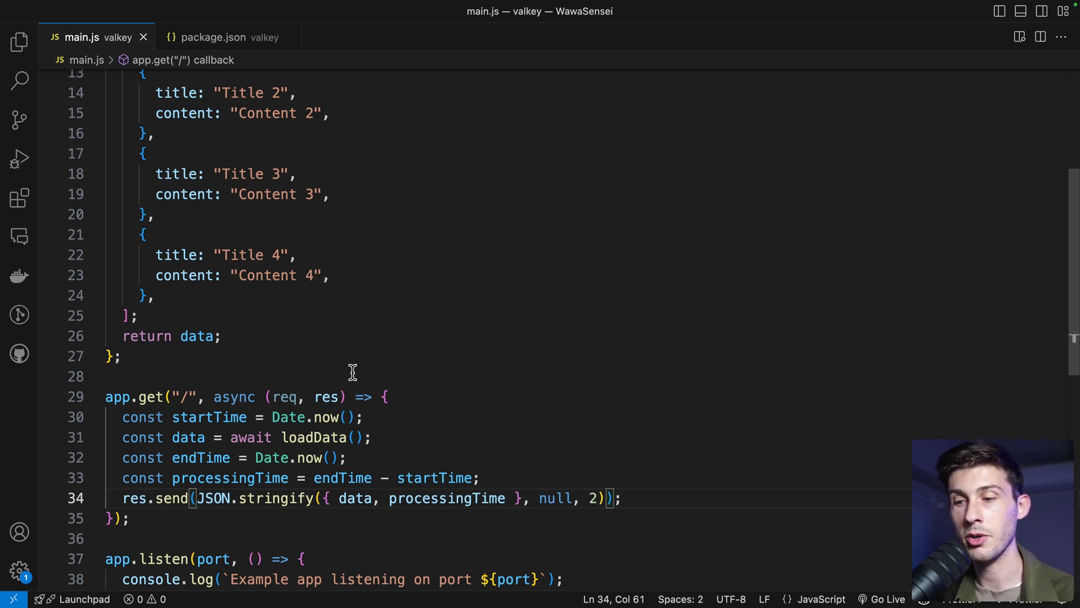
mouse_move(342, 477)
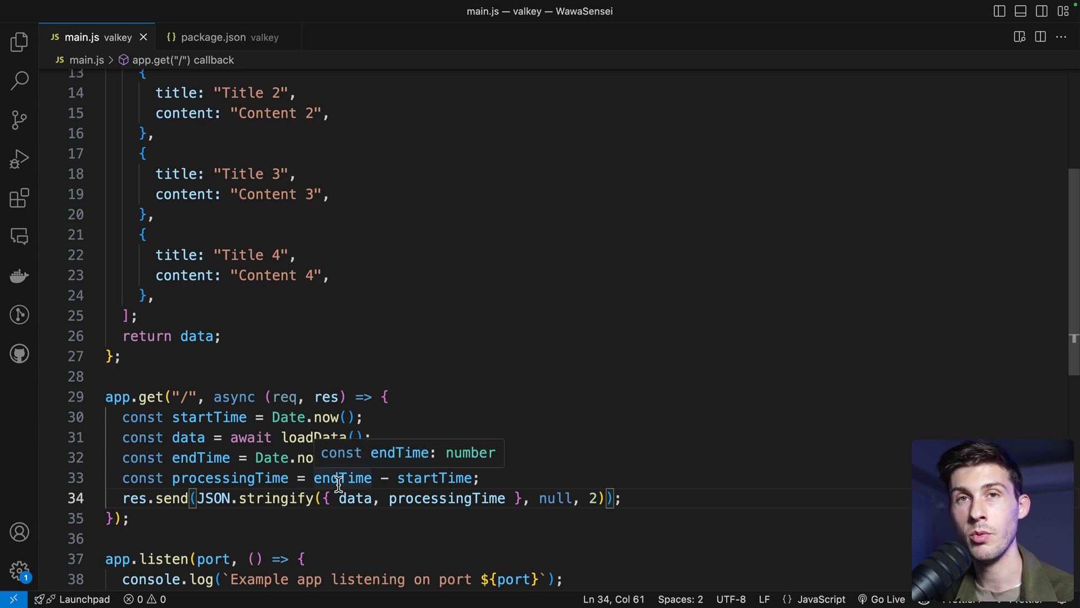
scroll(down, 3)
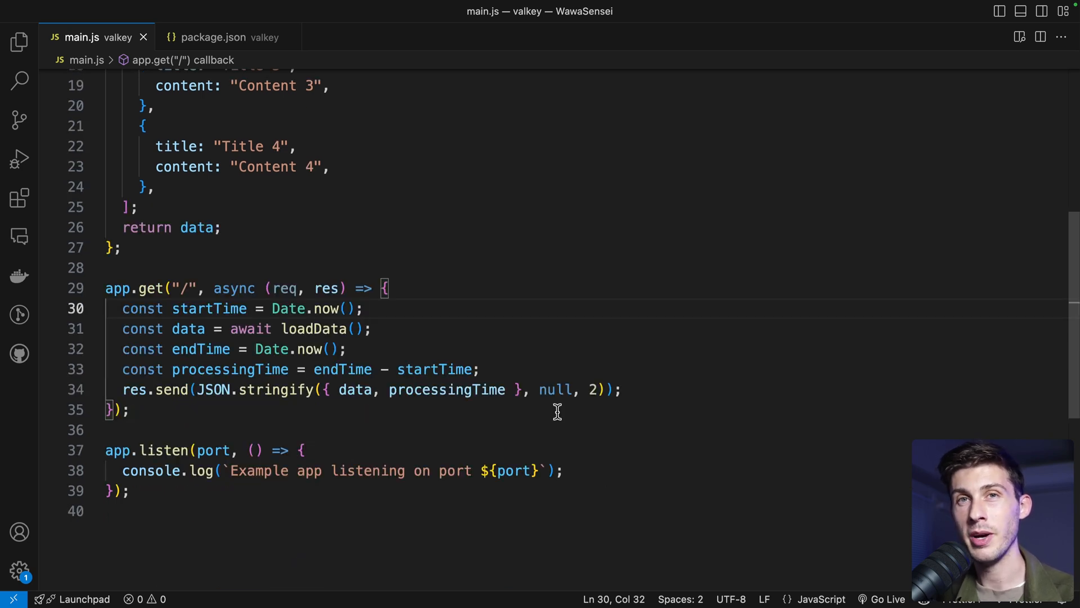
click(363, 308)
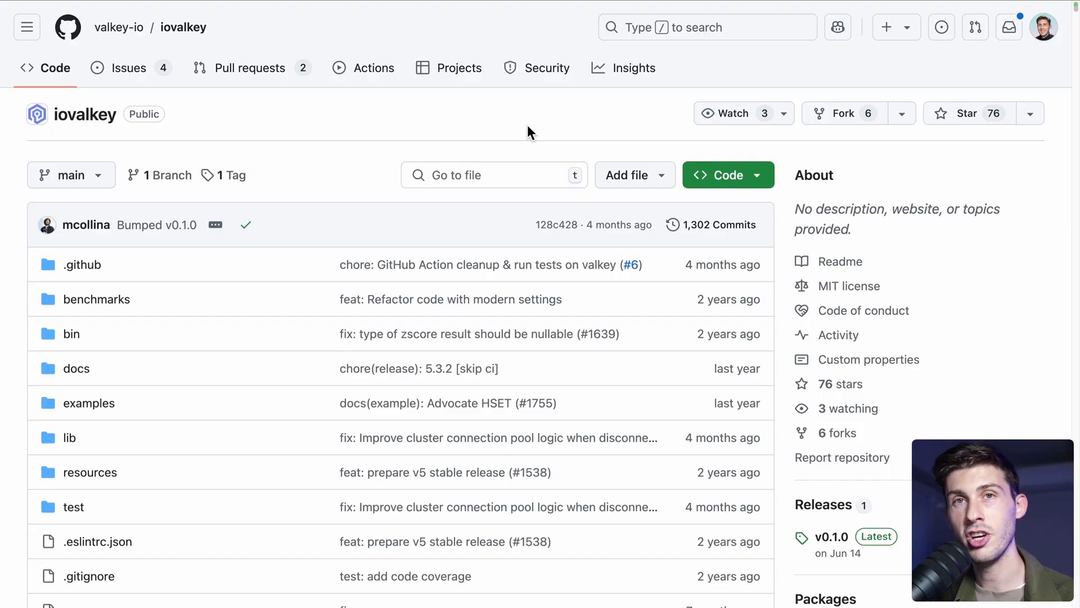
mouse_move(66, 149)
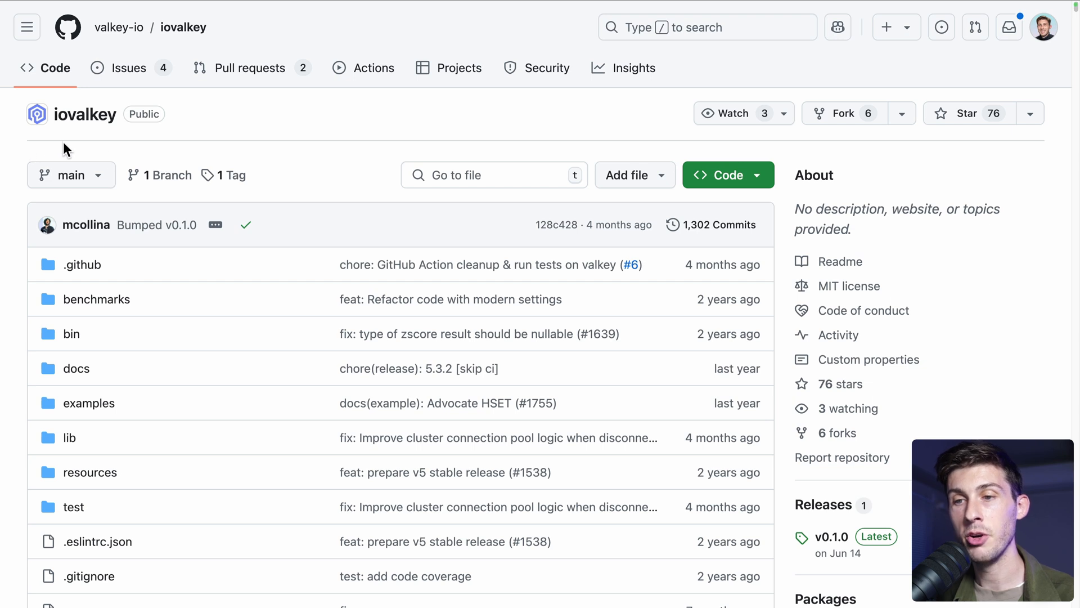
Scroll the iovalkey README down to its TypeScript usage example
scroll(down, 3)
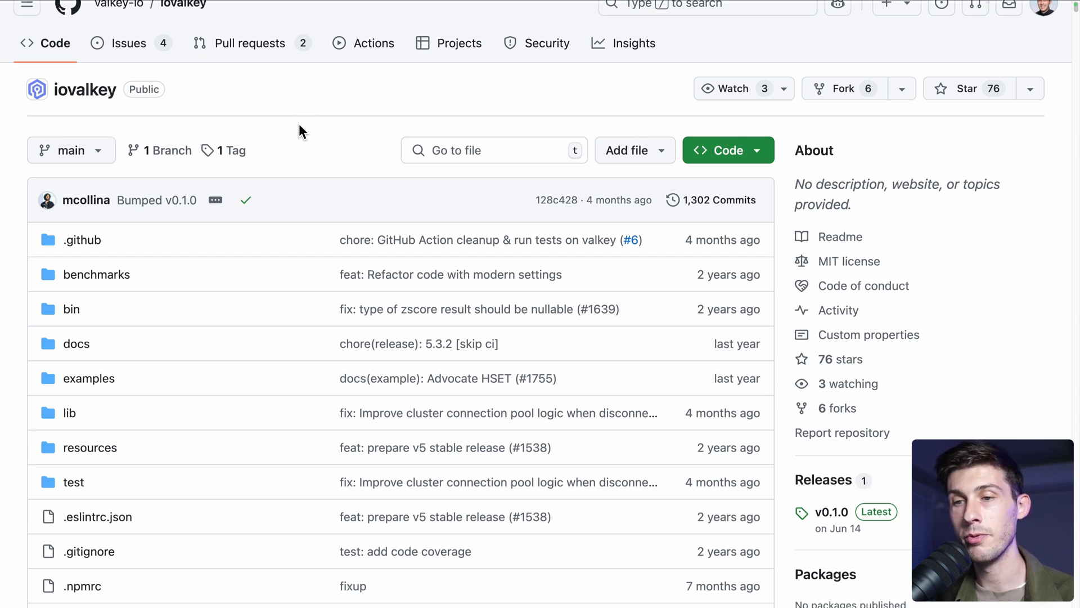
scroll(down, 3)
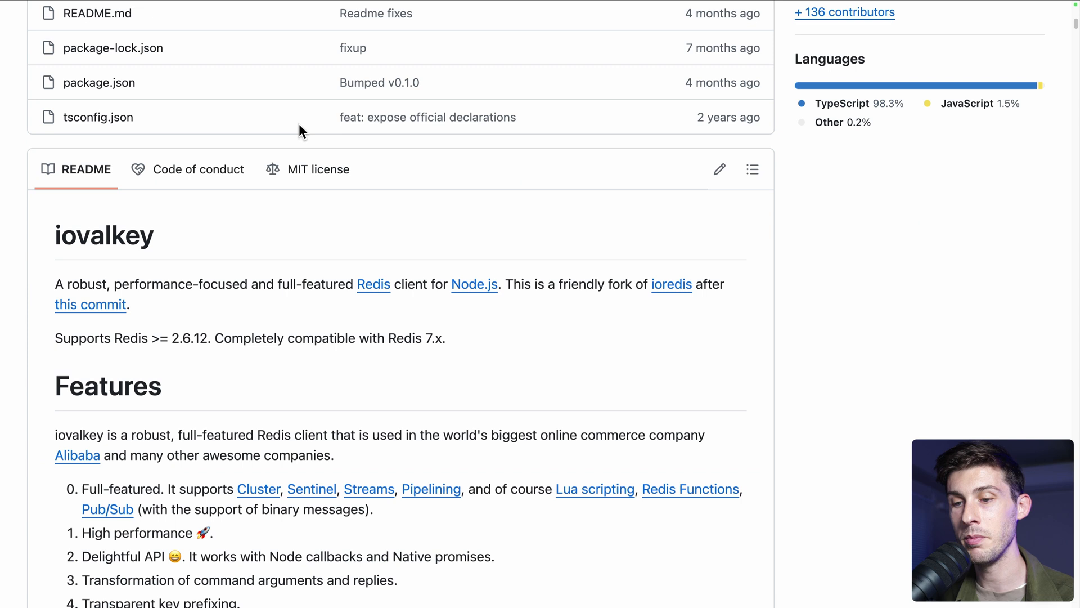
scroll(down, 3)
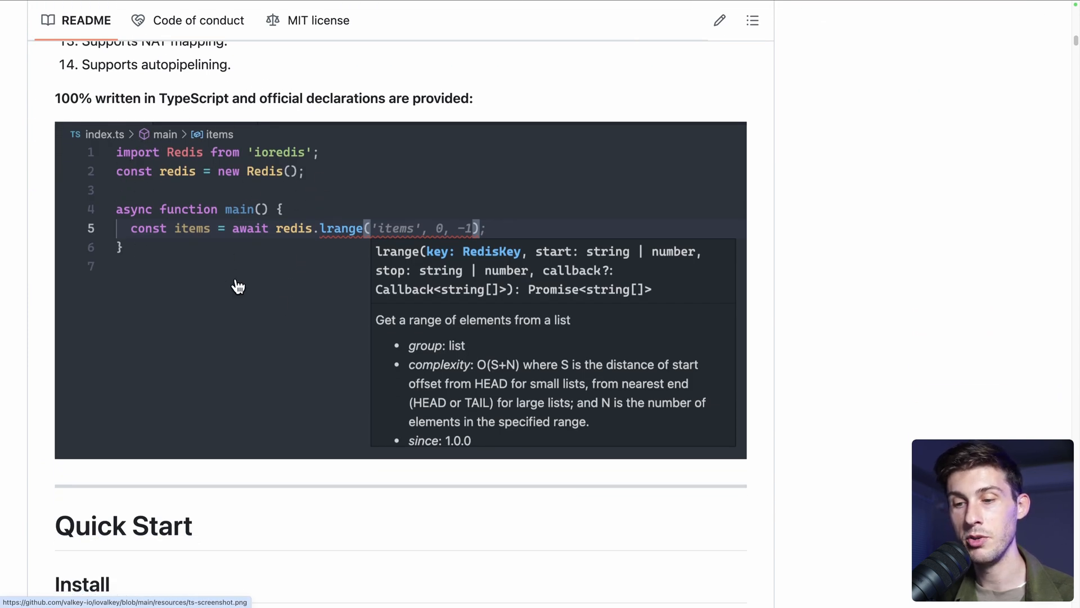
scroll(down, 3)
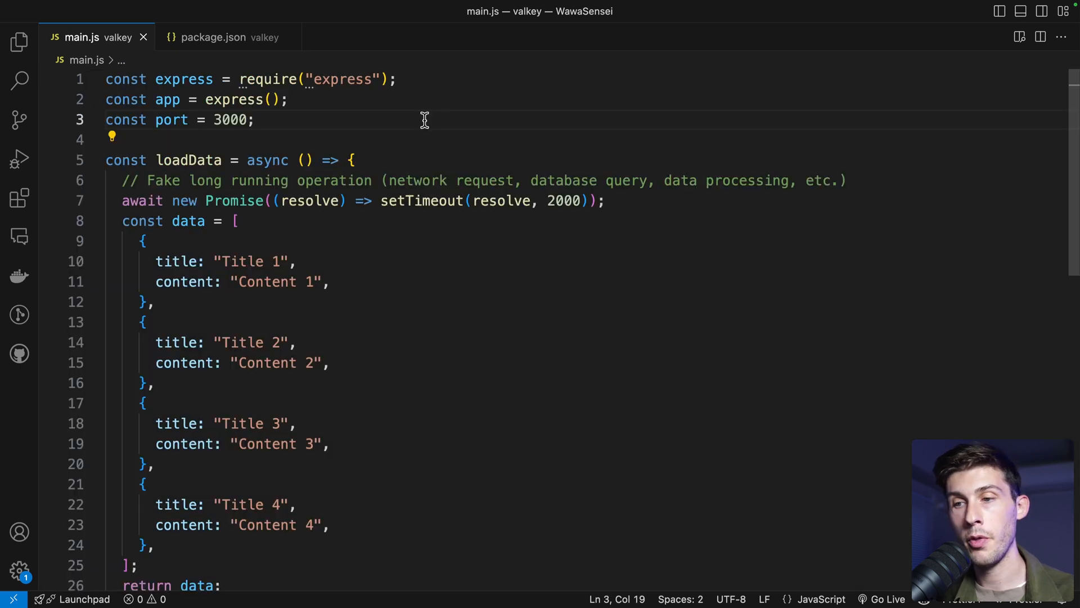
Require iovalkey and begin new Valkey({ port: 26379, }) for valkeyClient in main.js
text(const Valkey = require("iovalkey");)
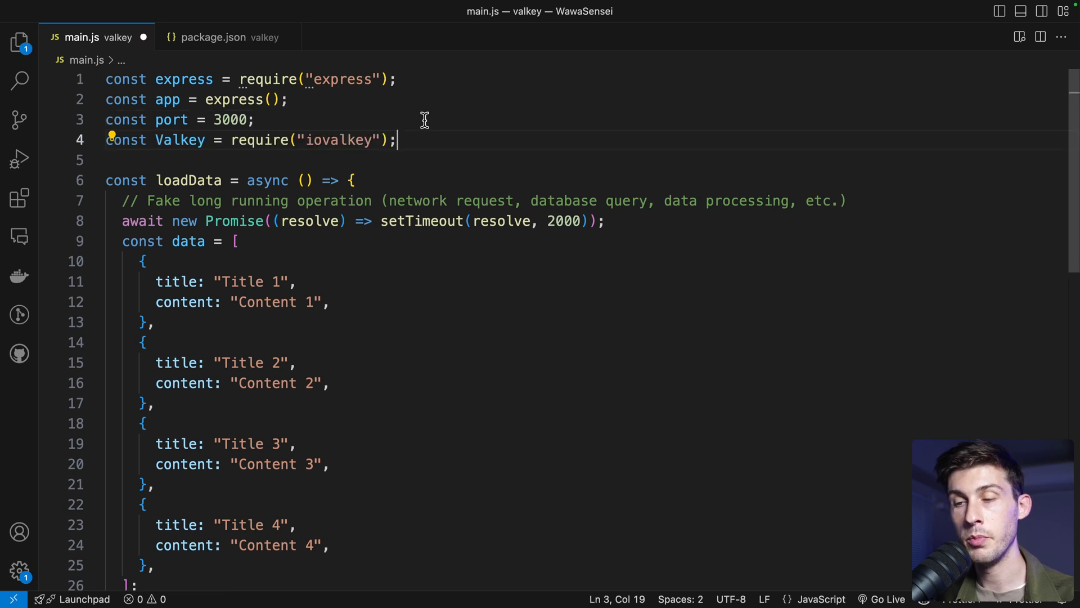
click(396, 140)
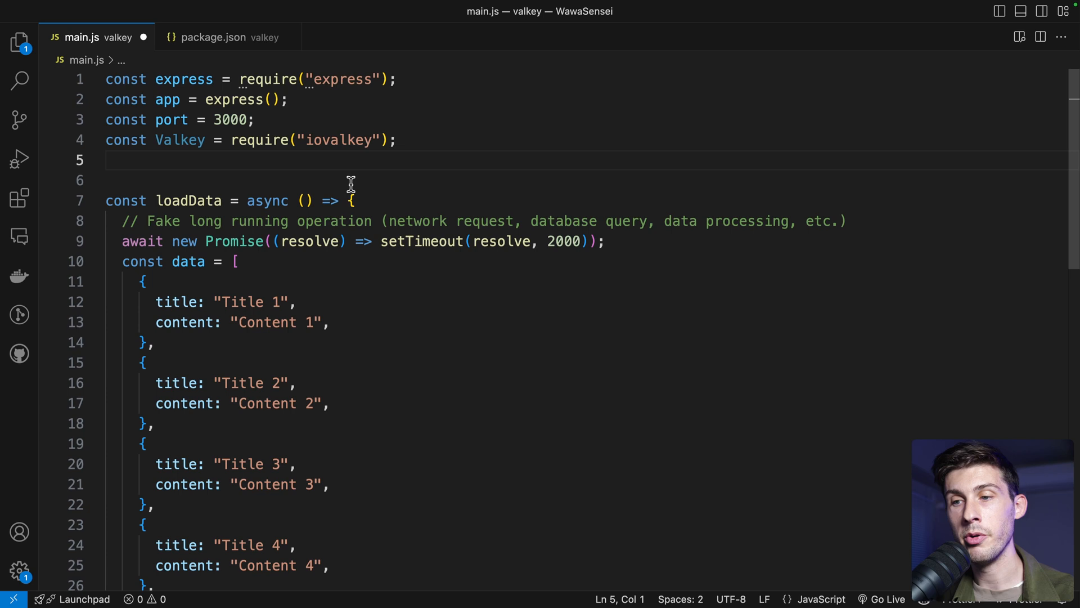
text(const valkeyClient = new Valkey({)
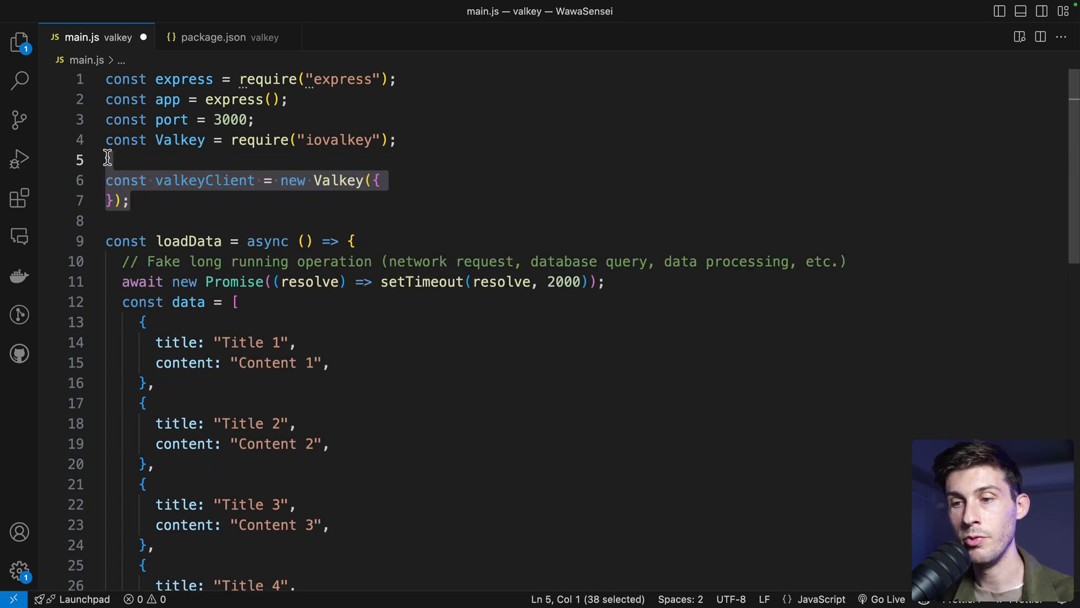
text(port: 26379,)
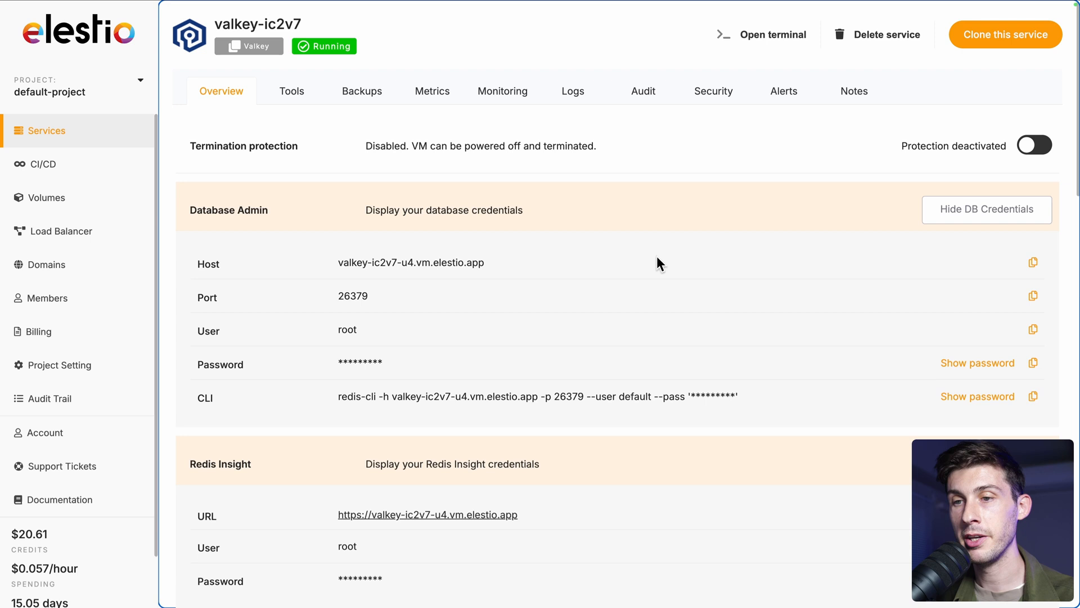
View the Valkey service's host, port 26379 and root credentials, then switch back to the editor
scroll(down, 3)
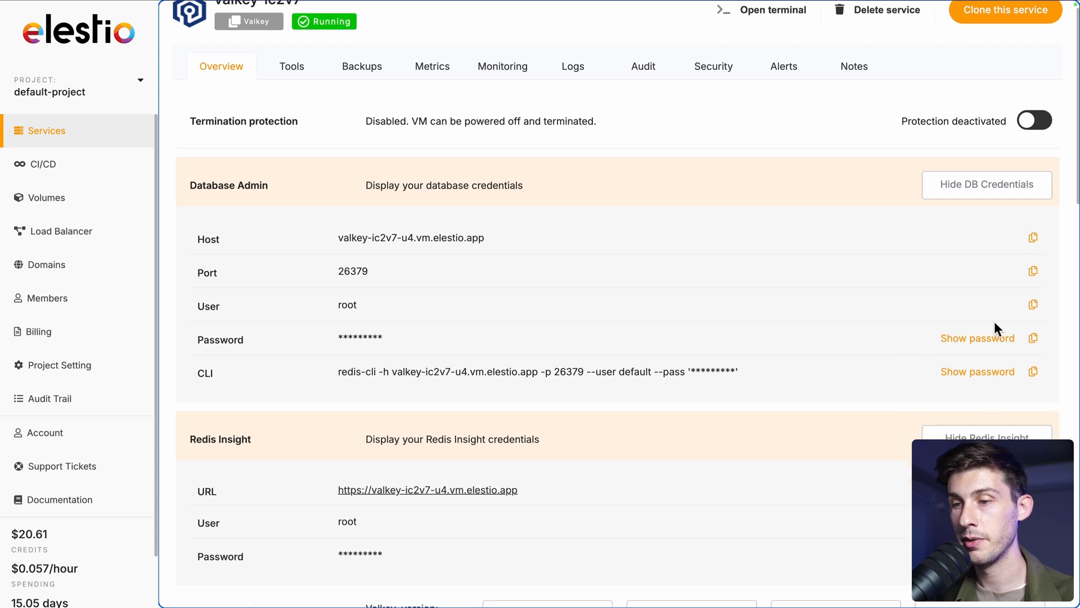
key(alt+tab)
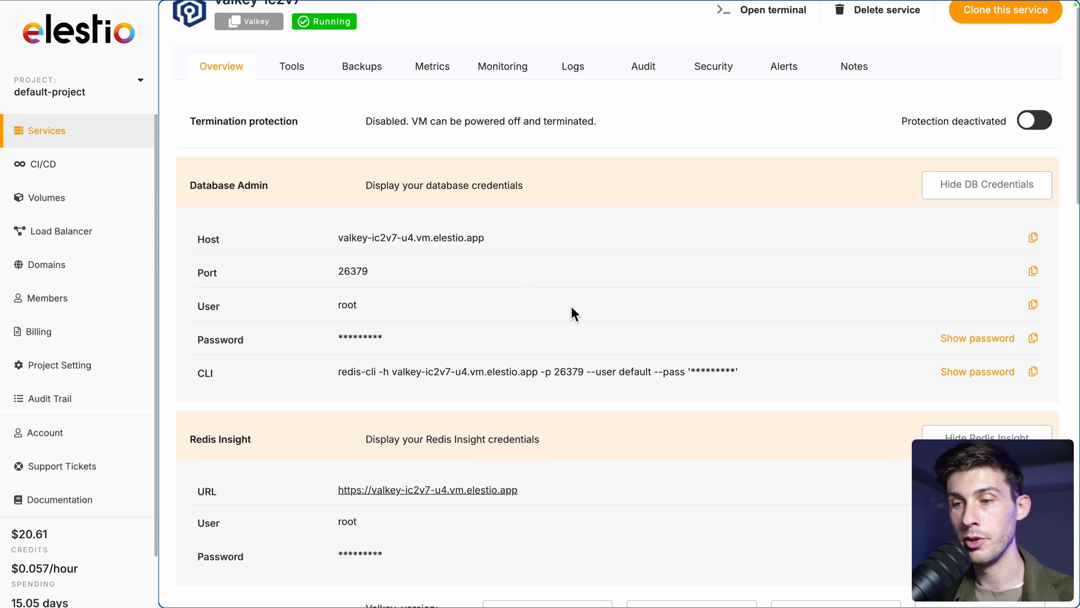
mouse_move(1033, 343)
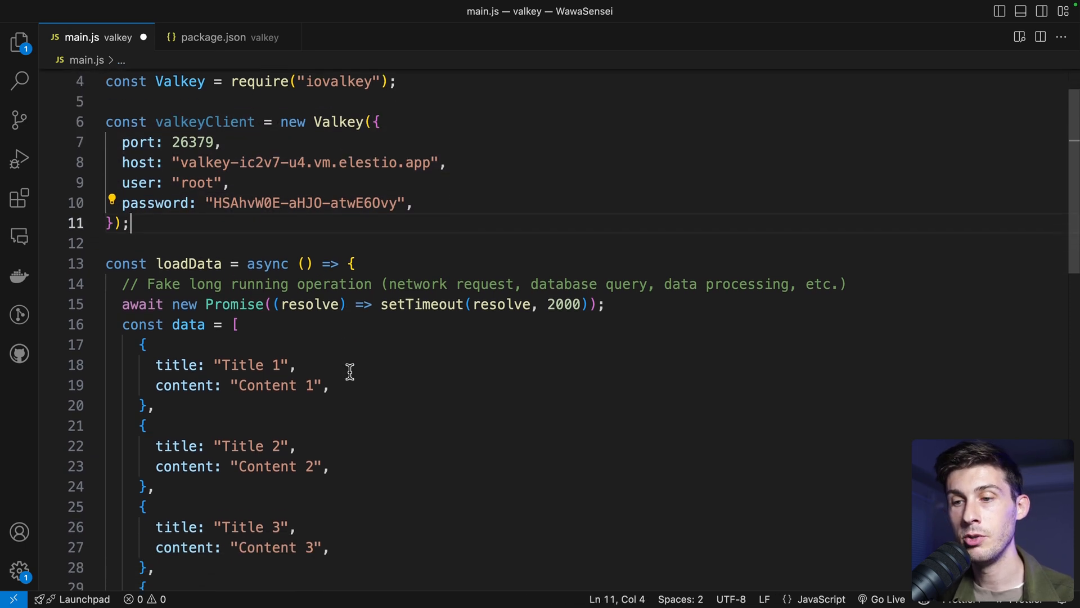
Add let cacheData = await valkeyClient.get("contentList"); in the root route
scroll(down, 3)
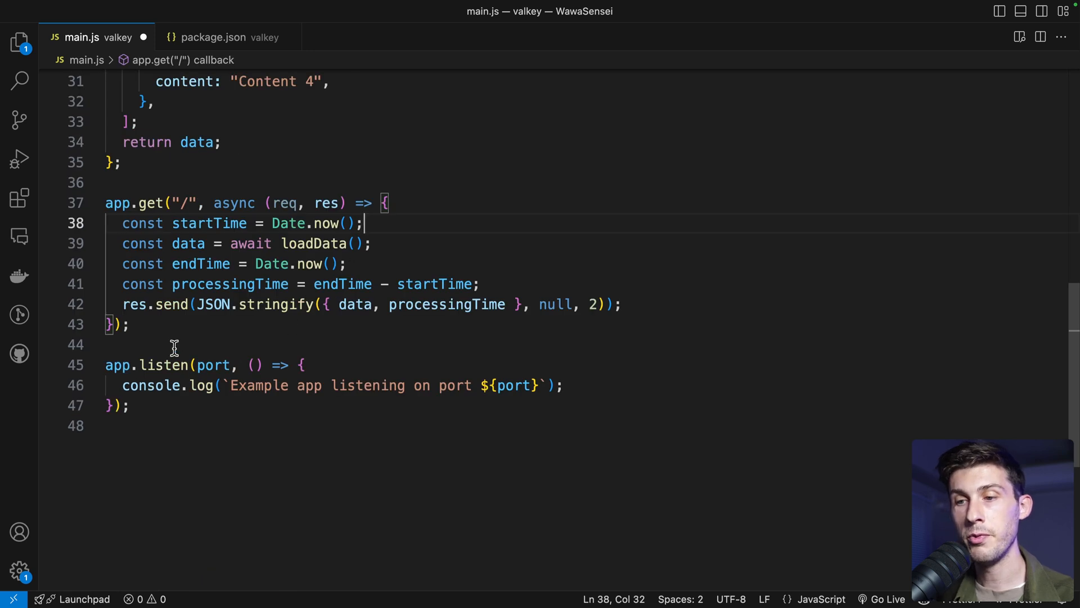
text(let cacheData = await valkeyClient)
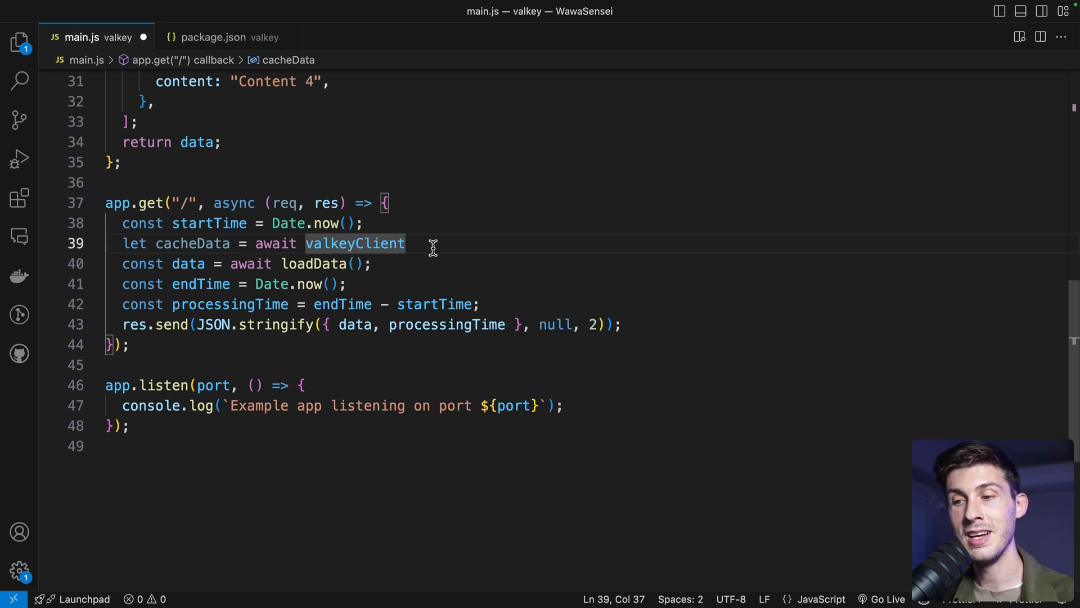
text(.get();)
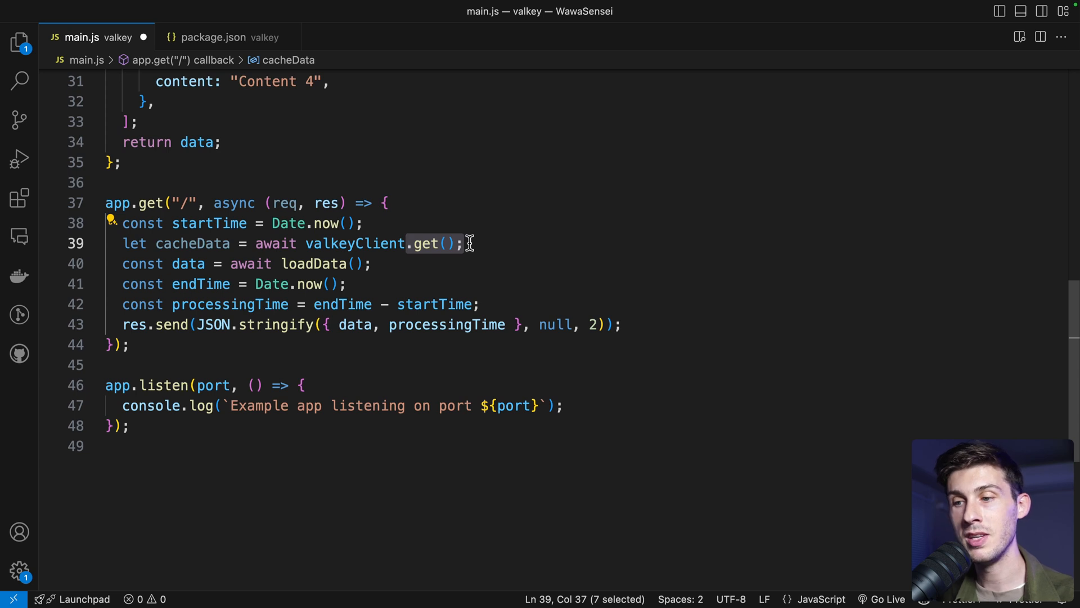
text("contentList")
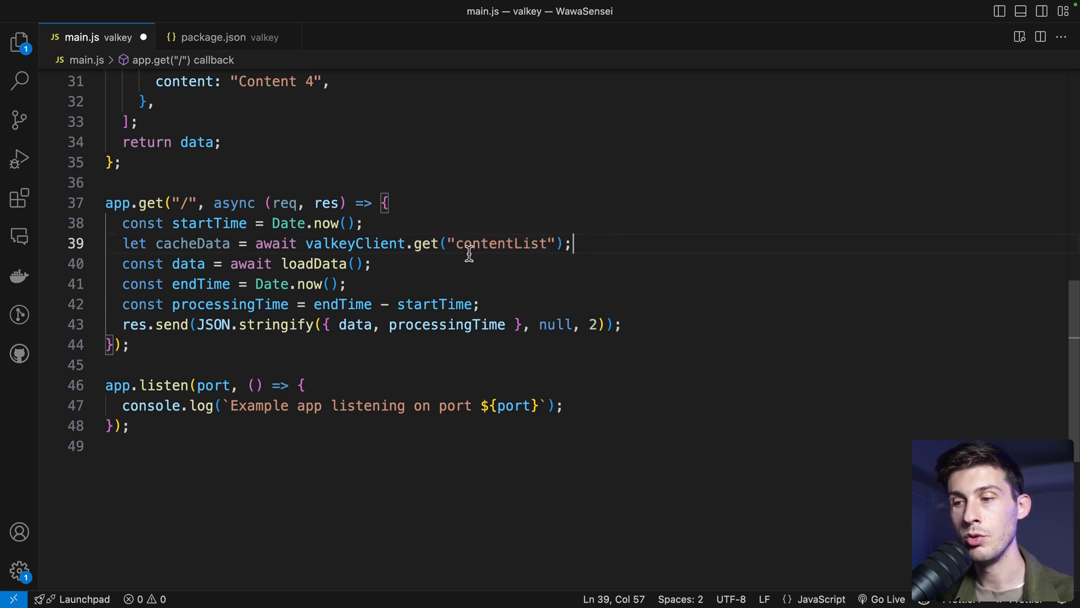
mouse_move(557, 260)
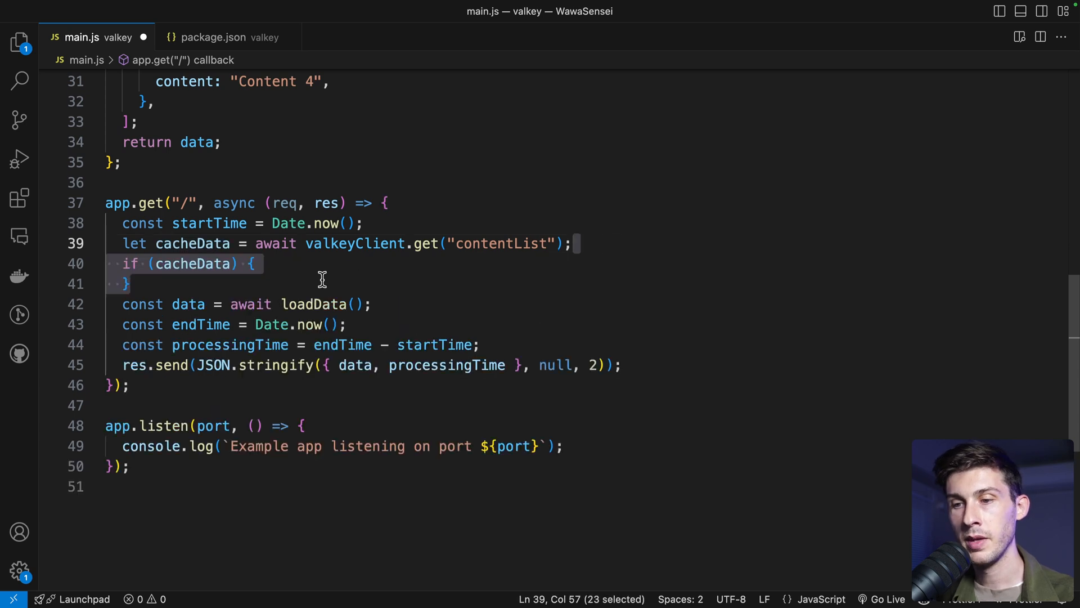
JSON.parse cacheData when present and set data to cacheData || (await loadData())
text(cacheData = JSON.parse(cacheData);)
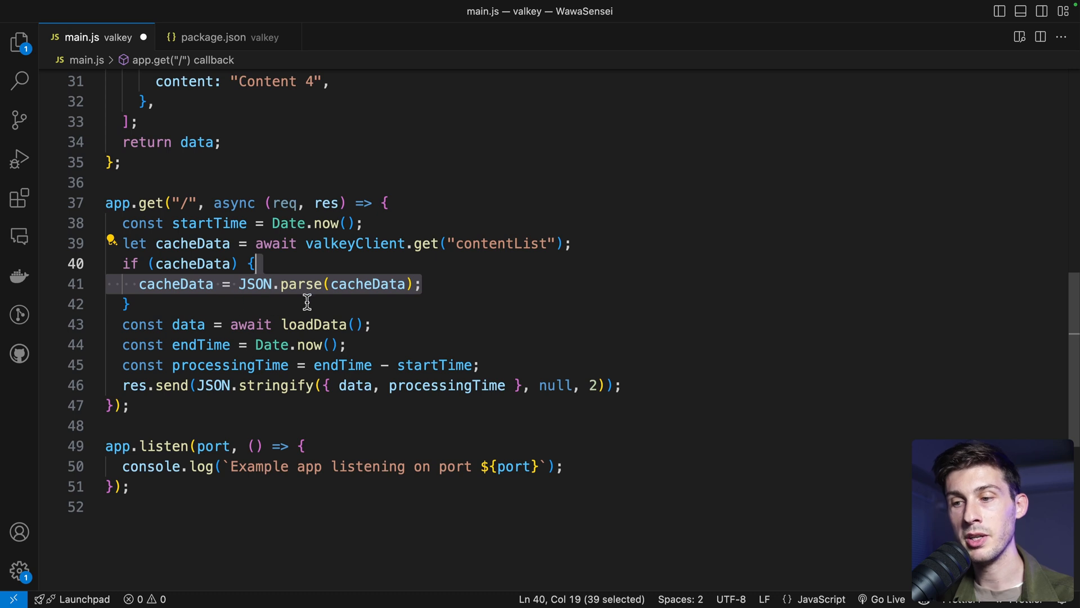
mouse_move(357, 297)
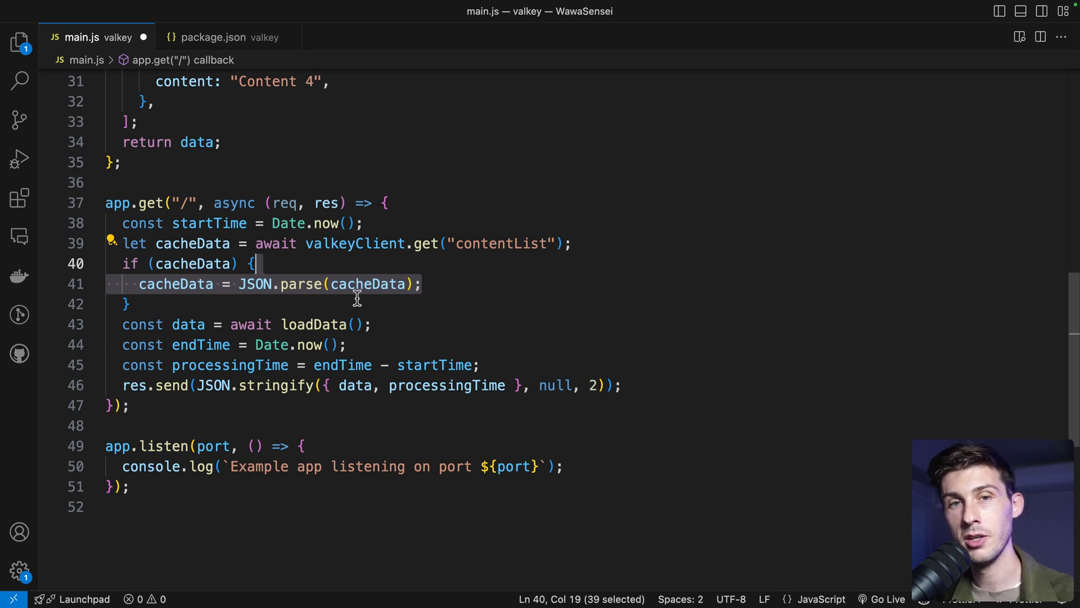
click(437, 283)
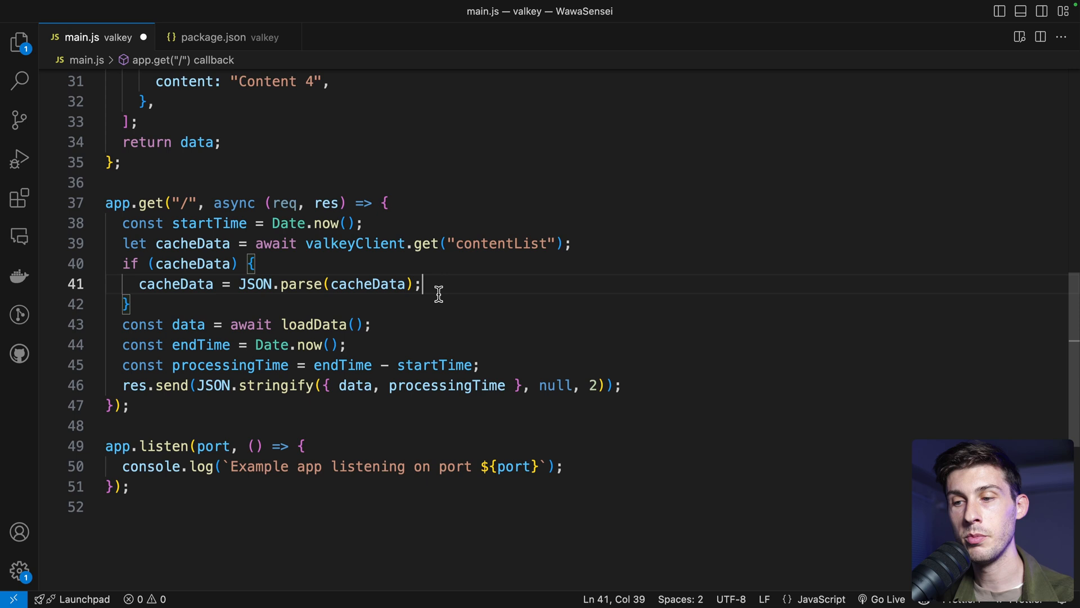
click(128, 304)
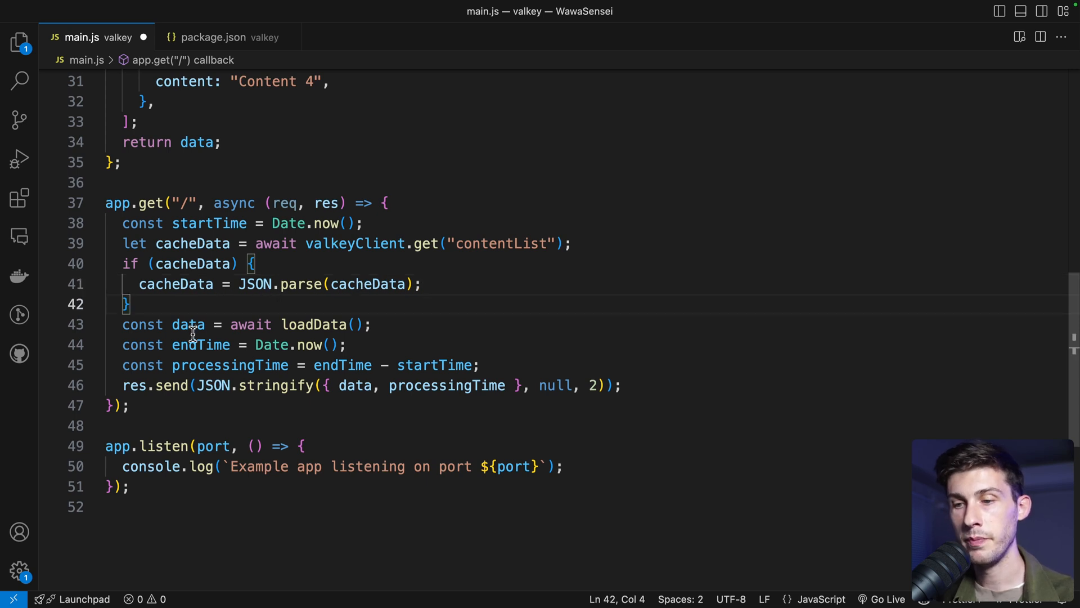
double_click(188, 324)
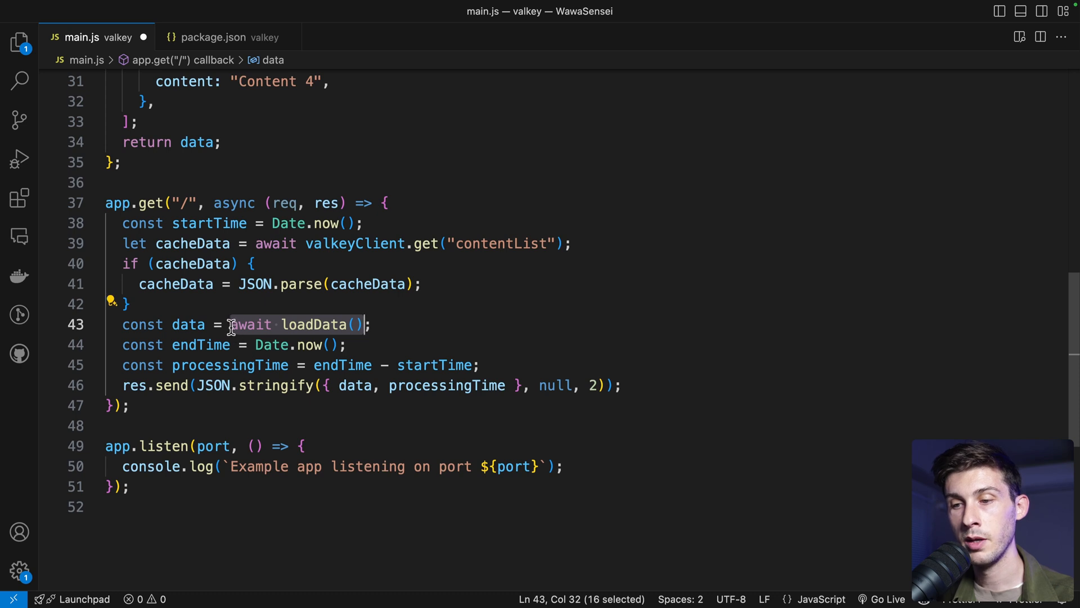
text(cacheData)
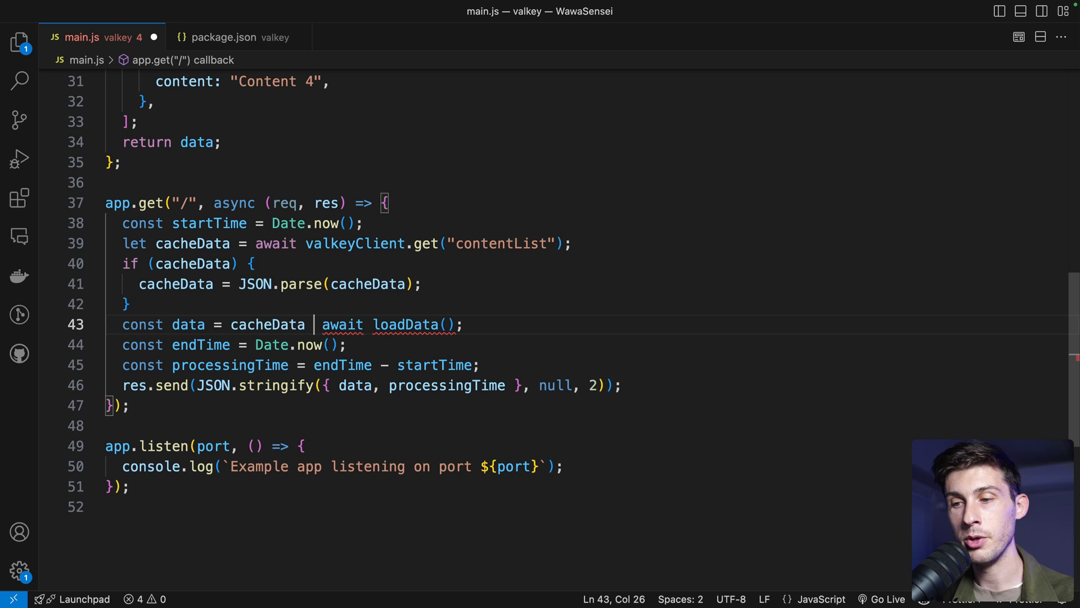
text(||)
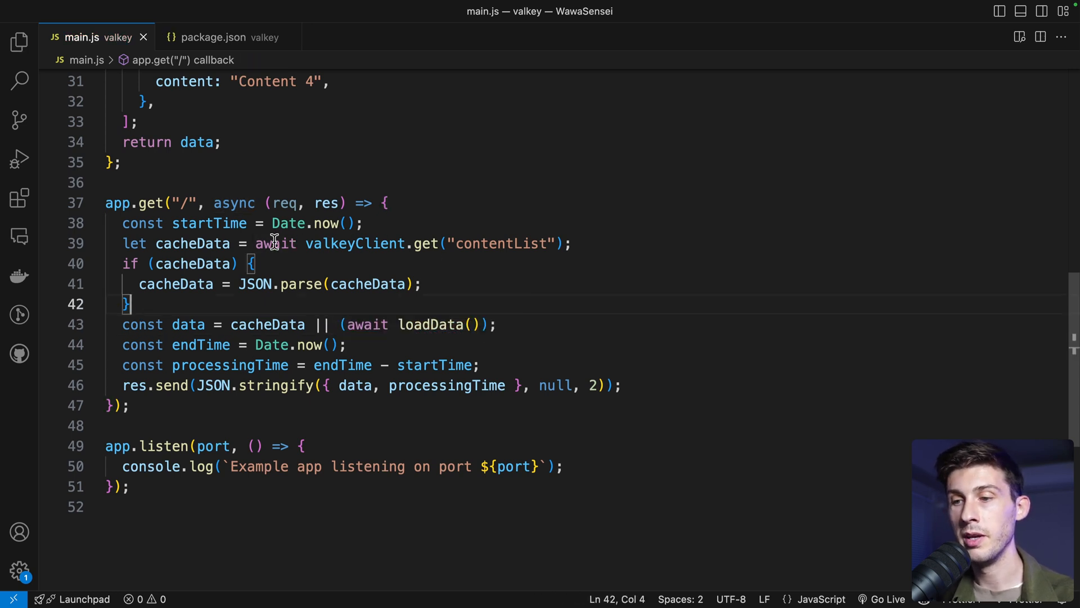
In loadData, write valkeyClient.set("contentList", JSON.stringify(data)) before return data
click(568, 243)
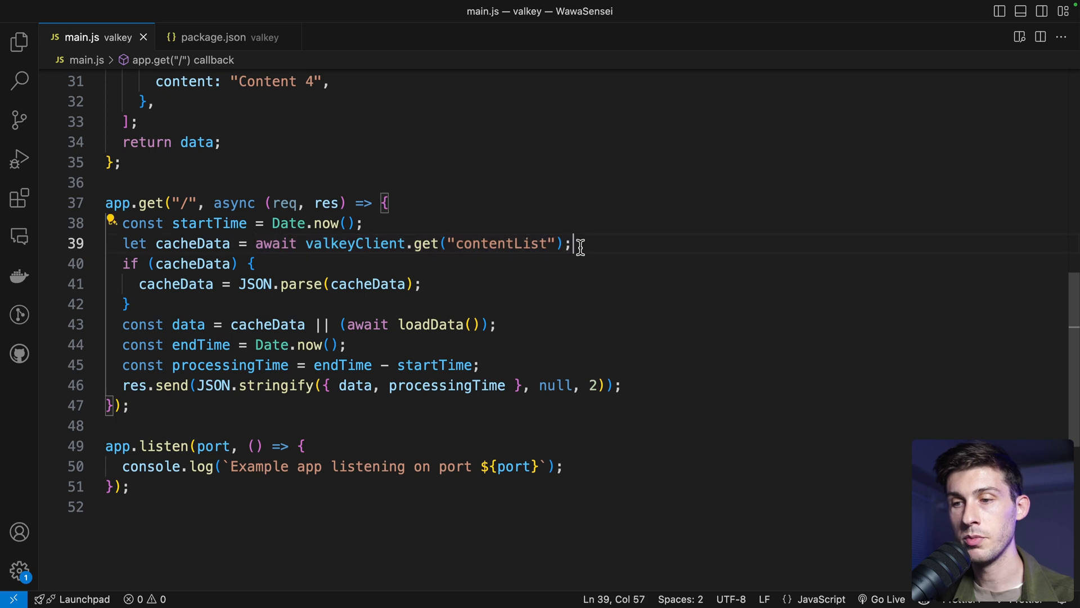
scroll(up, 3)
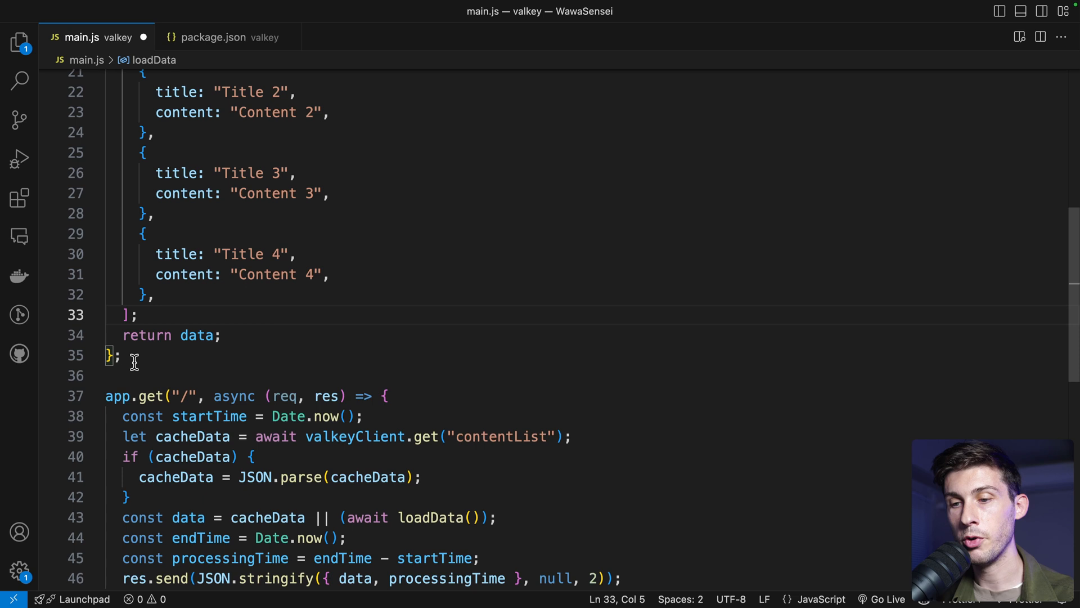
text(valkeyClient)
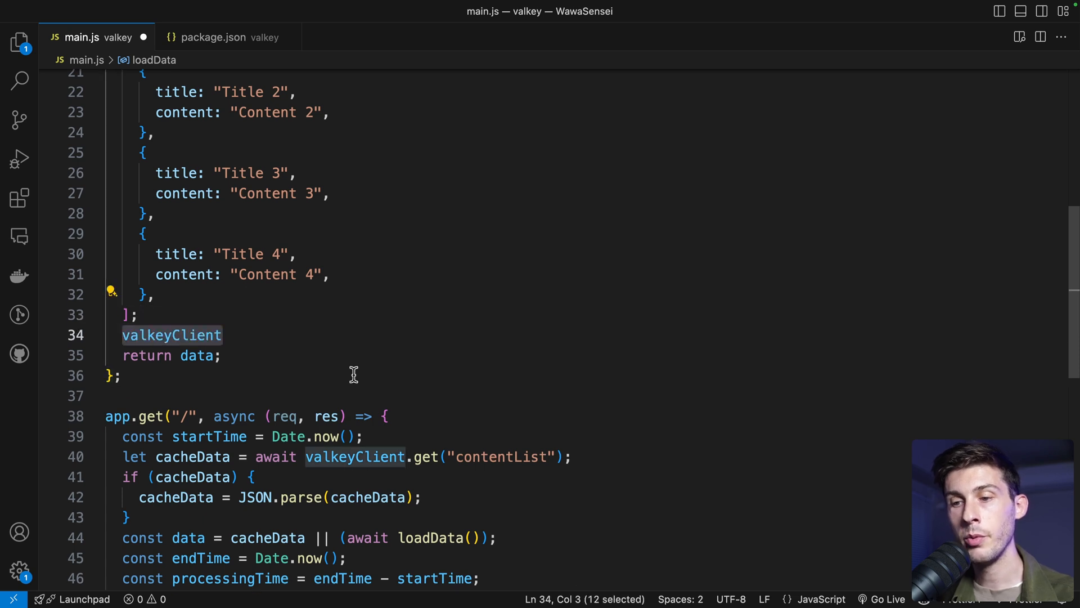
text(.set();)
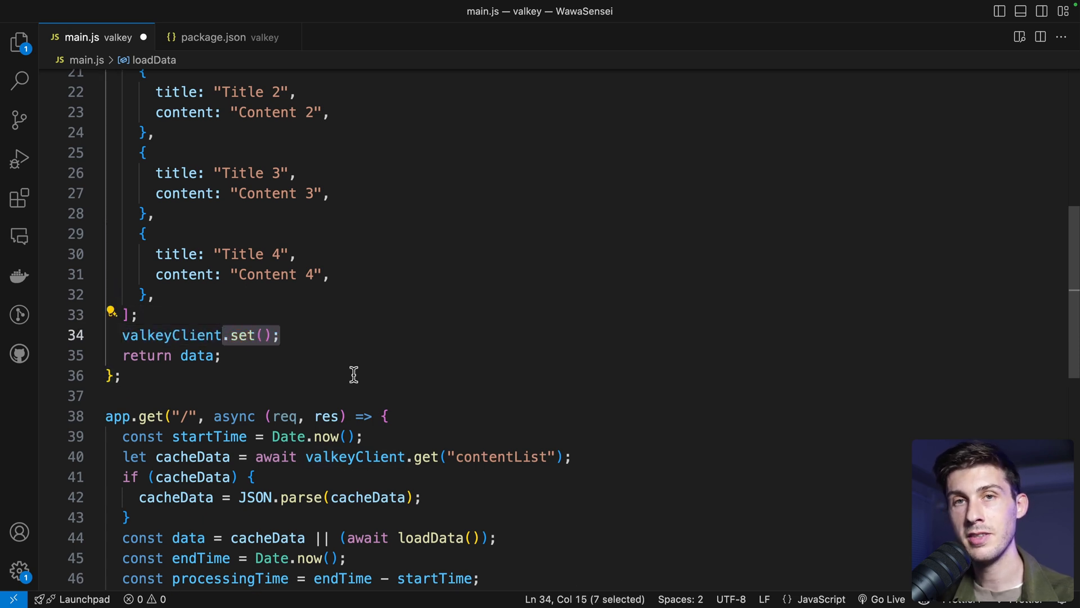
text("contentList")
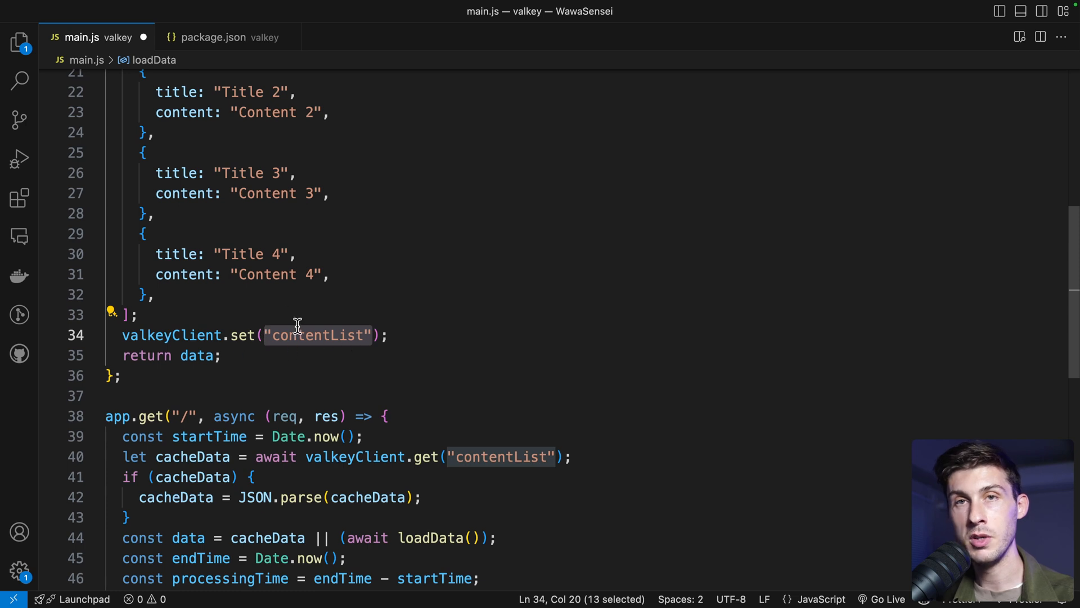
mouse_move(508, 456)
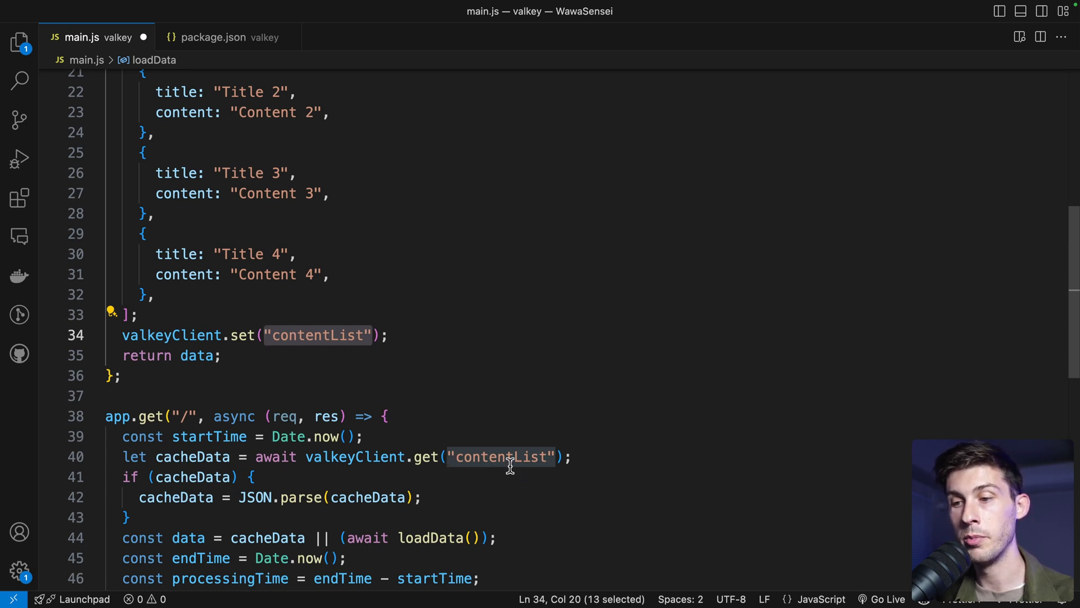
mouse_move(514, 372)
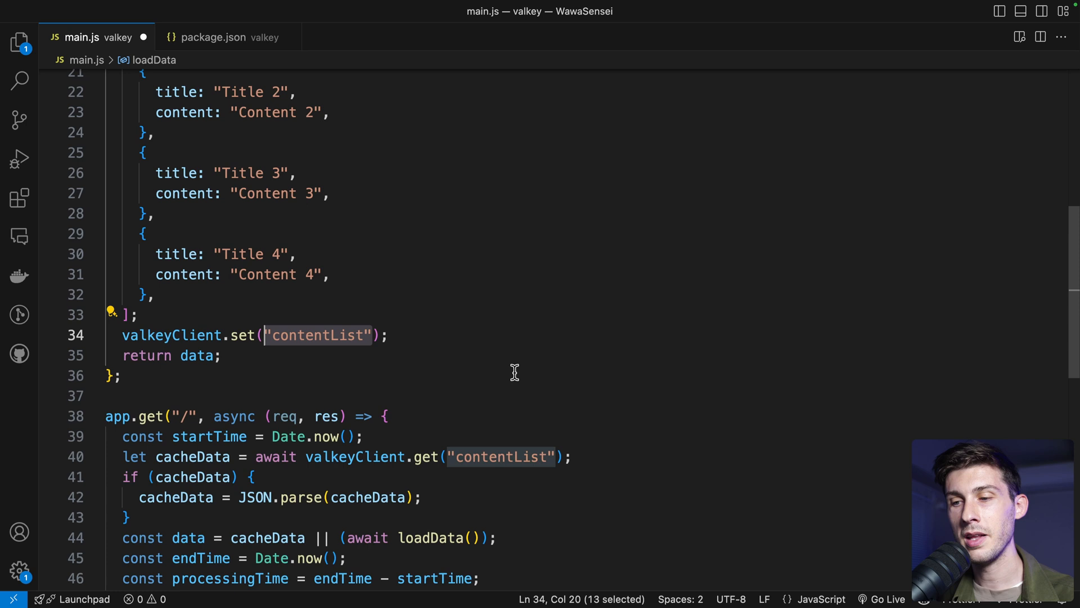
text(, JSON.stringify(data))
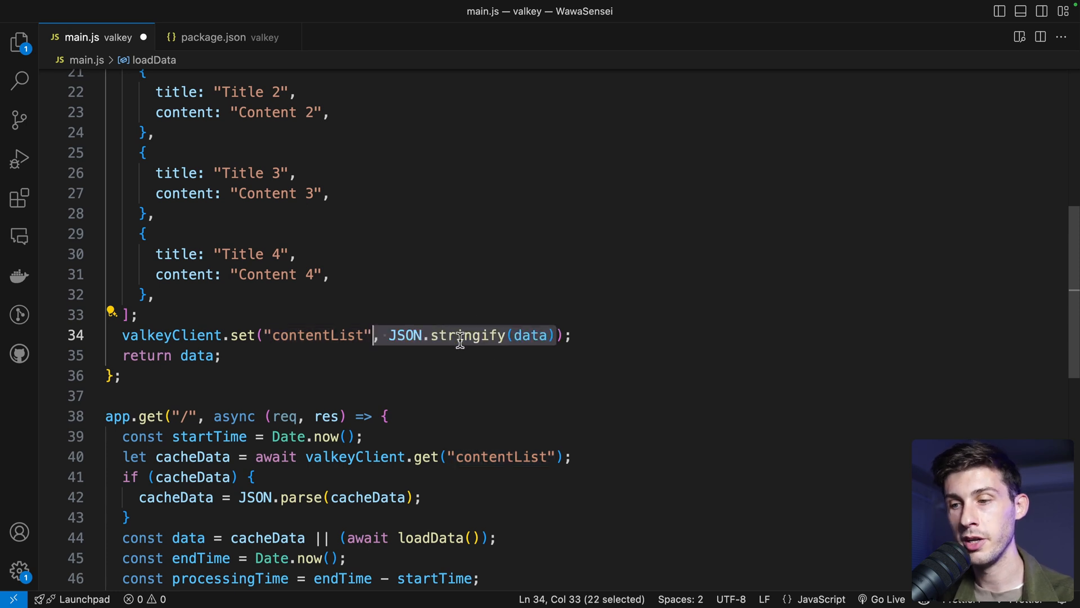
mouse_move(457, 348)
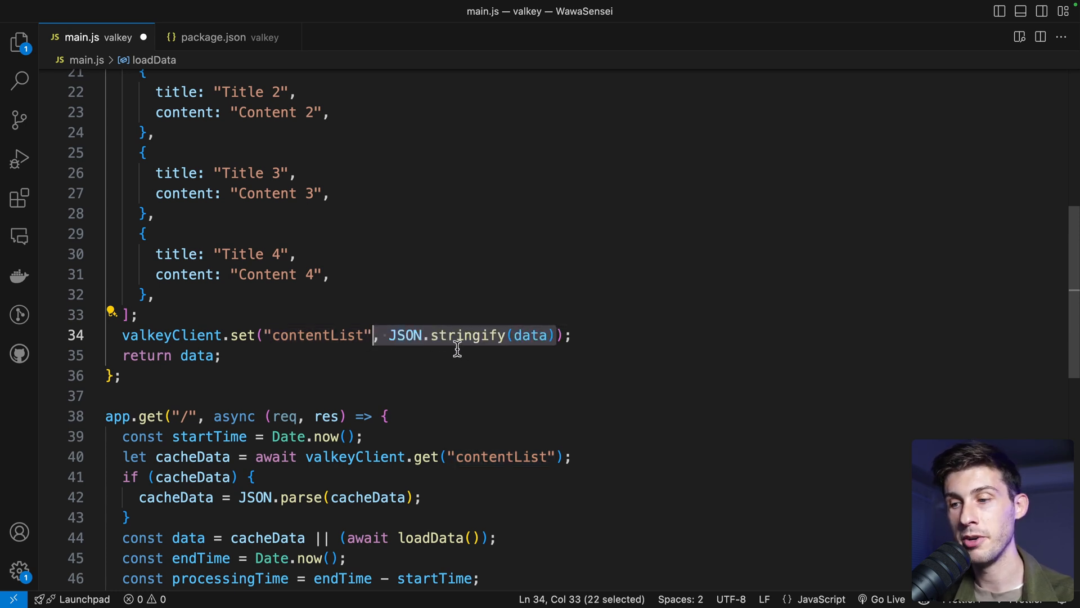
mouse_move(564, 344)
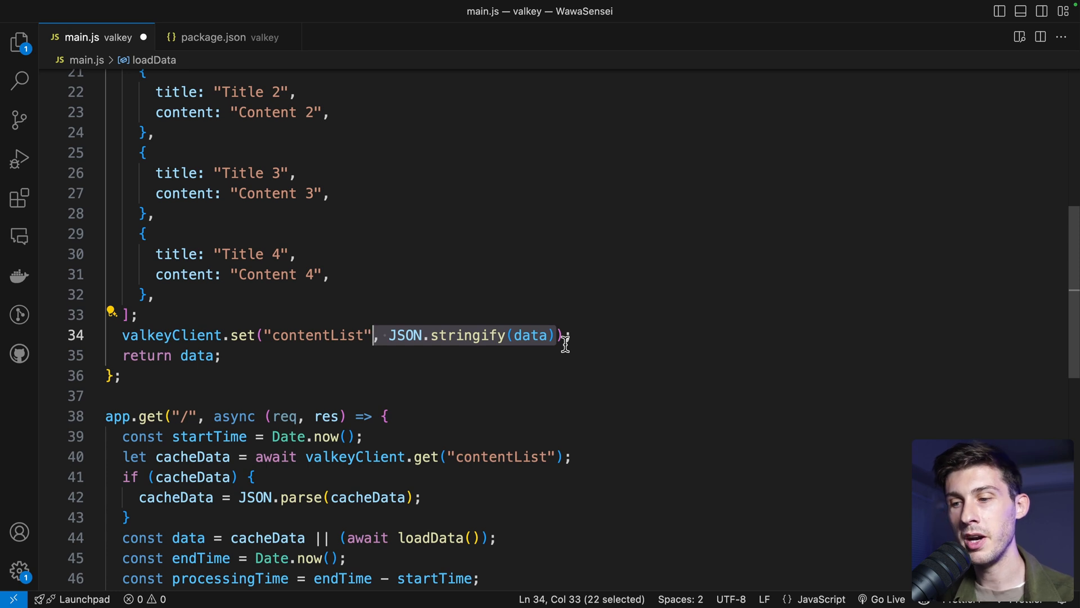
Add the "EX", 10 arguments so contentList expires after 10 seconds
click(498, 376)
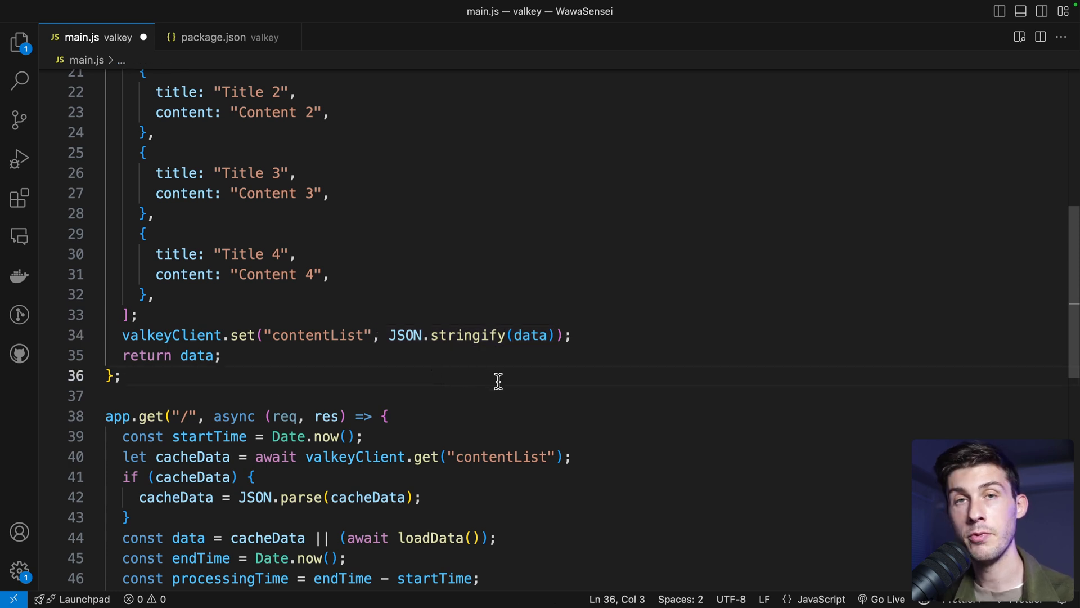
mouse_move(162, 353)
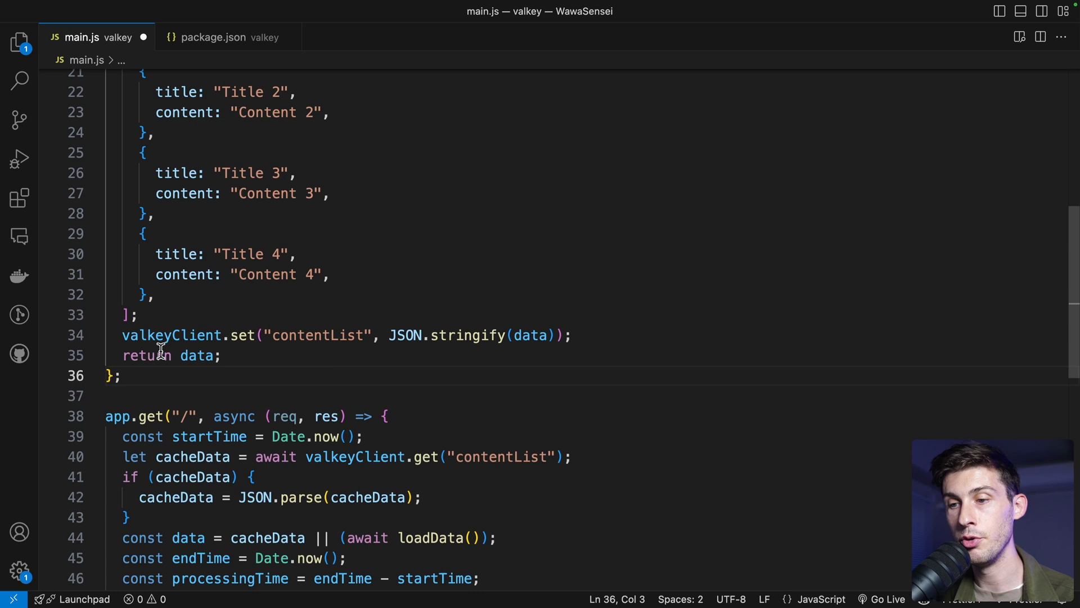
mouse_move(460, 357)
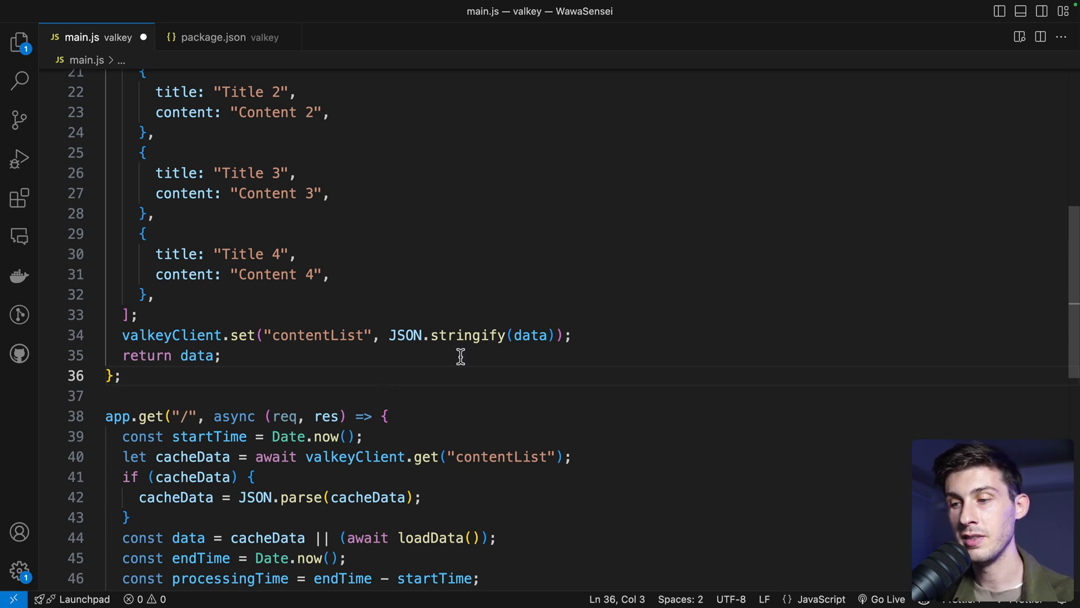
text(, "EX")
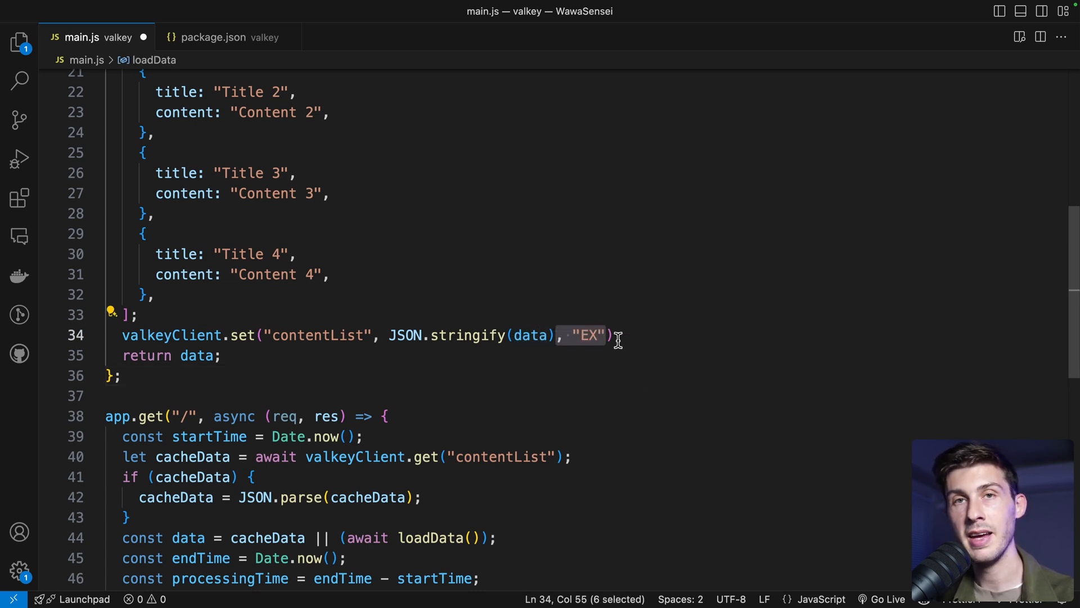
mouse_move(627, 348)
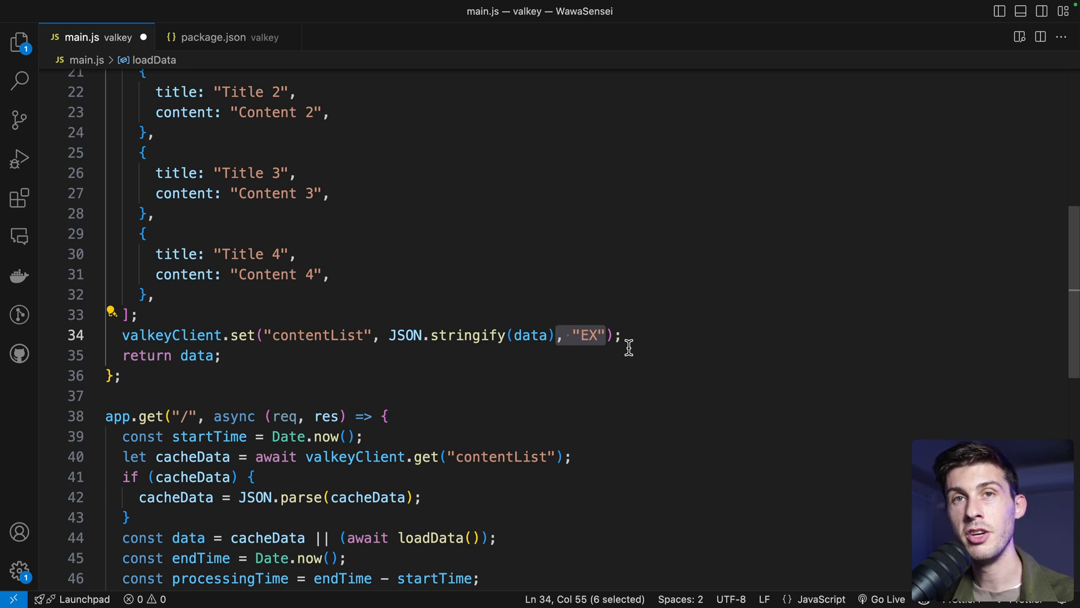
text(, 10)
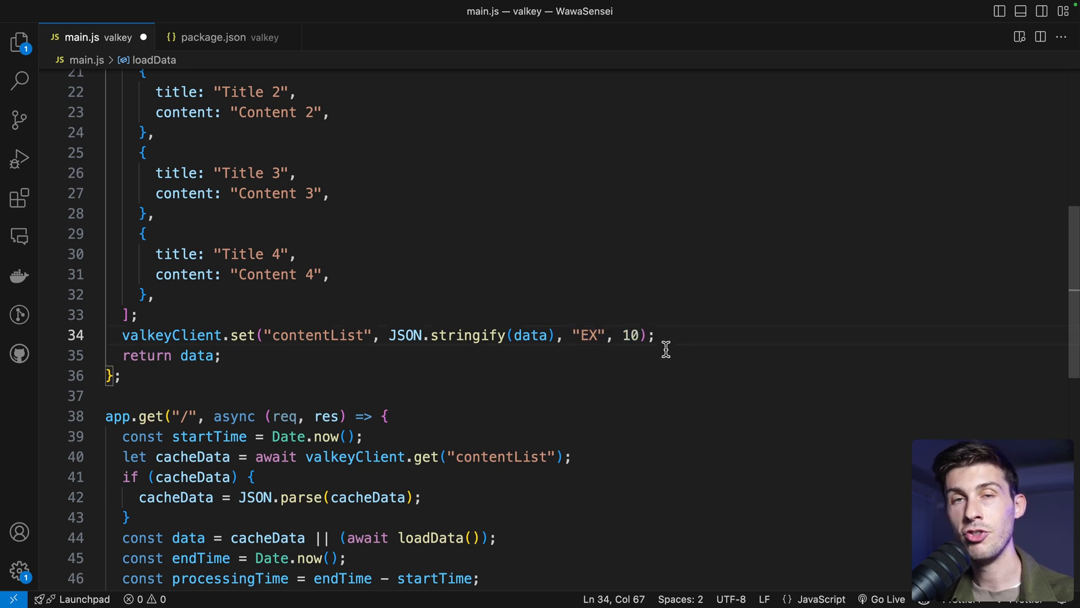
mouse_move(676, 341)
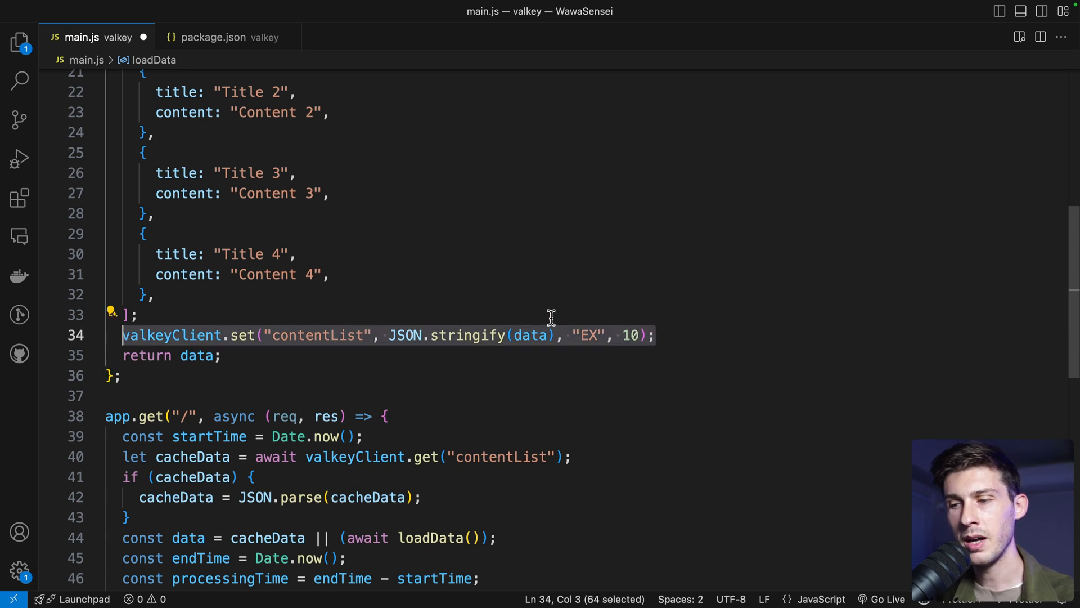
click(520, 355)
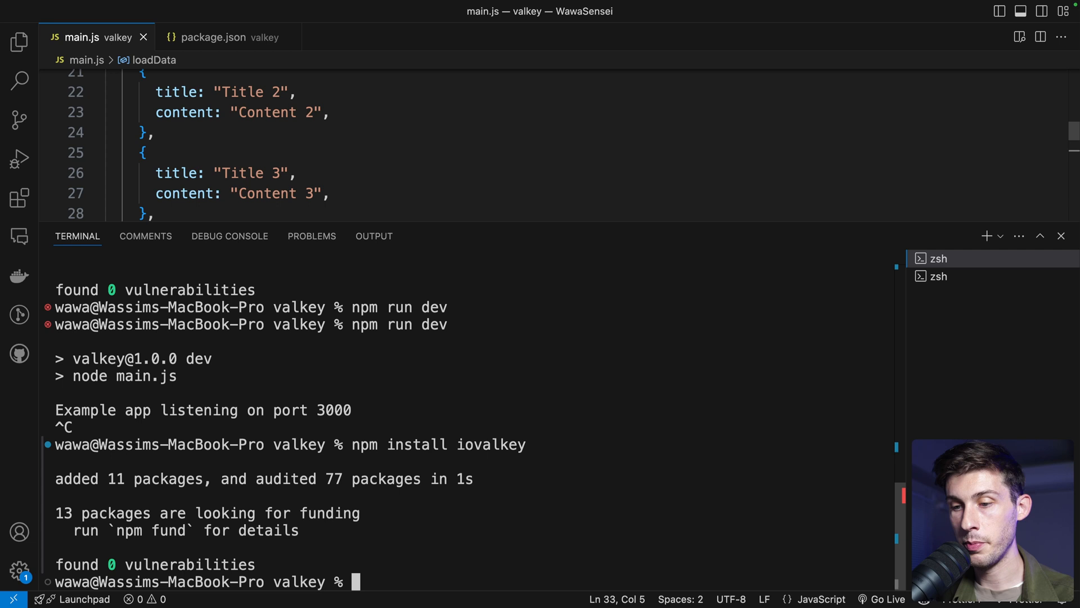
Restart the Express dev server with npm run dev in the terminal
text(npm run dev)
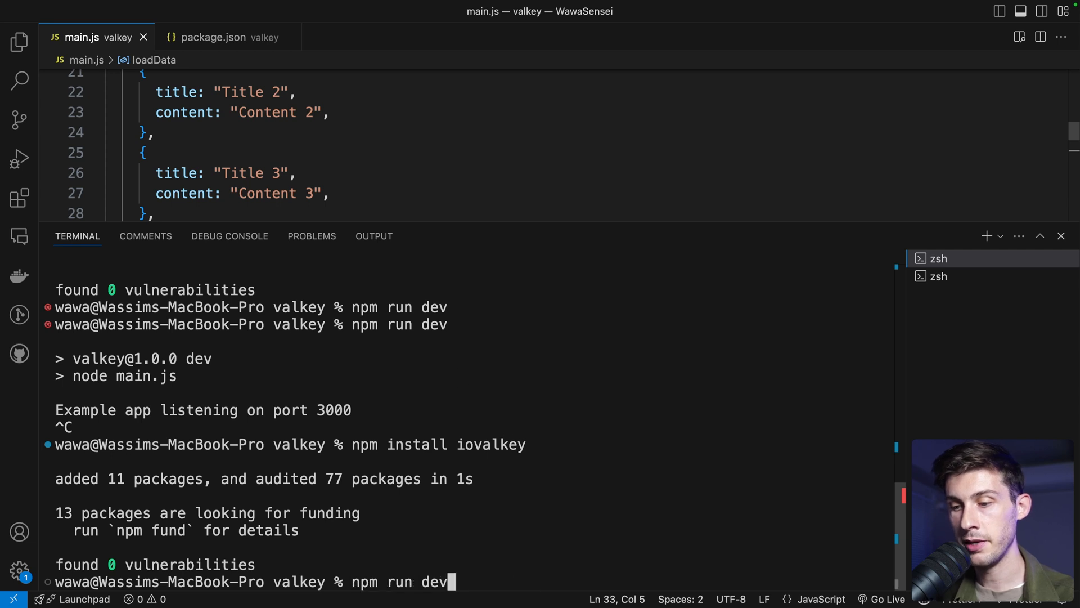
key(Return)
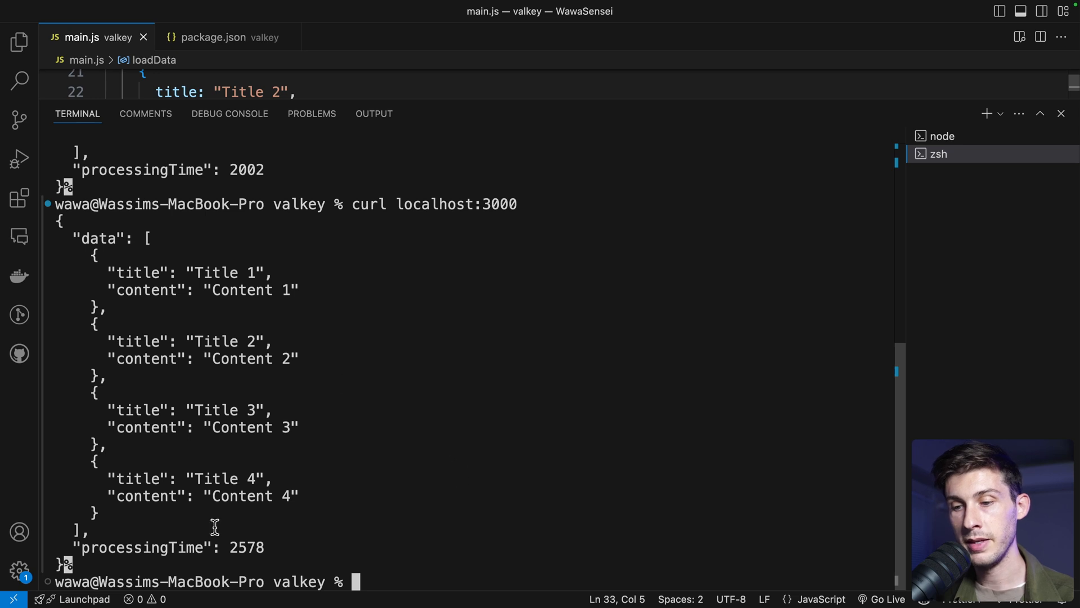
mouse_move(377, 548)
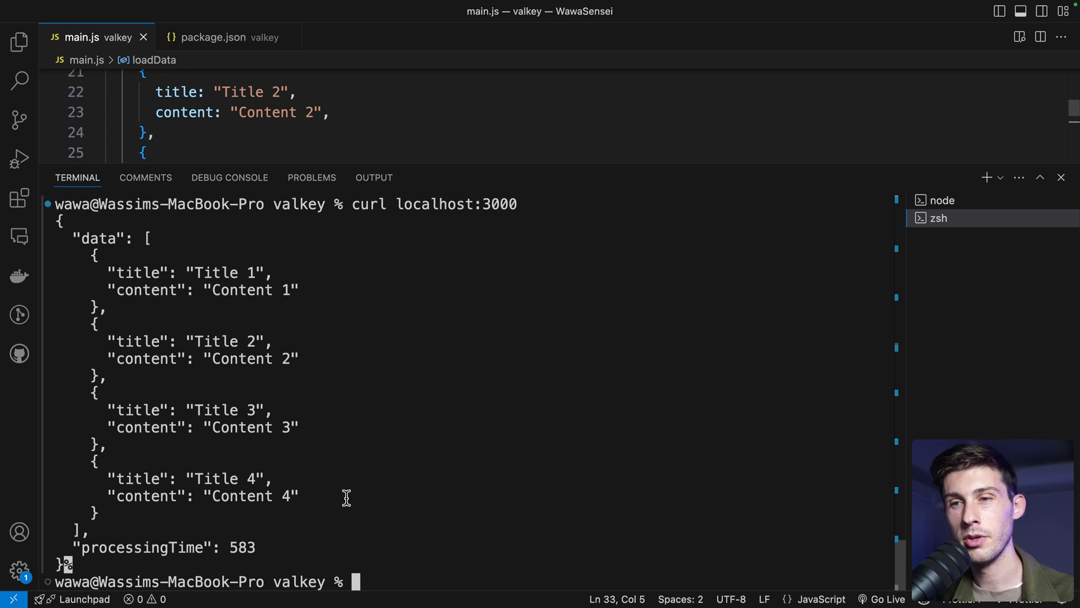
mouse_move(309, 525)
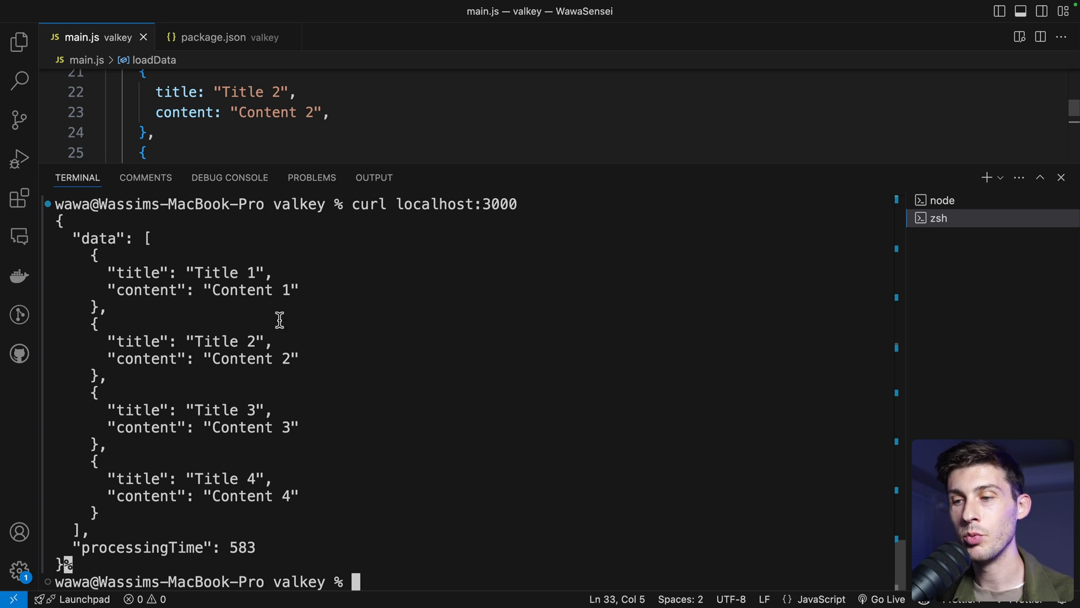
mouse_move(379, 484)
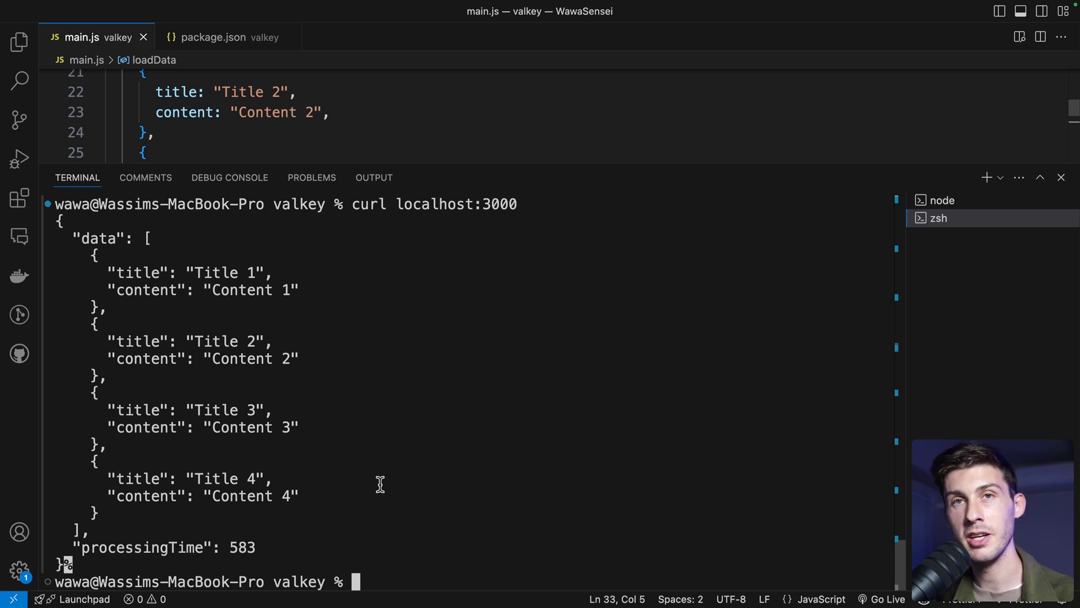
mouse_move(397, 422)
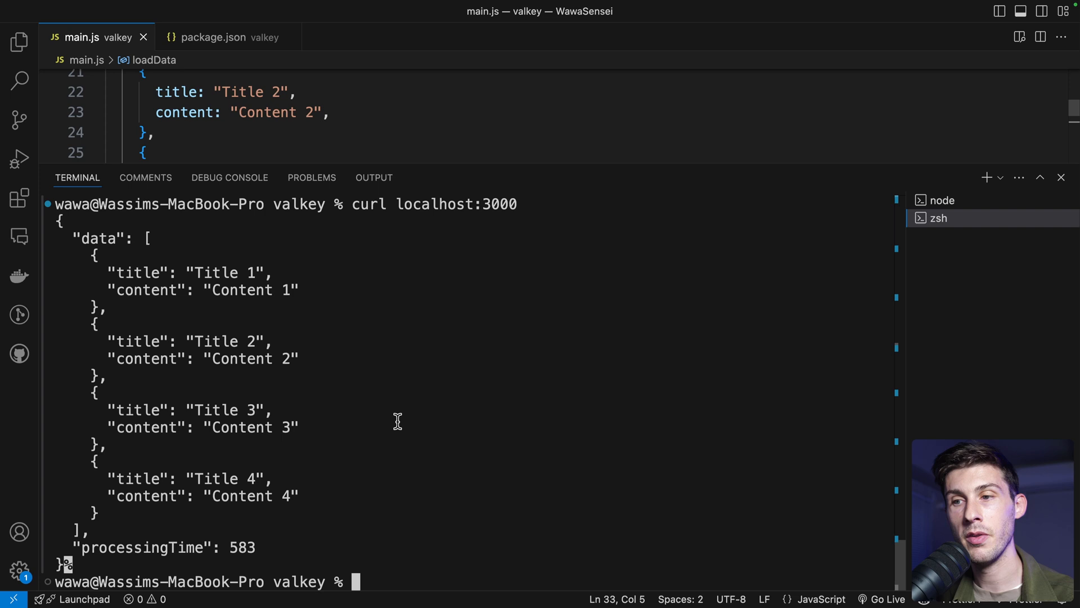